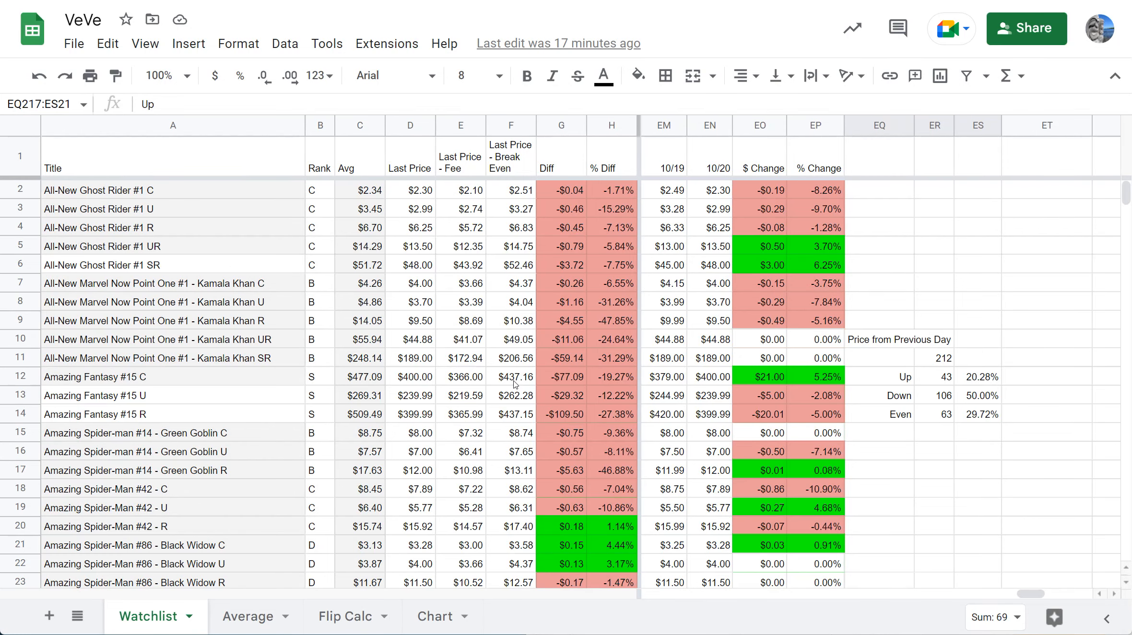
mouse_move(702, 414)
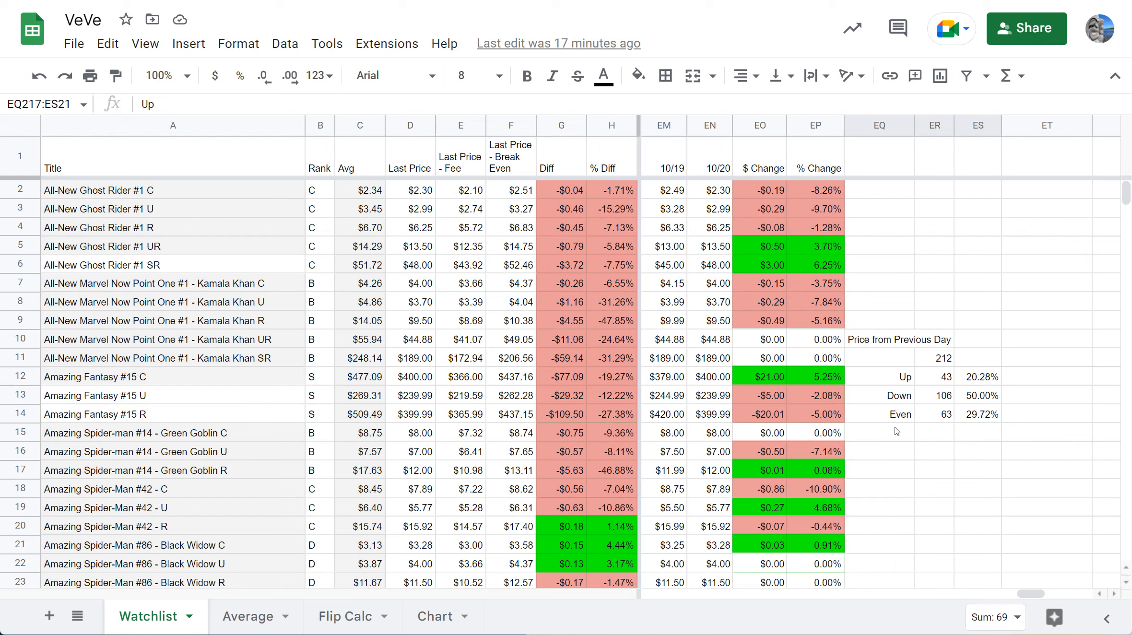
mouse_move(893, 435)
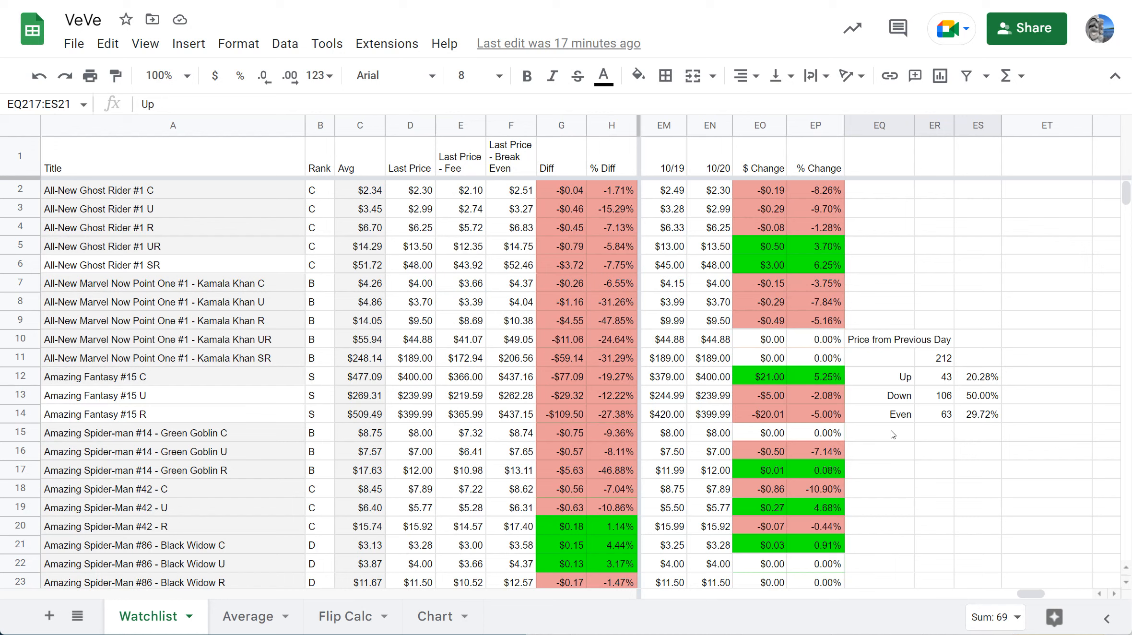
Scroll the Veve X Tracker report to the Daily Active Wallets chart for Sep 20 – Oct 19, 2022
scroll("down", 3)
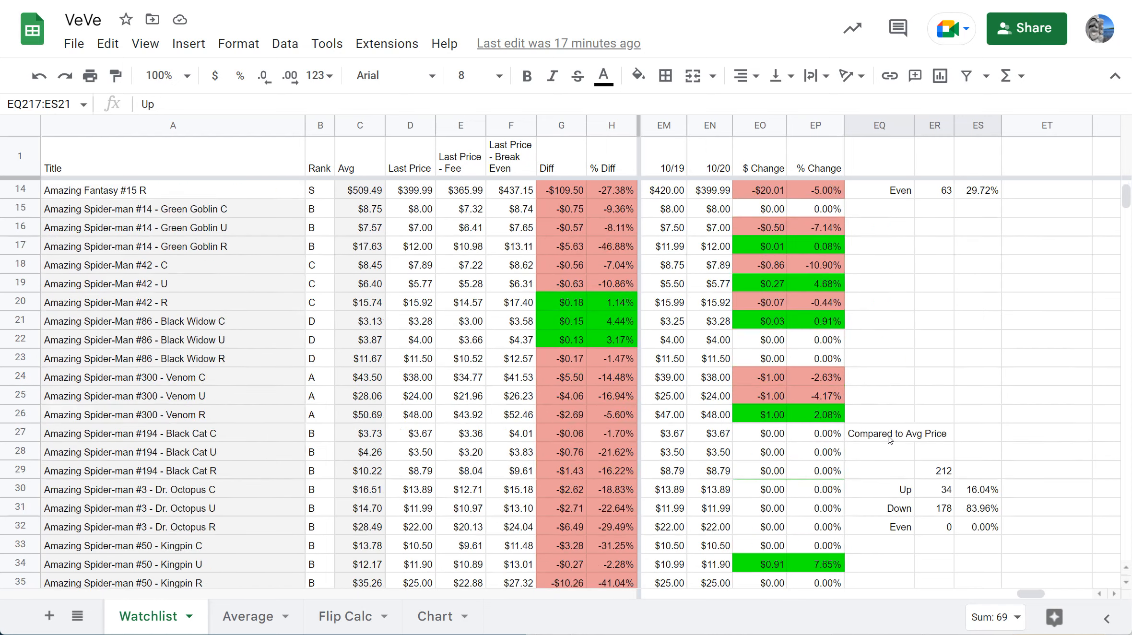
scroll("down", 3)
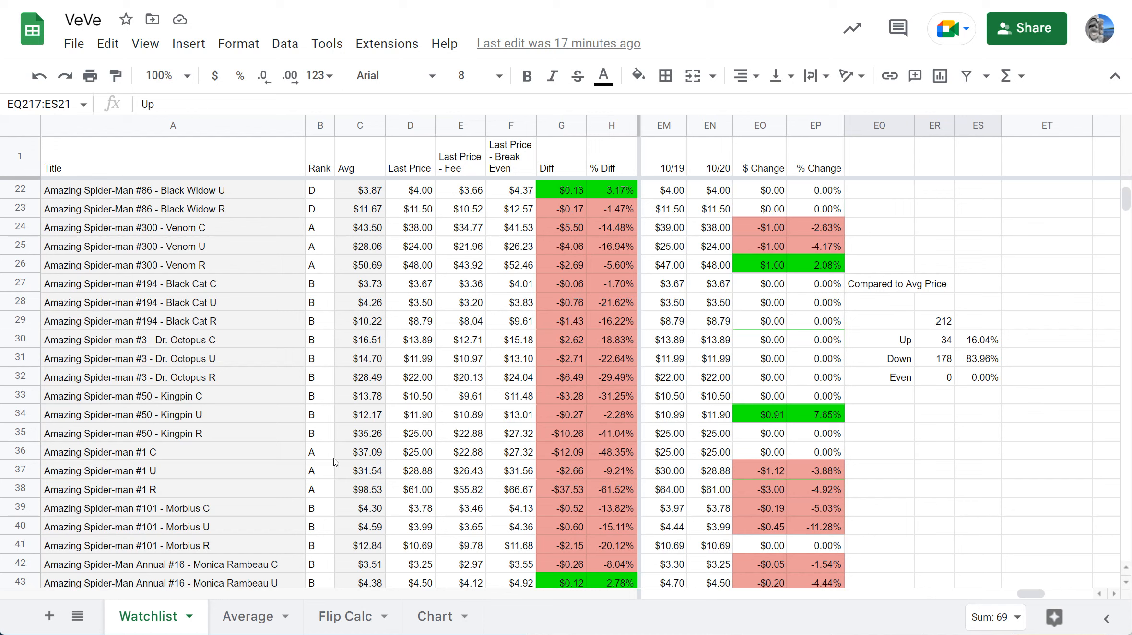
mouse_move(241, 512)
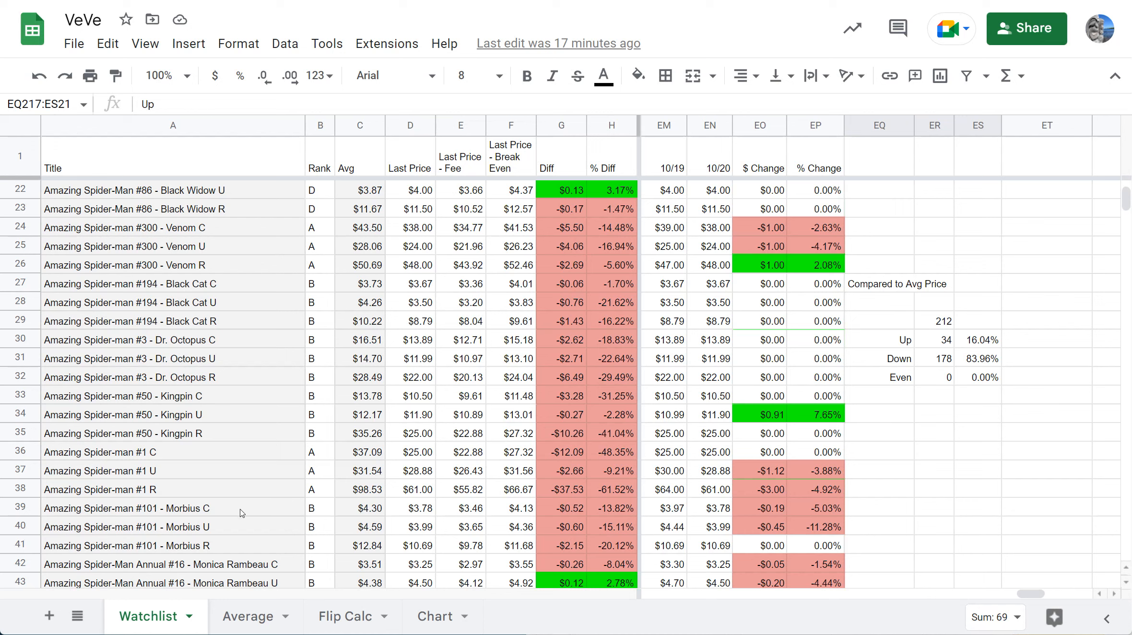
mouse_move(925, 351)
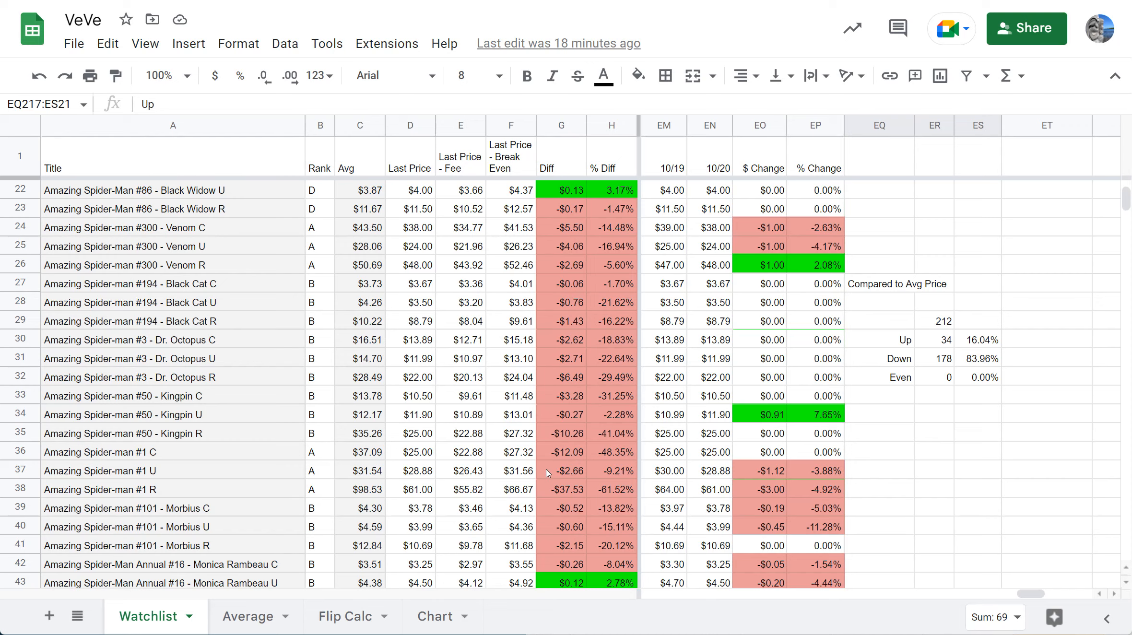
scroll("down", 3)
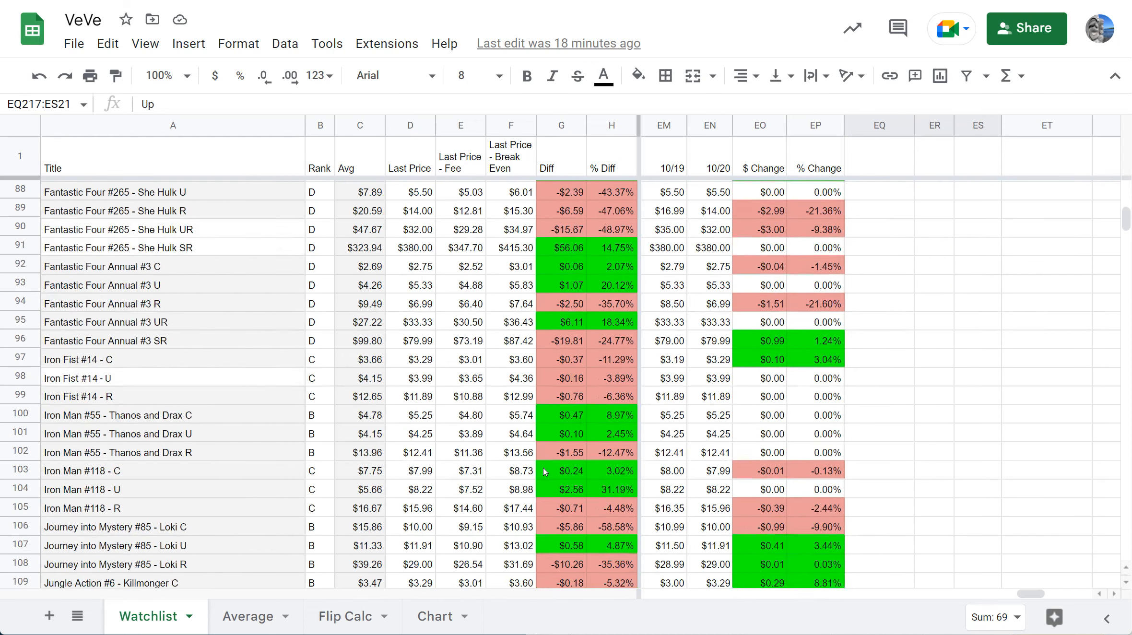
scroll("down", 3)
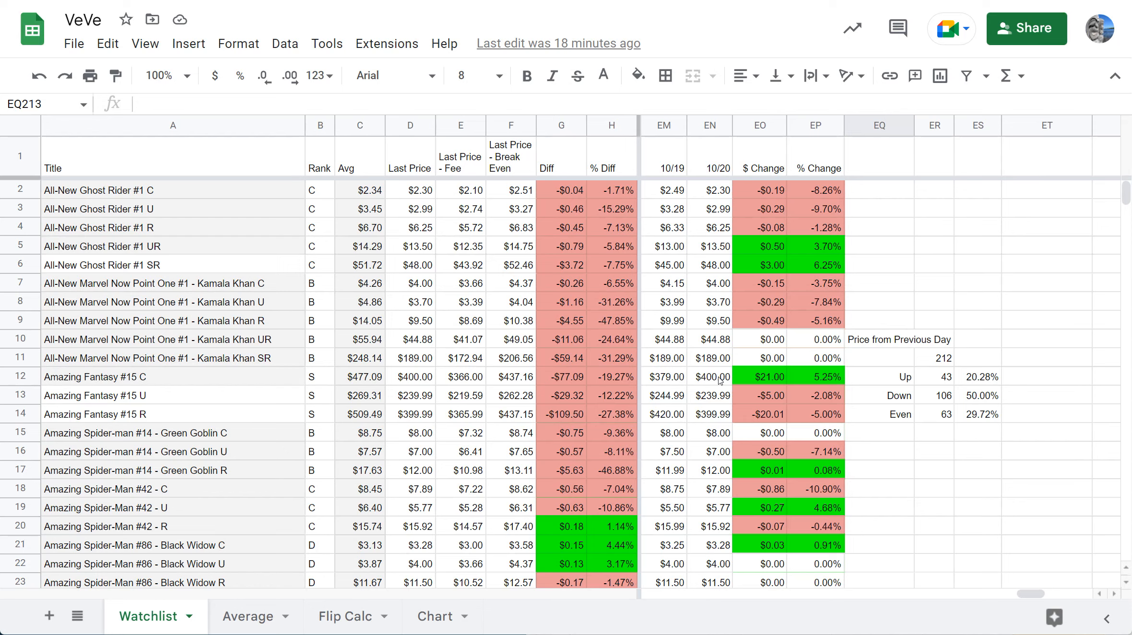
scroll("down", 3)
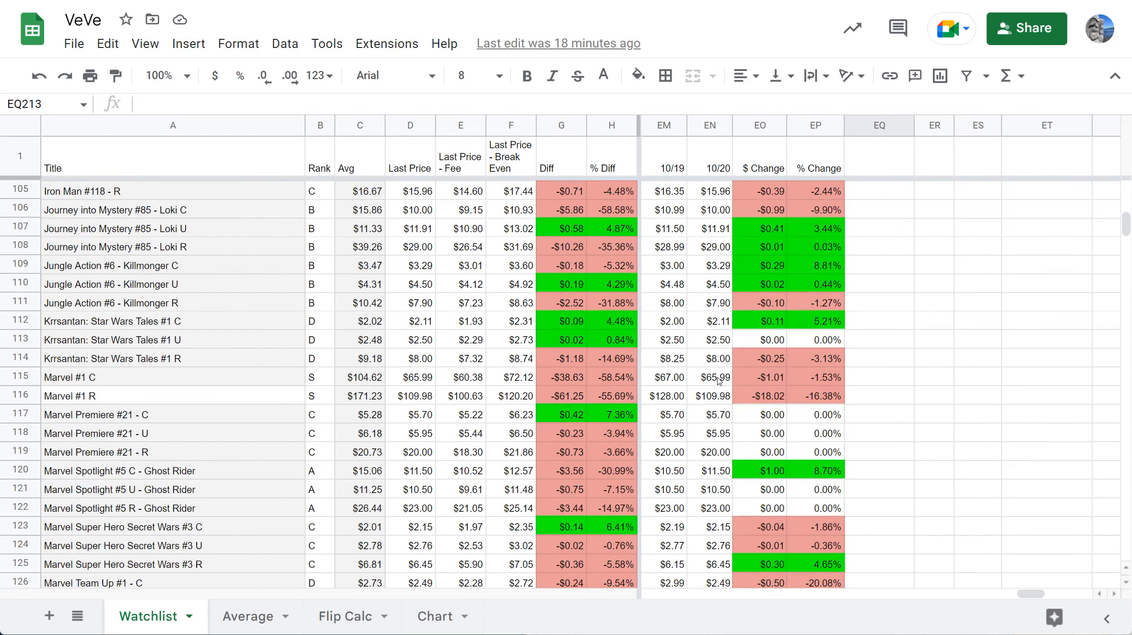
scroll("down", 3)
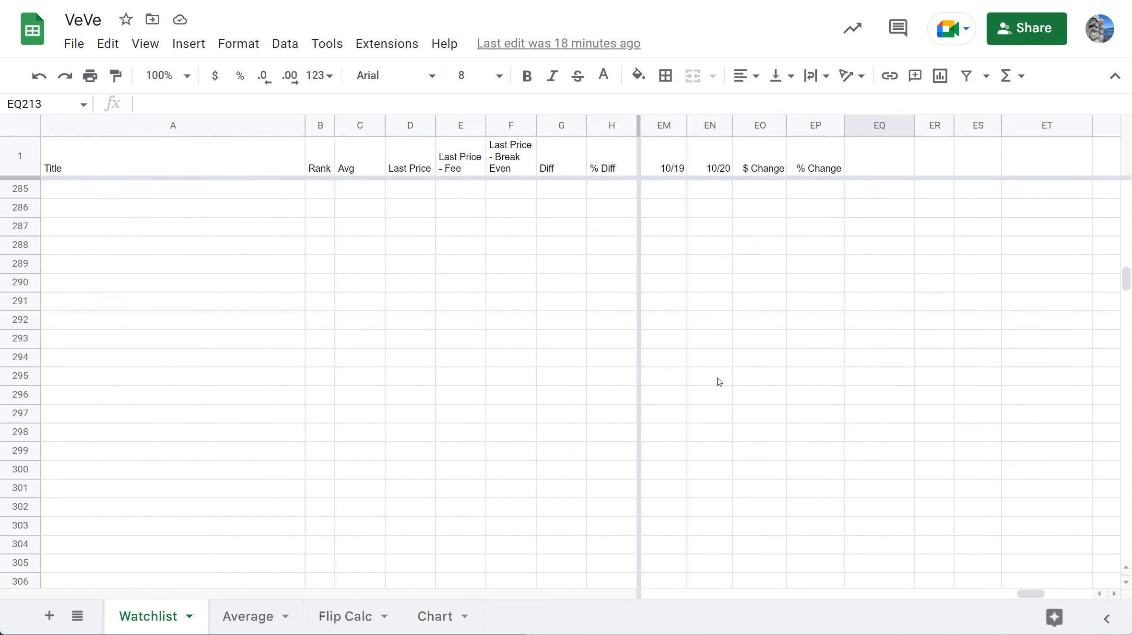
scroll("up", 3)
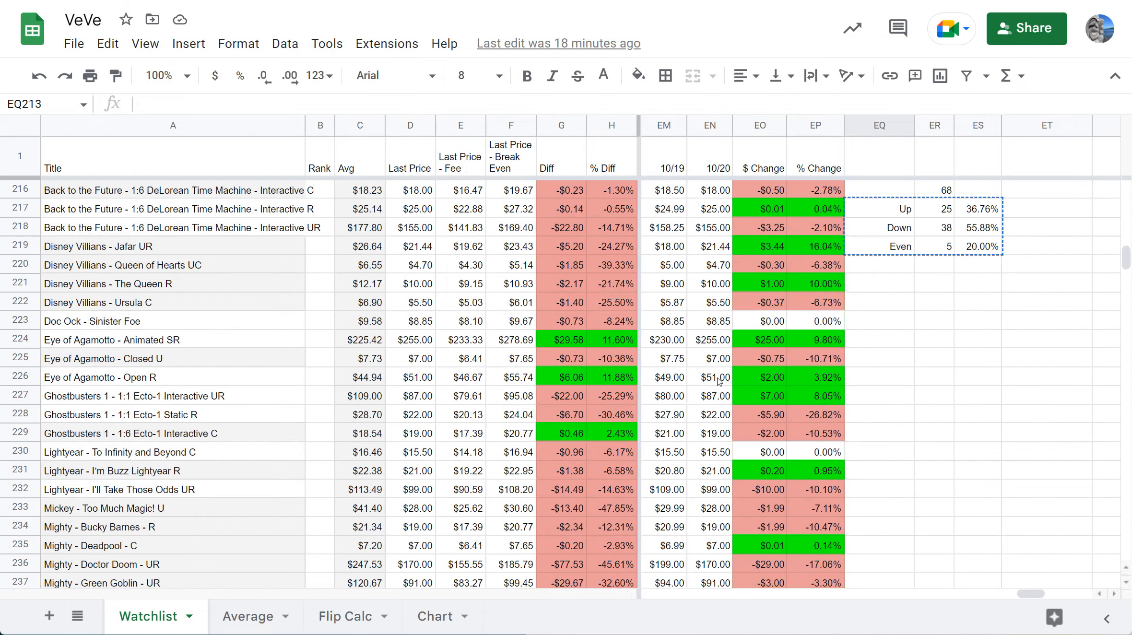
scroll("down", 3)
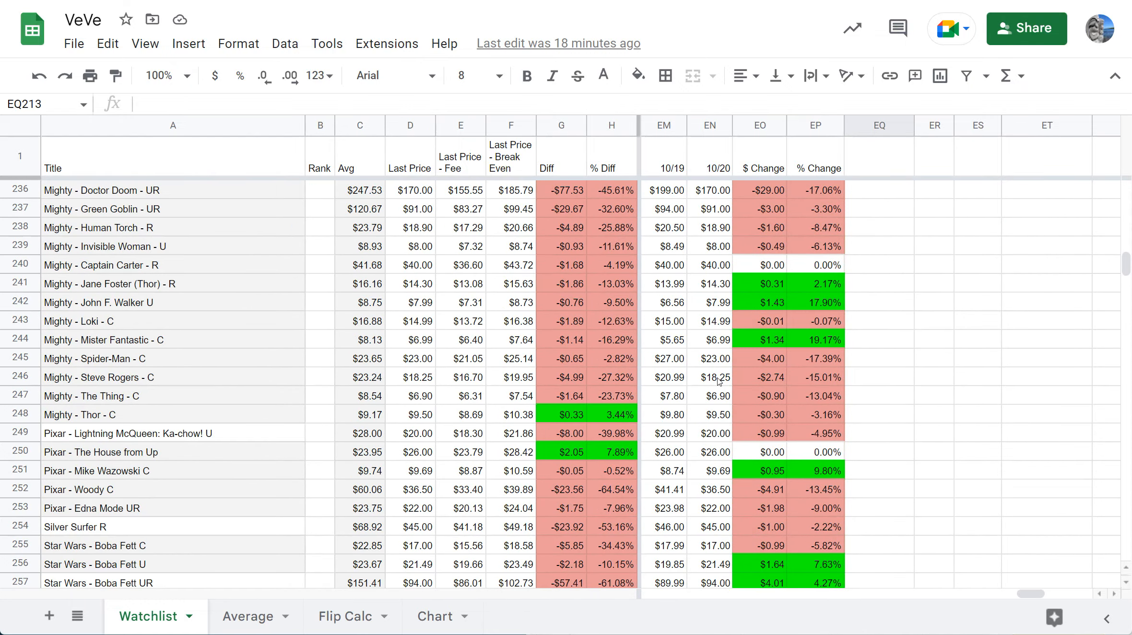
scroll("down", 3)
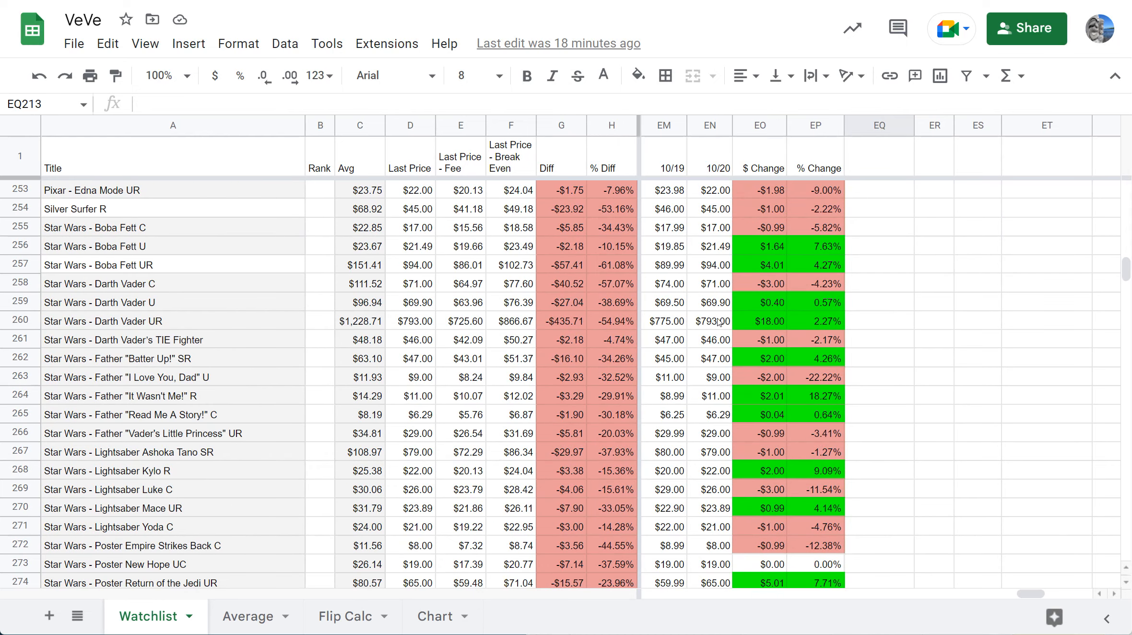
mouse_move(719, 330)
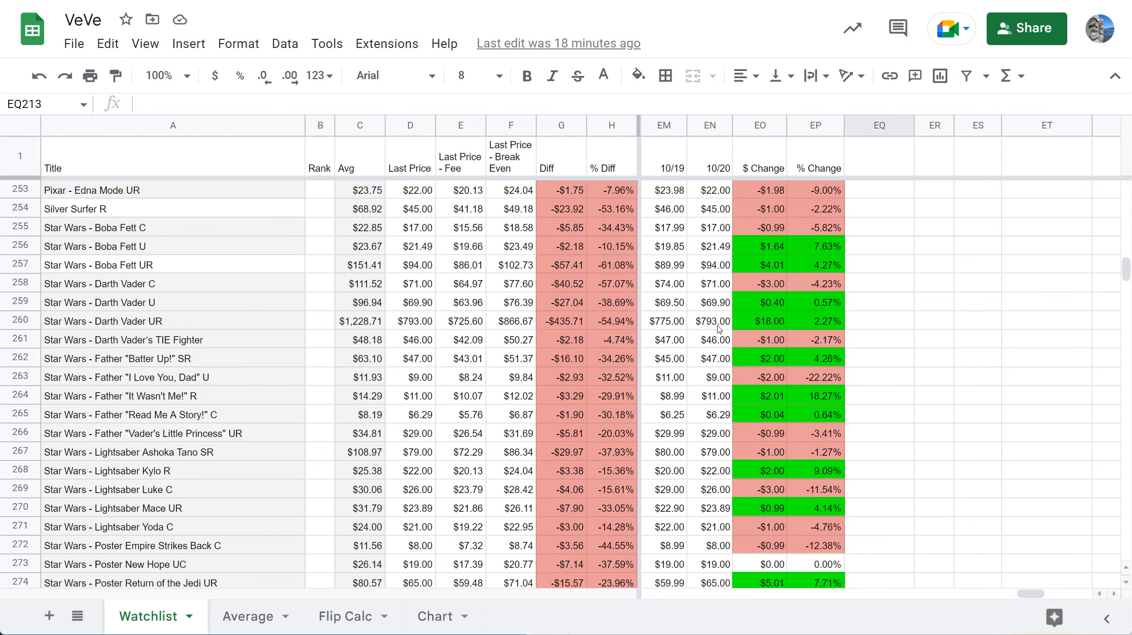
scroll("up", 3)
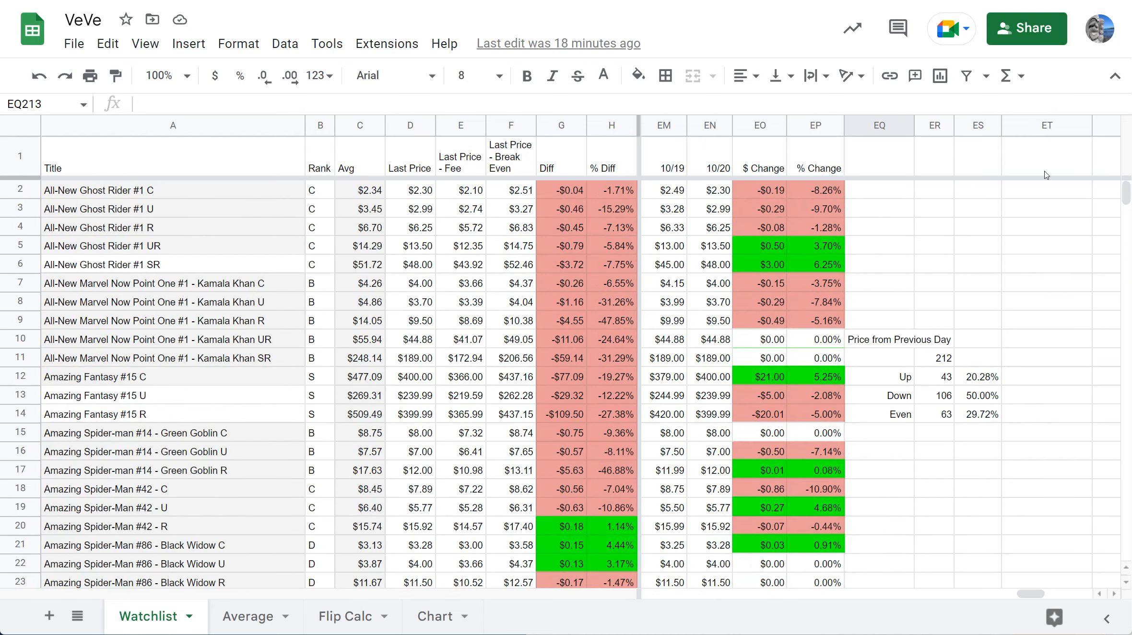
mouse_move(693, 304)
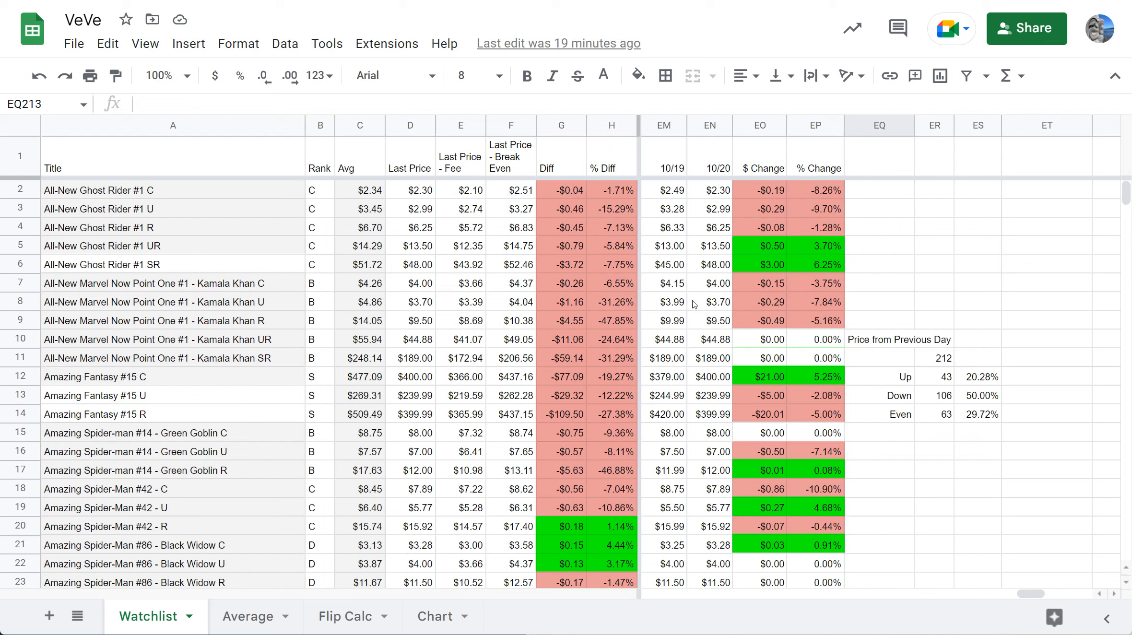
mouse_move(340, 427)
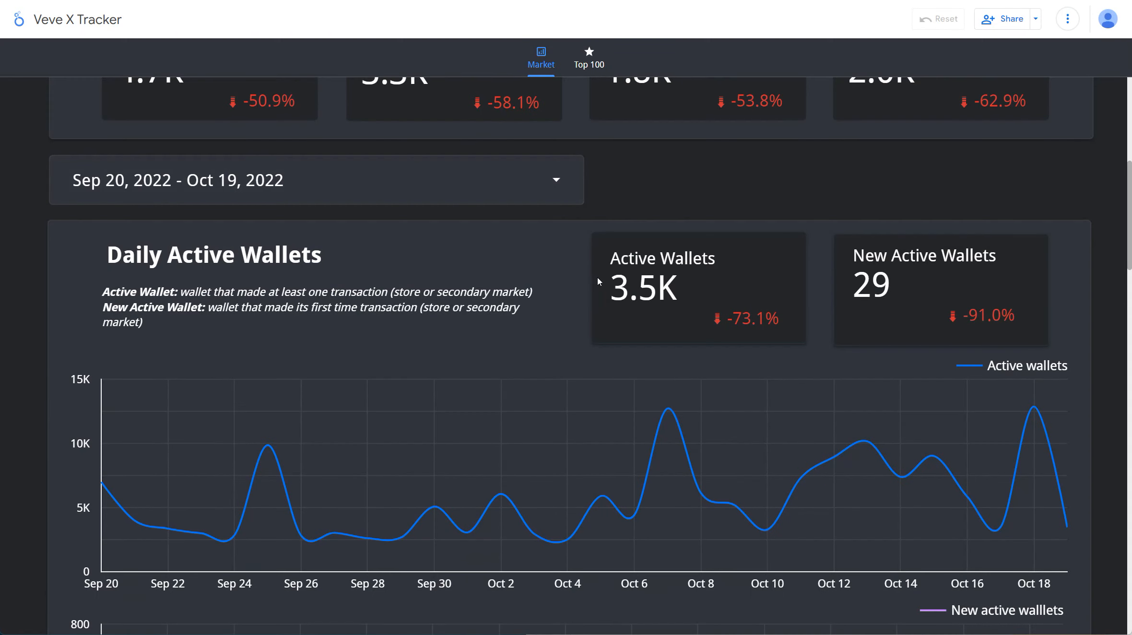
scroll("up", 3)
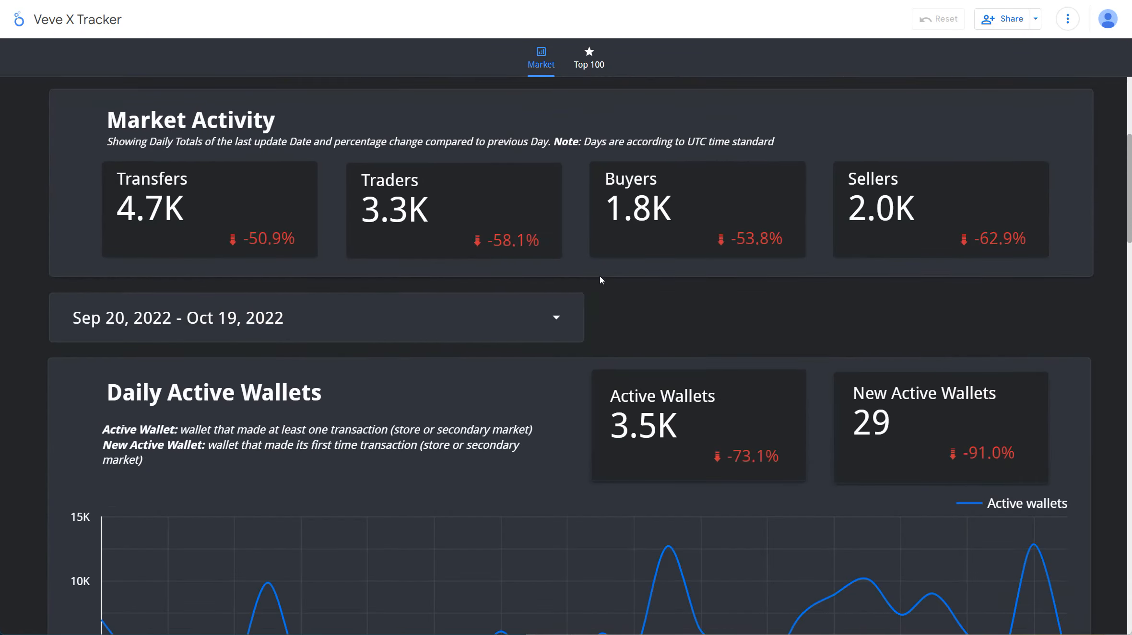
scroll("down", 3)
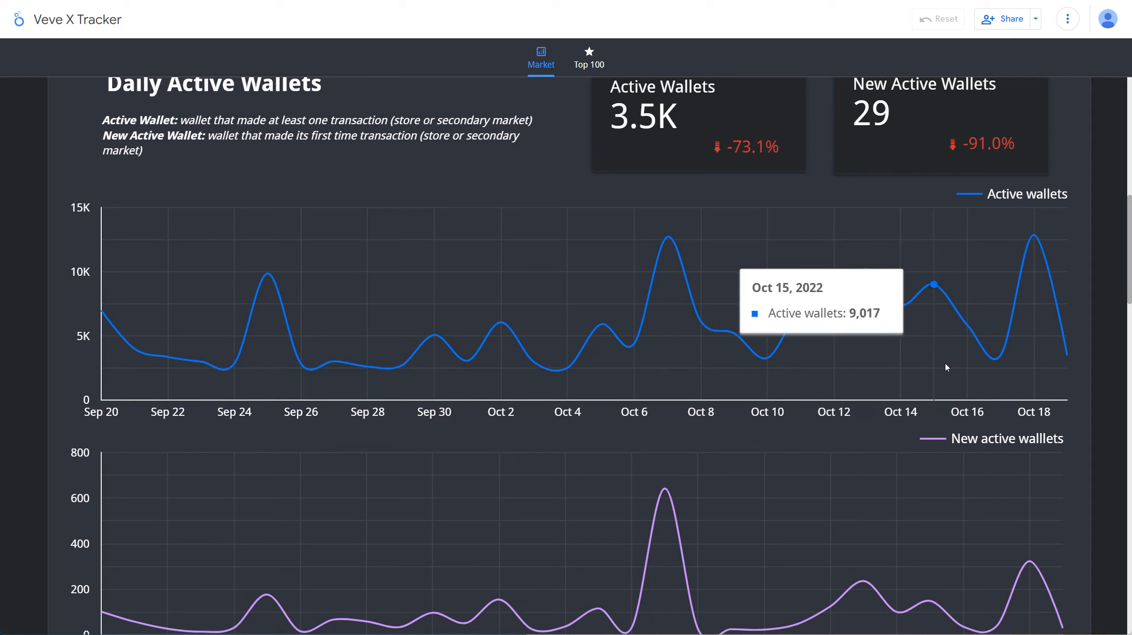
mouse_move(1060, 352)
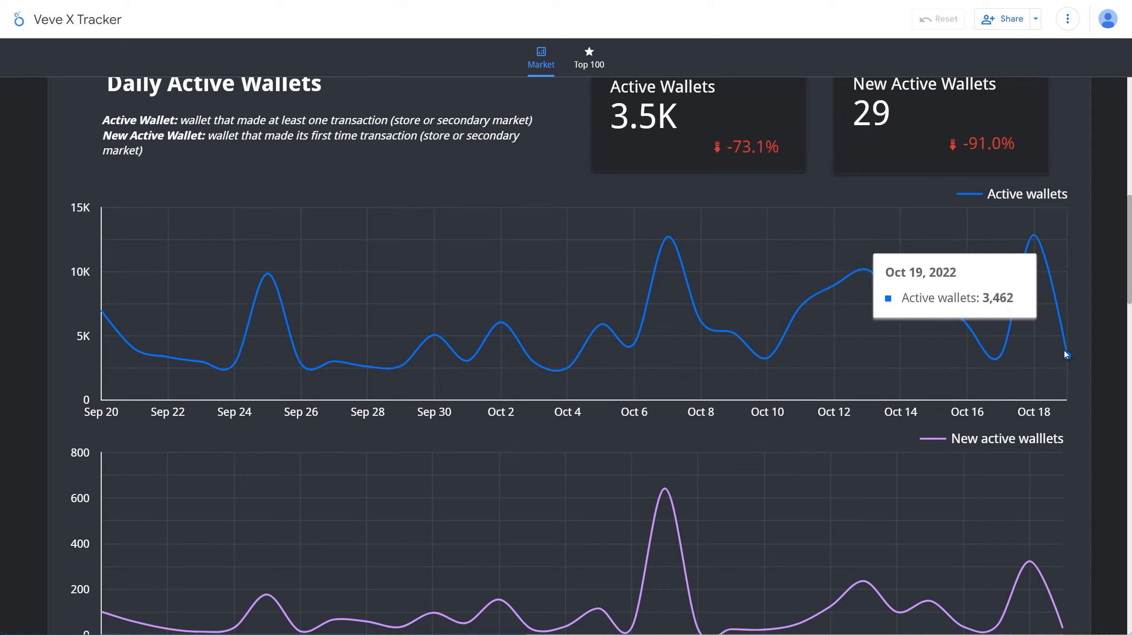
mouse_move(1042, 236)
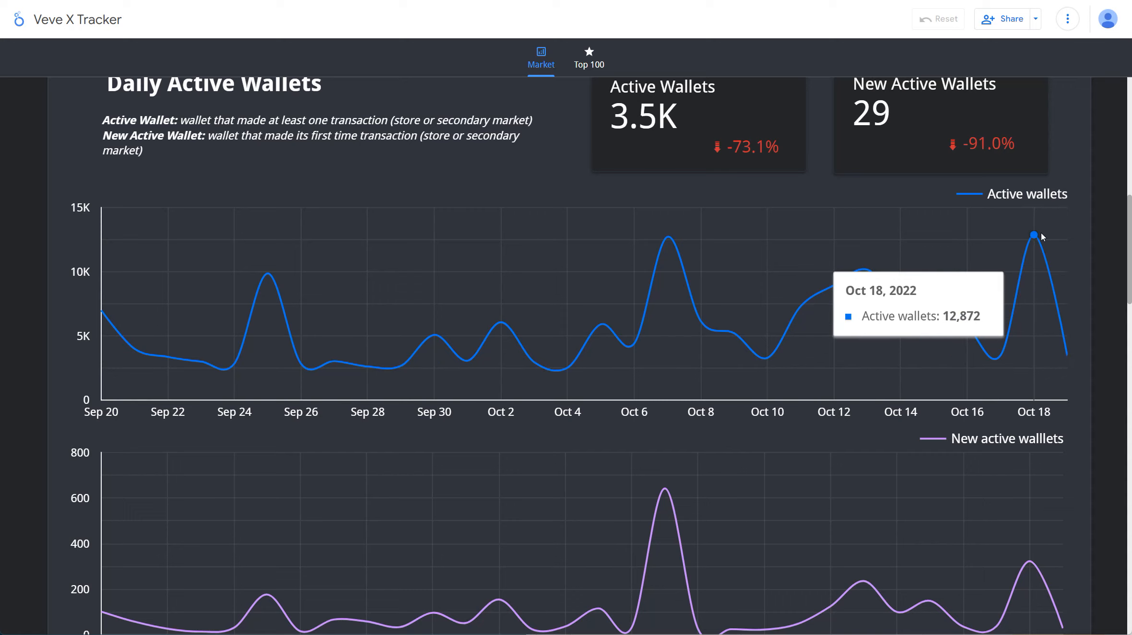
mouse_move(1002, 236)
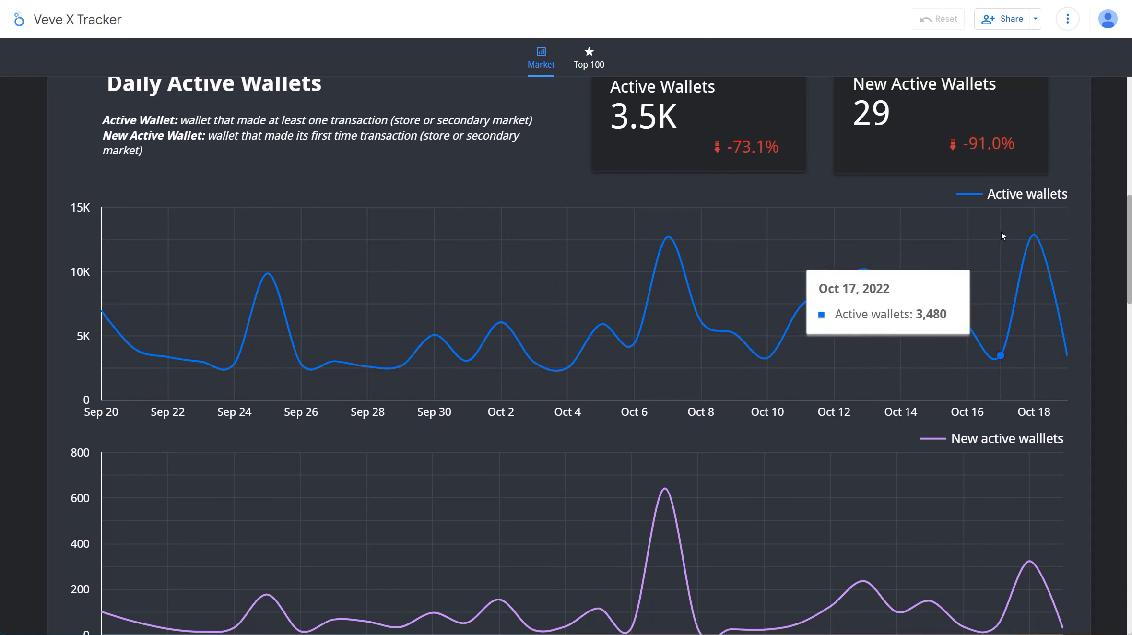
mouse_move(1030, 234)
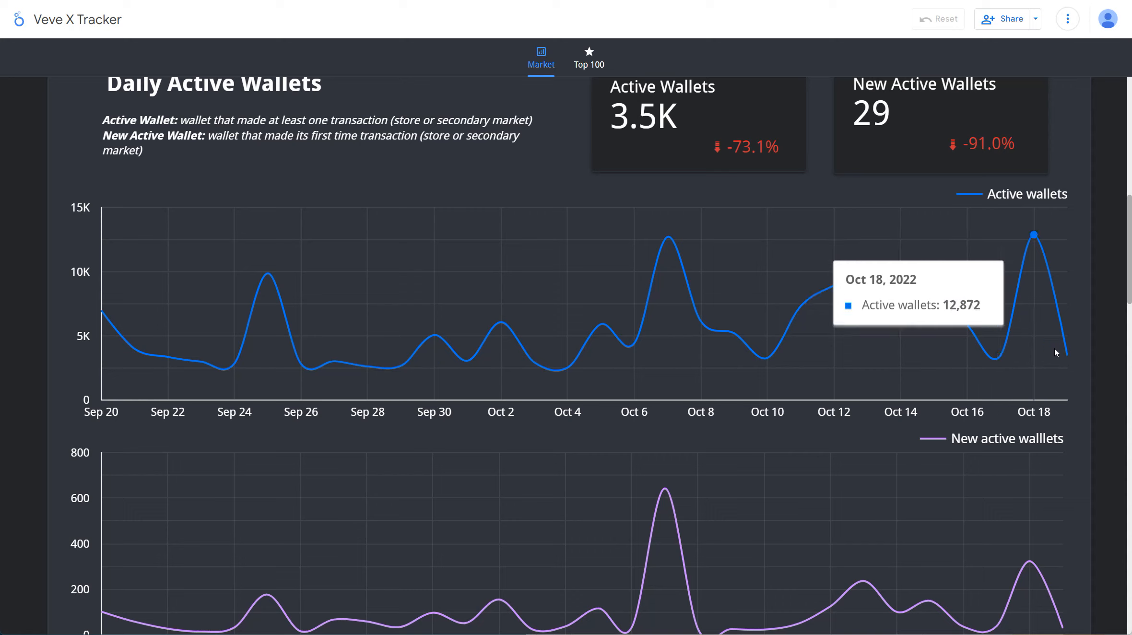
mouse_move(1063, 354)
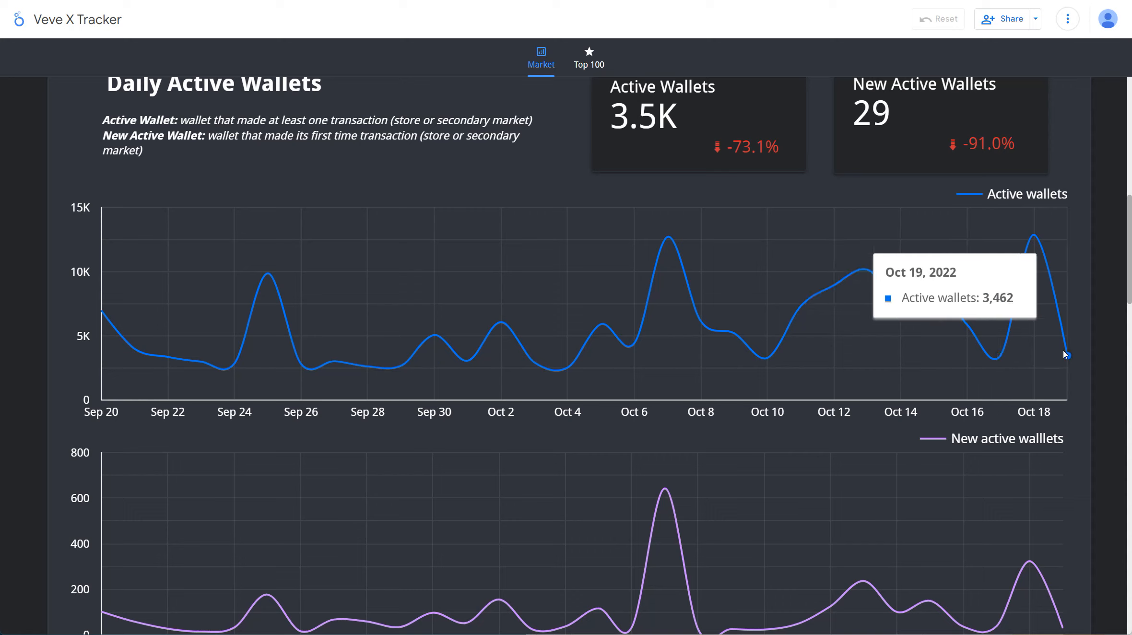
mouse_move(686, 404)
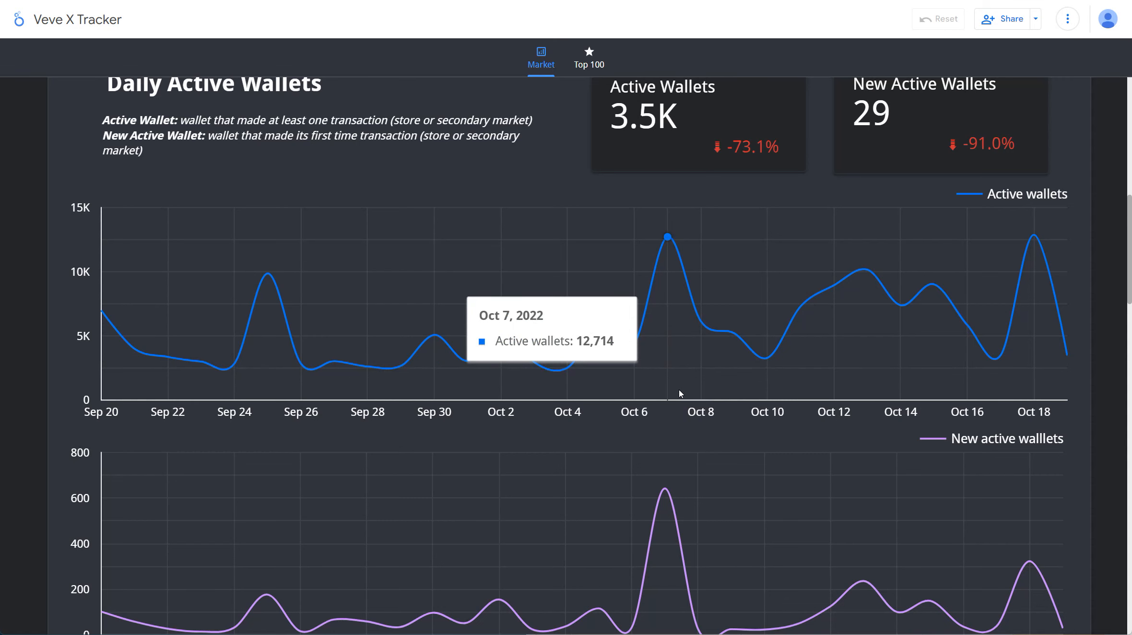
scroll("down", 3)
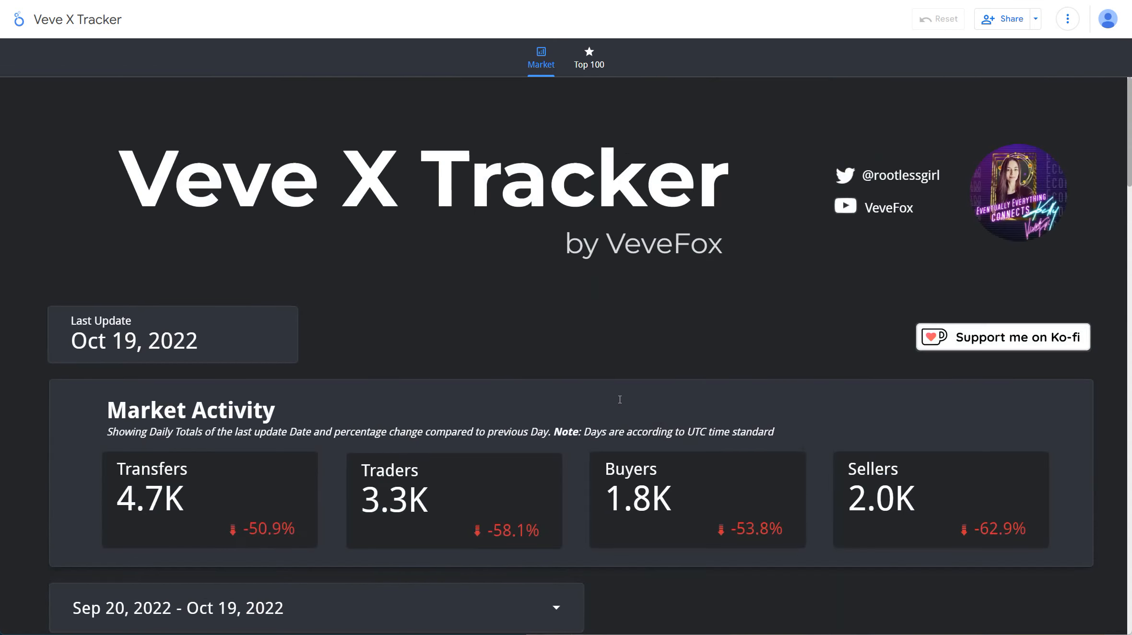
mouse_move(616, 368)
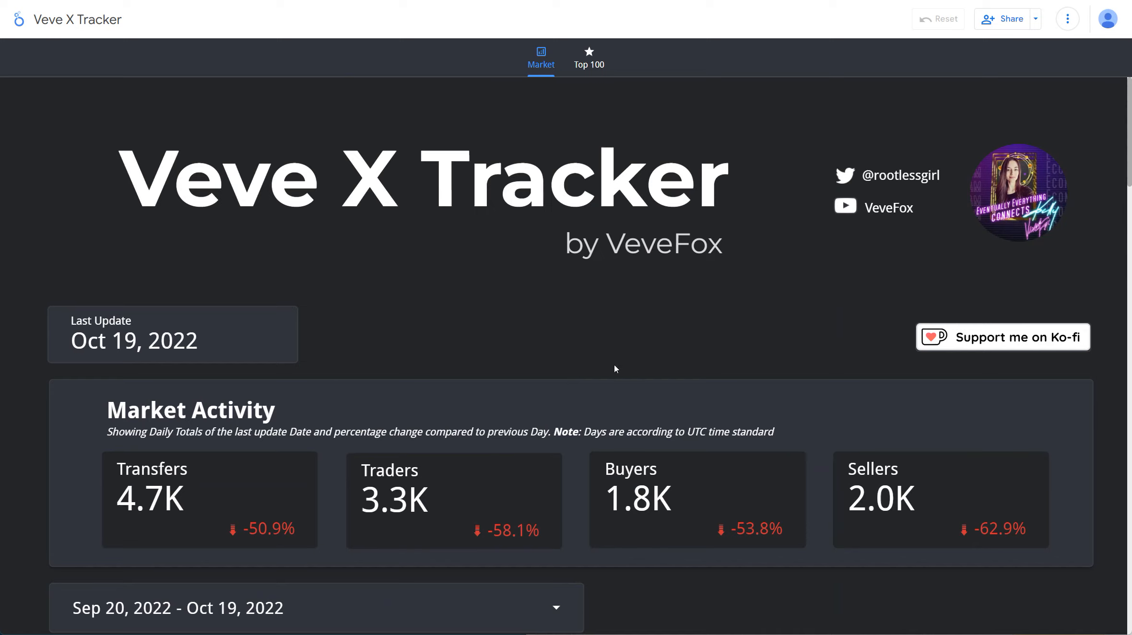
mouse_move(573, 294)
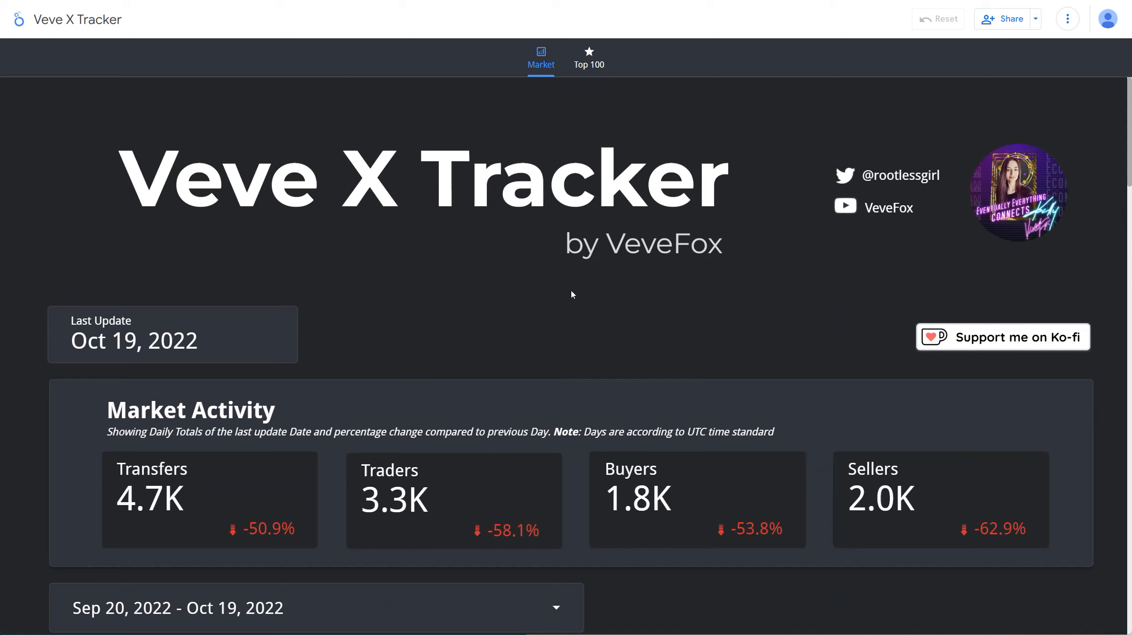
mouse_move(442, 444)
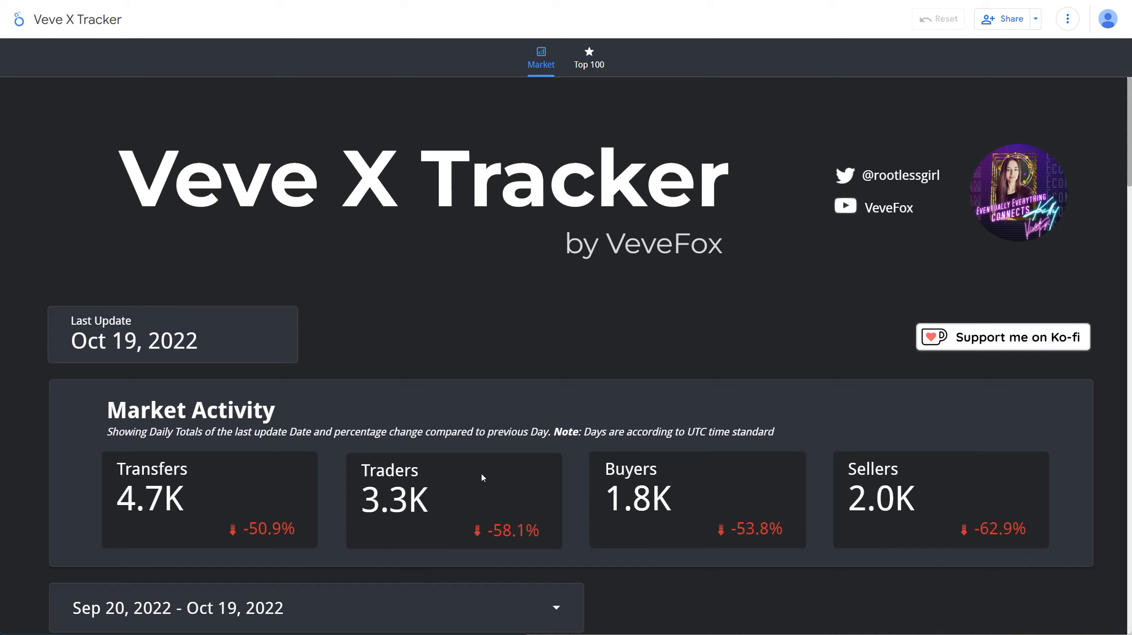
mouse_move(600, 390)
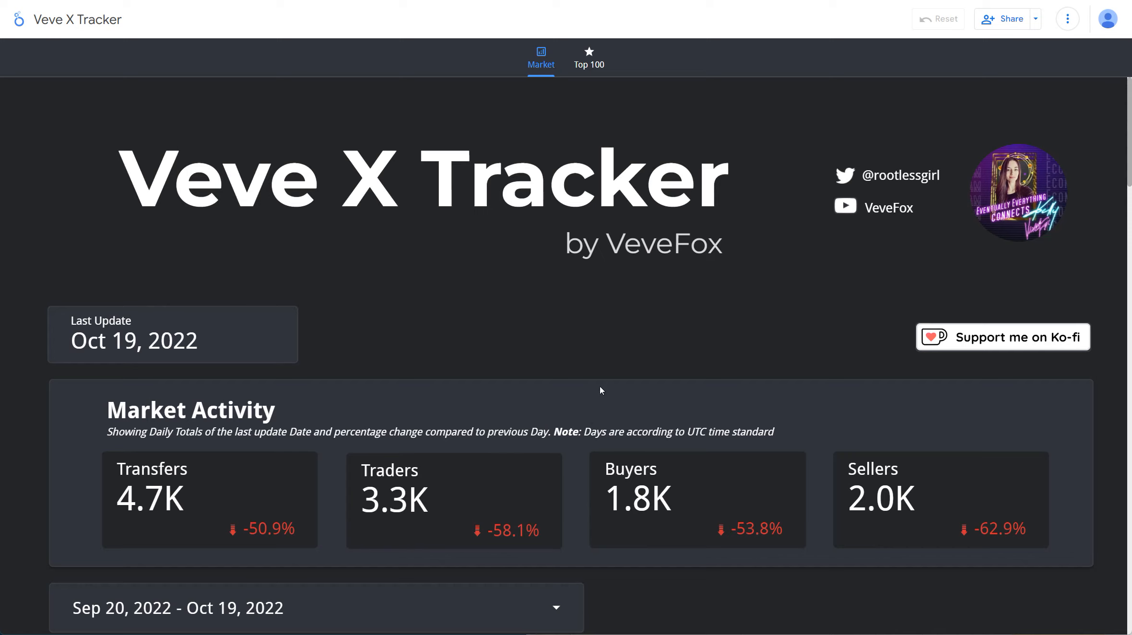
mouse_move(591, 381)
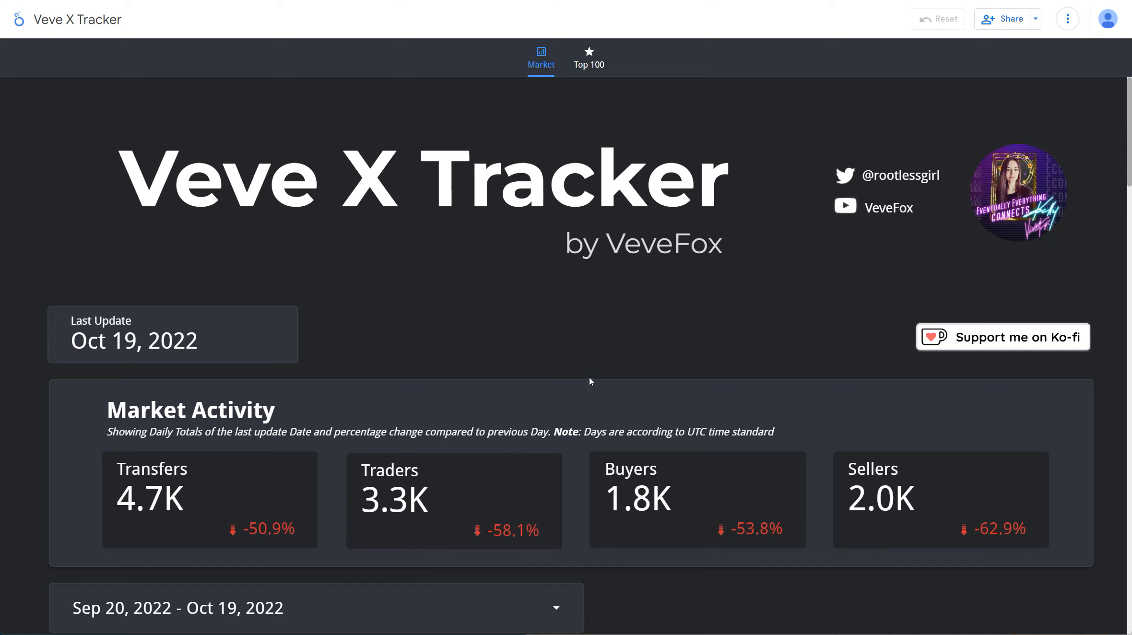
mouse_move(580, 379)
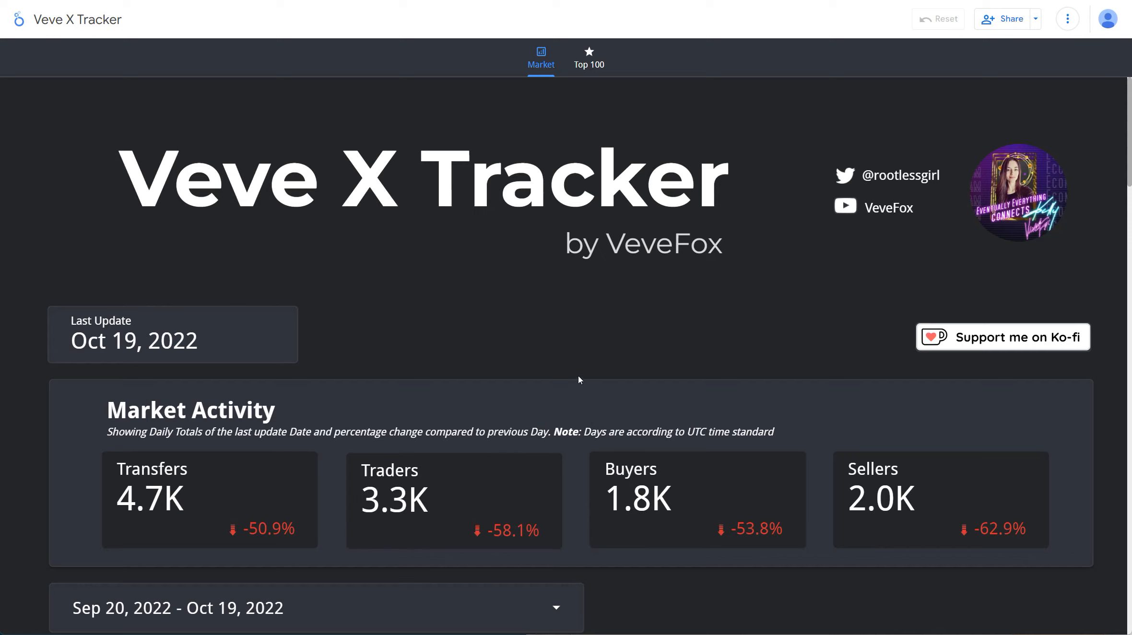
mouse_move(614, 280)
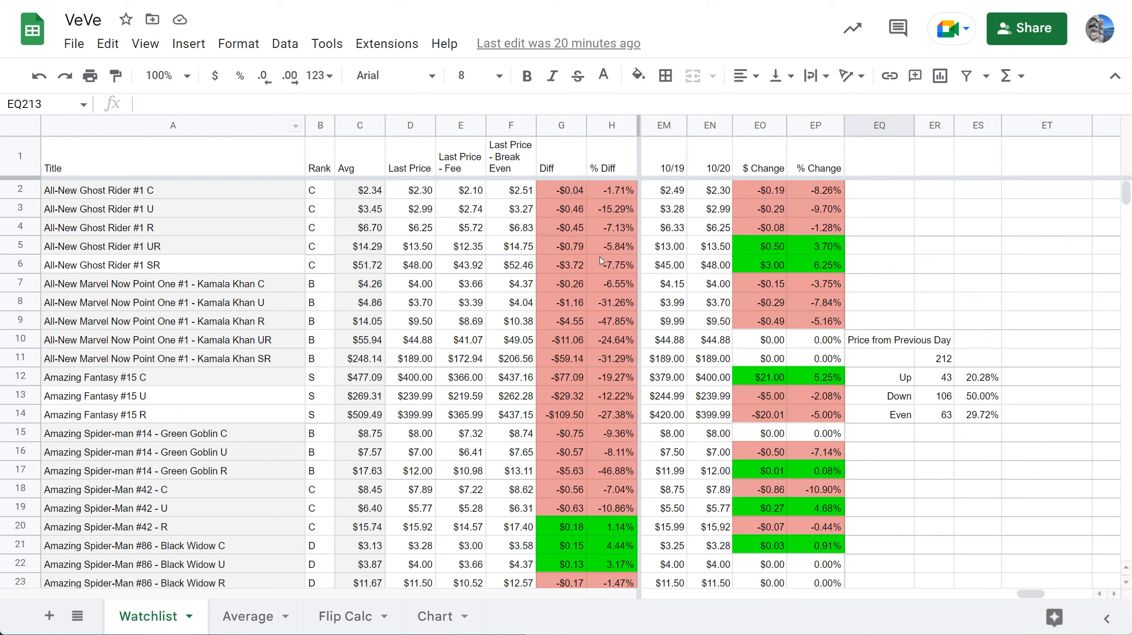
mouse_move(518, 251)
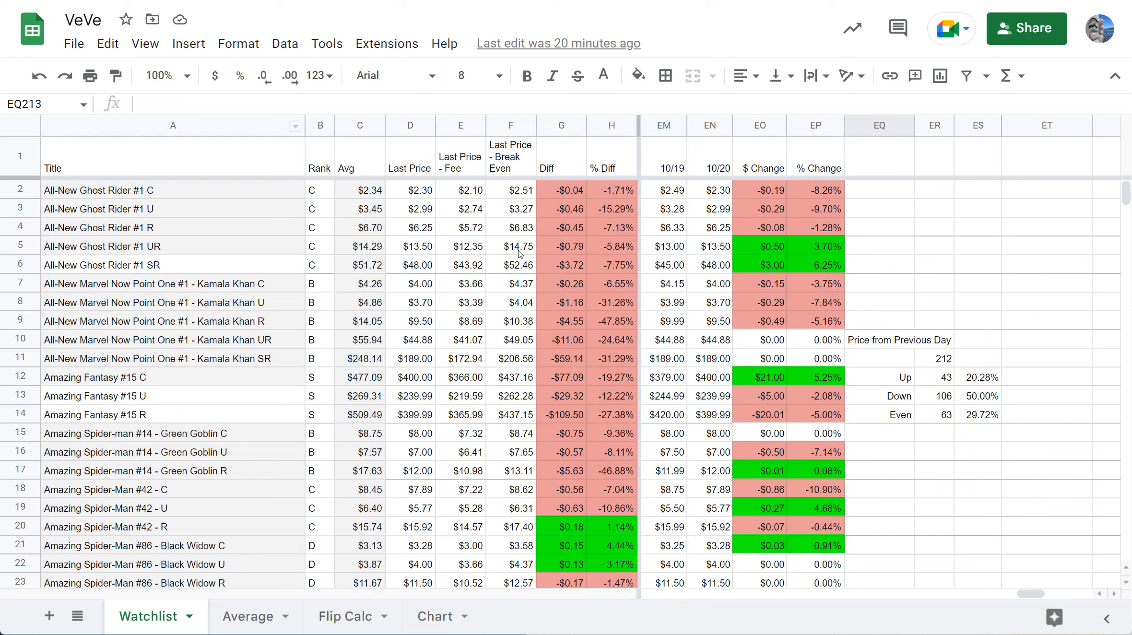
mouse_move(641, 349)
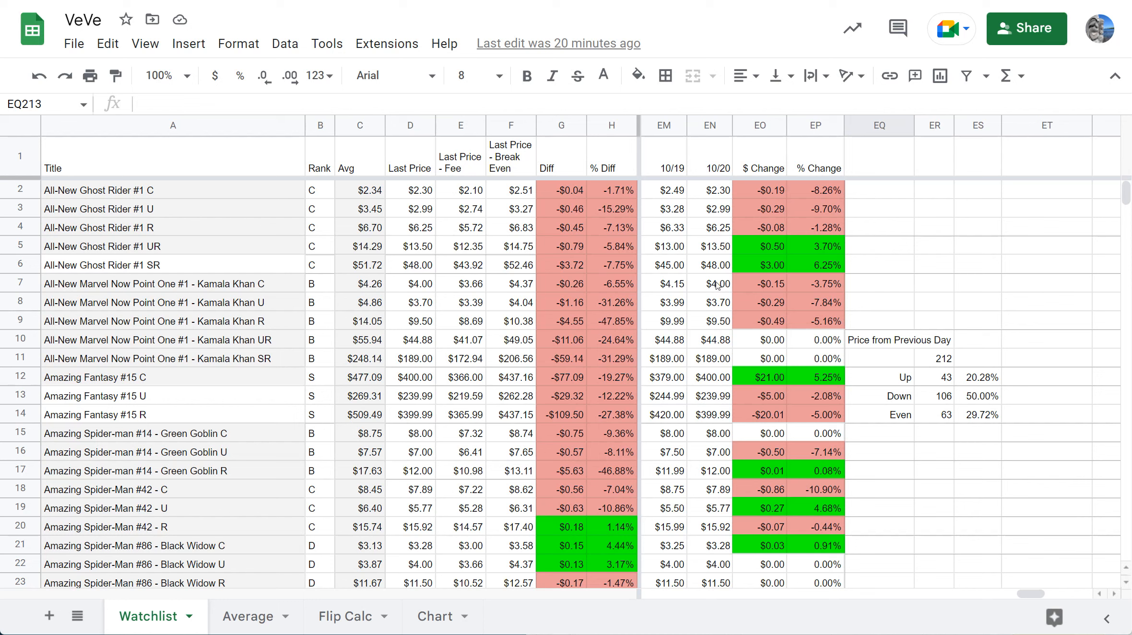
mouse_move(713, 463)
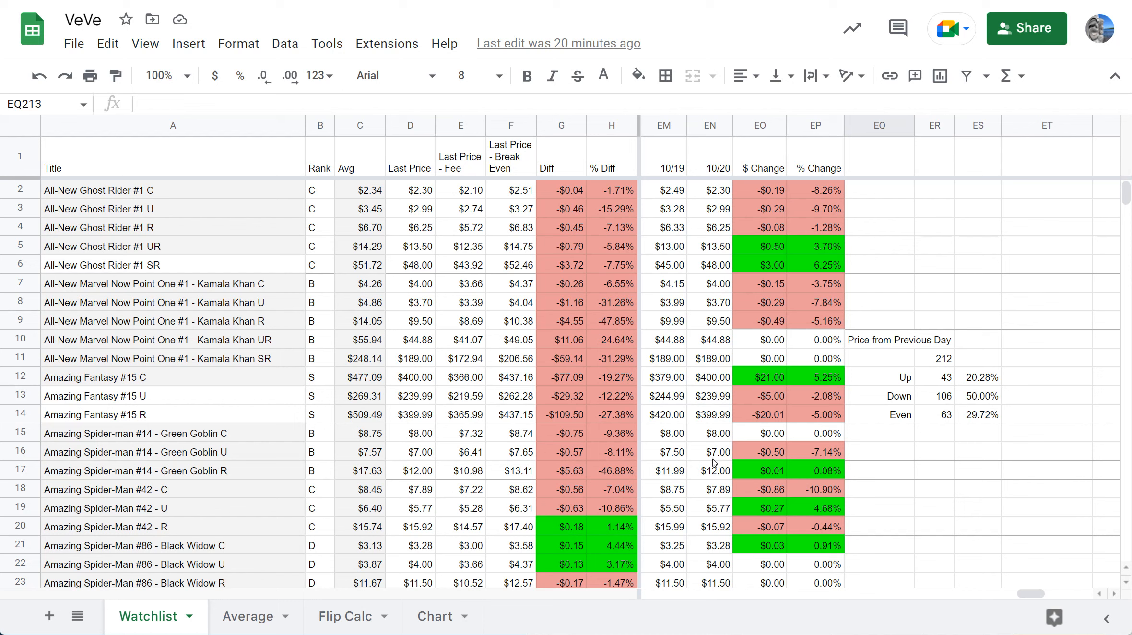
mouse_move(706, 466)
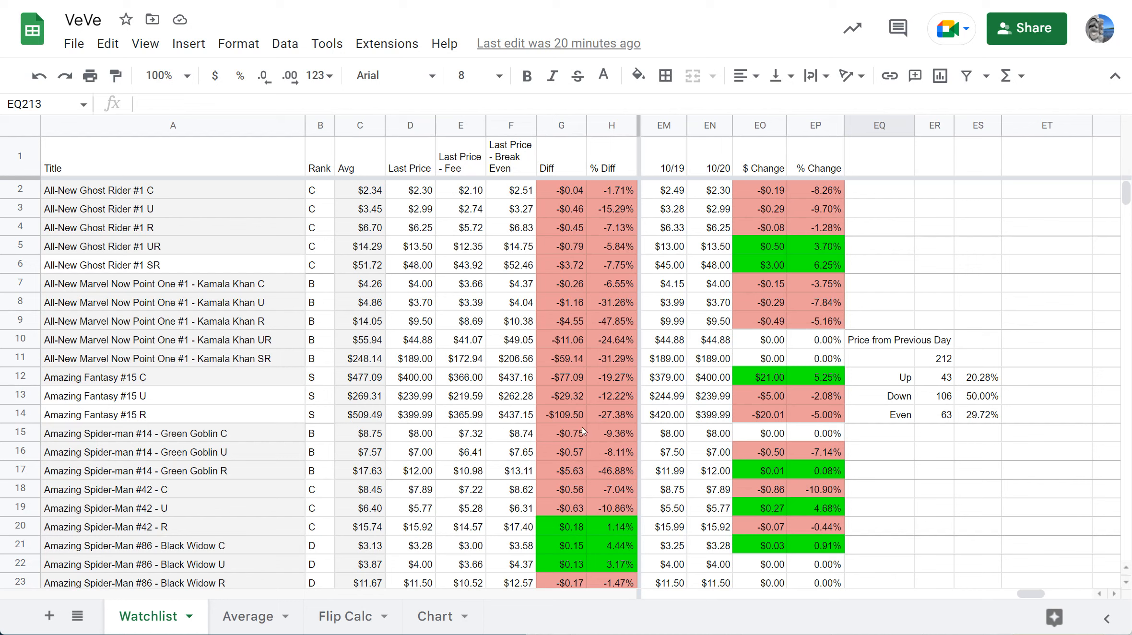
mouse_move(611, 210)
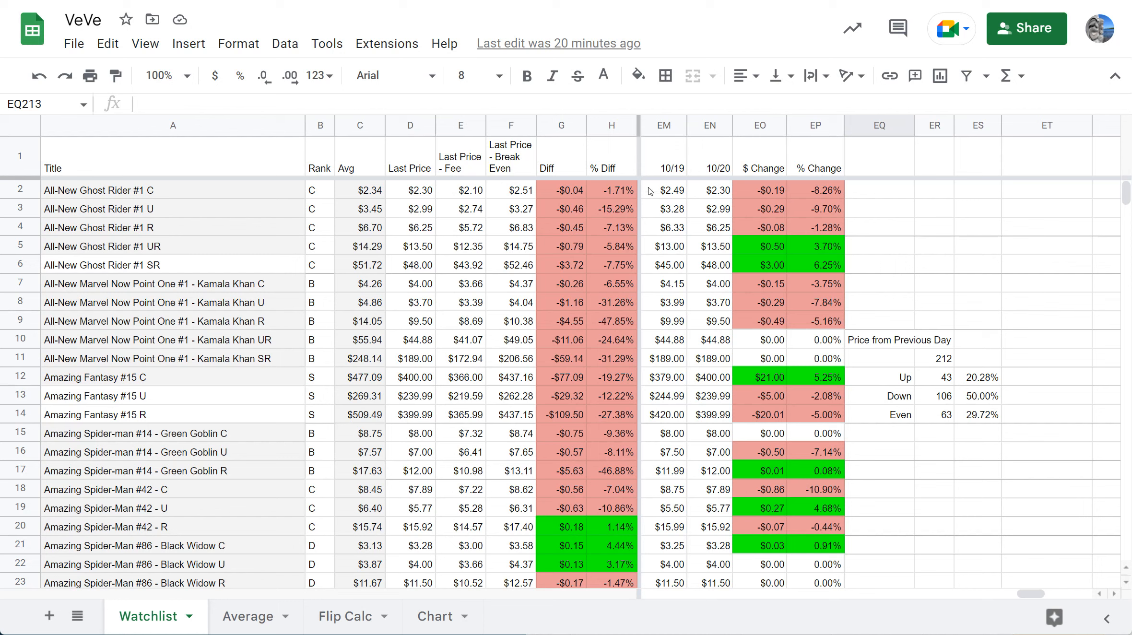
mouse_move(610, 199)
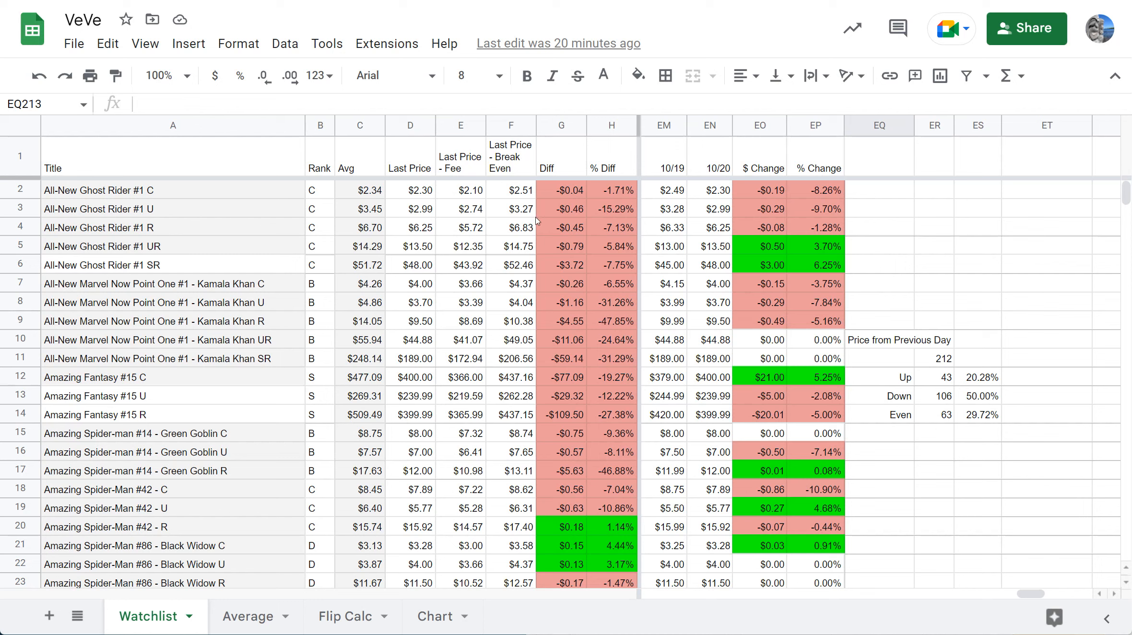
mouse_move(450, 275)
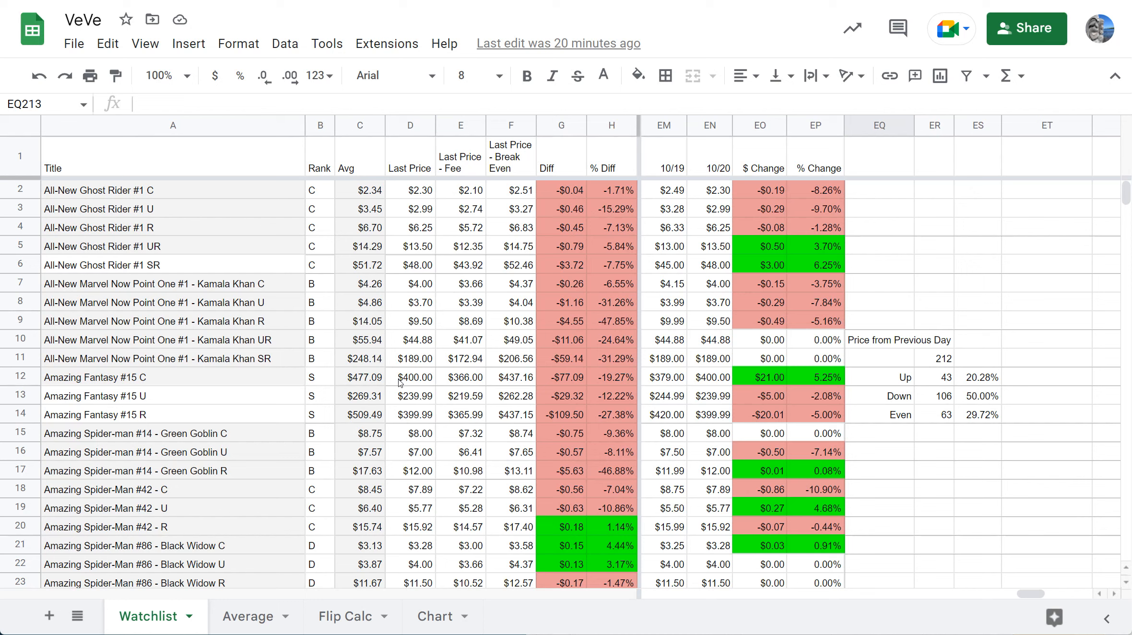
mouse_move(393, 392)
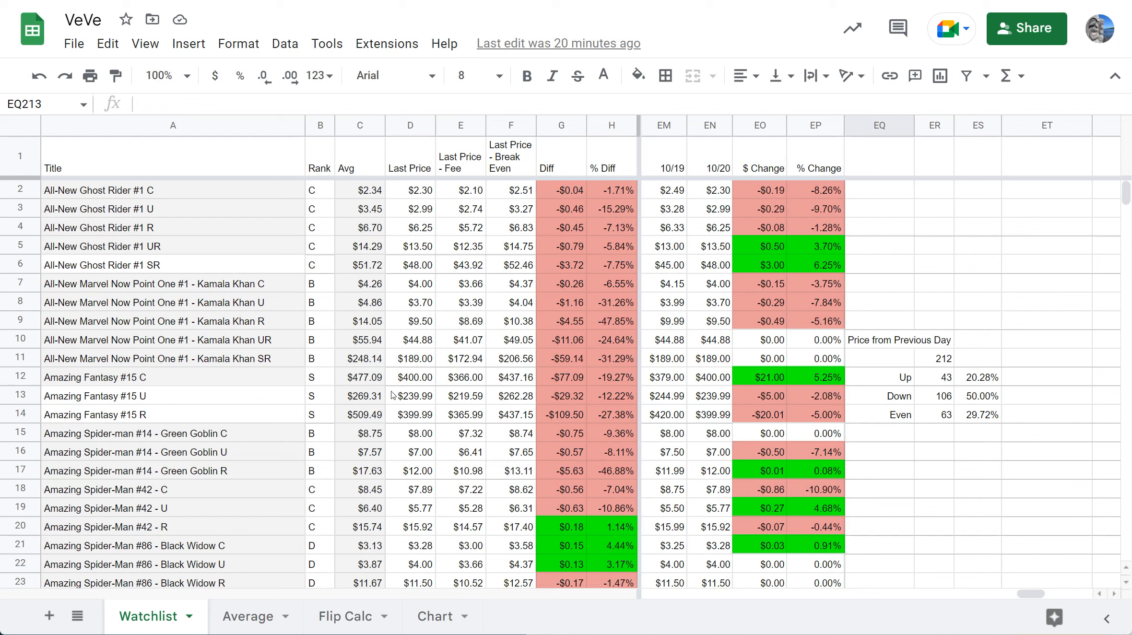
mouse_move(386, 406)
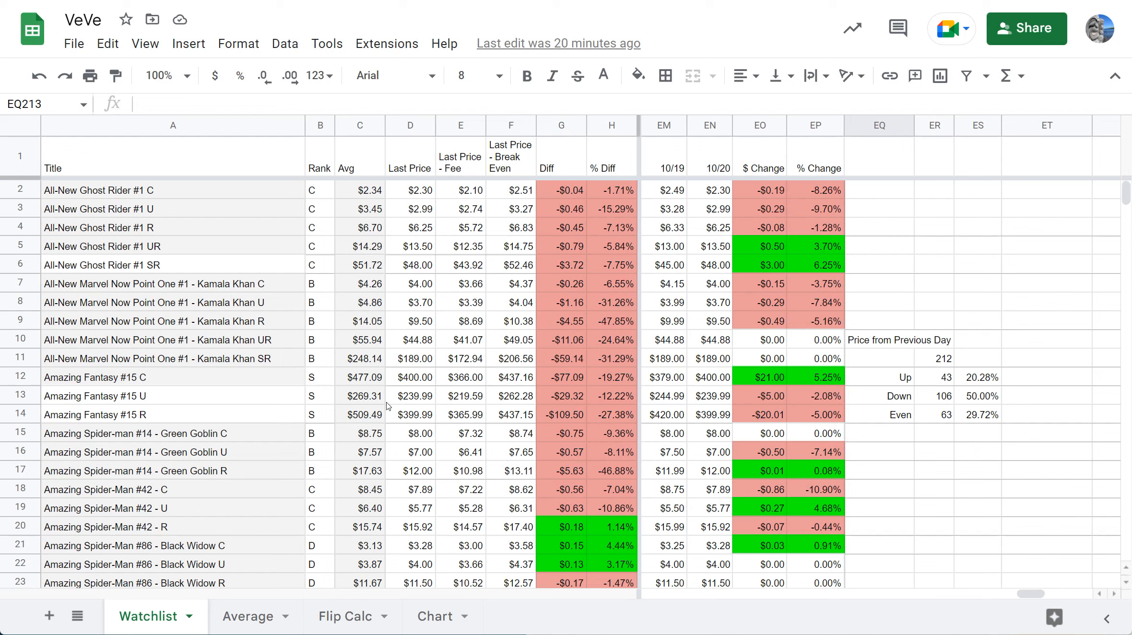
mouse_move(380, 413)
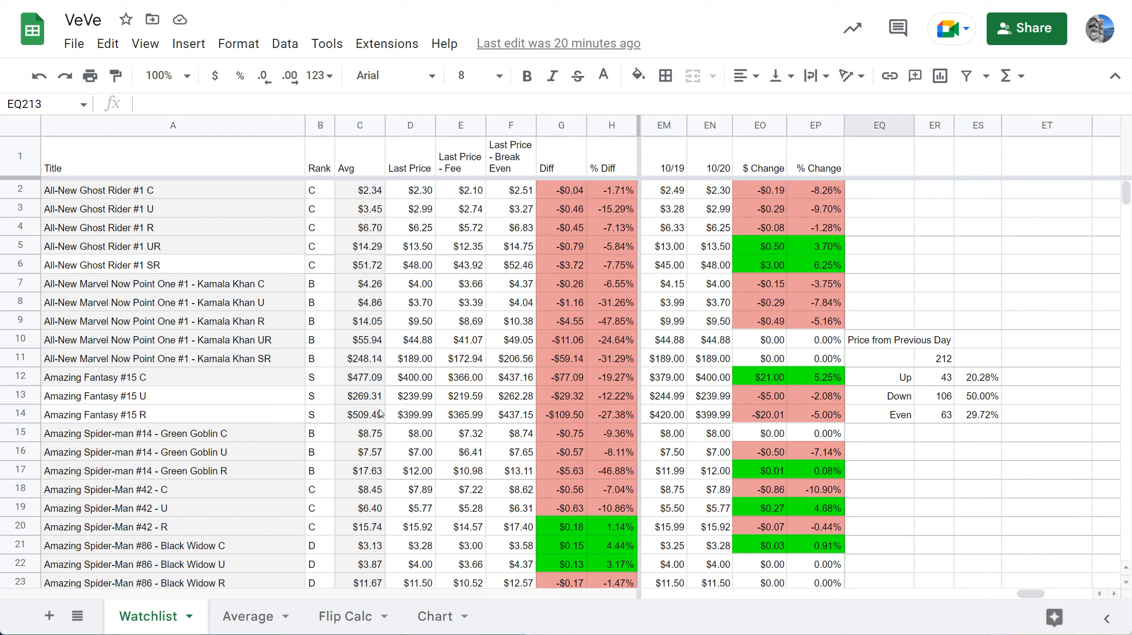
mouse_move(345, 434)
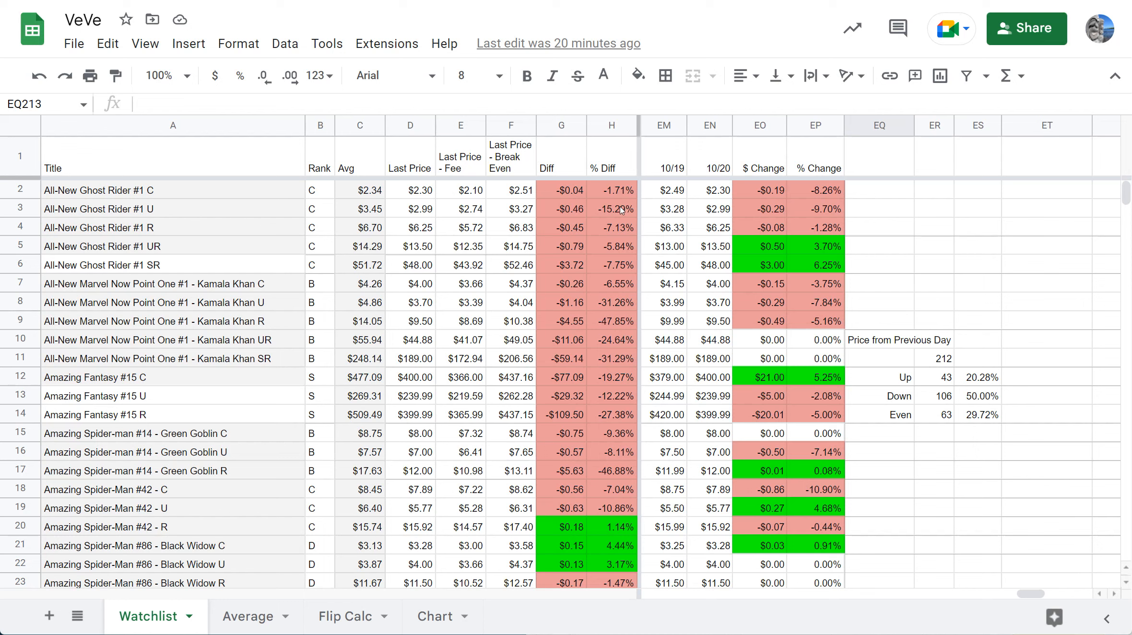
mouse_move(588, 190)
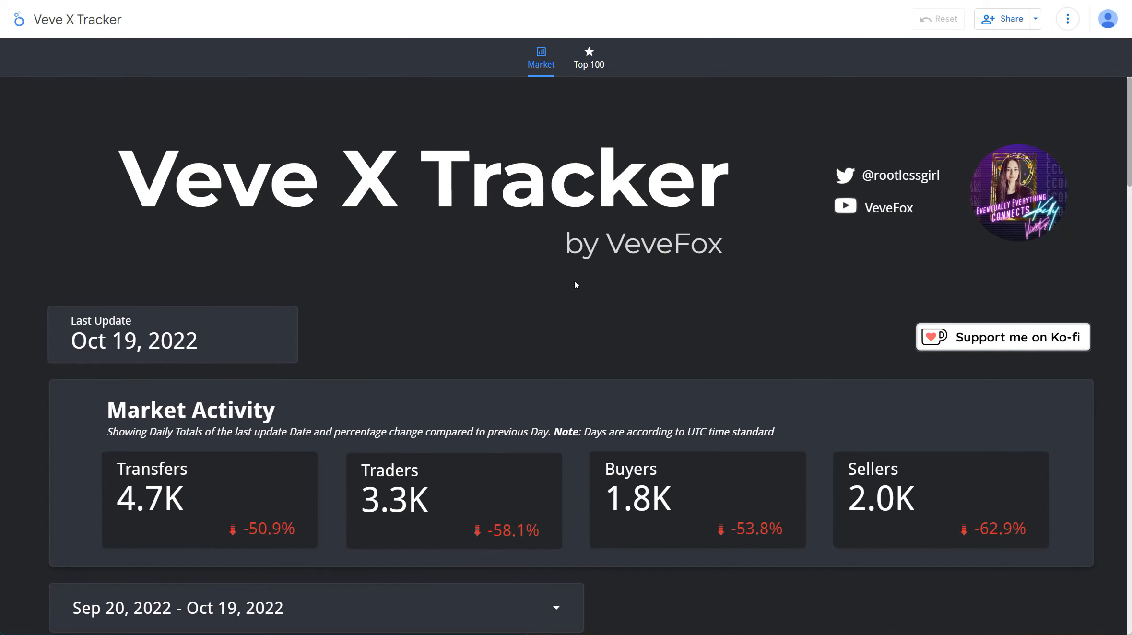
Scroll down to the Daily Active Wallets section showing 3.5K active and 29 new wallets
scroll("down", 3)
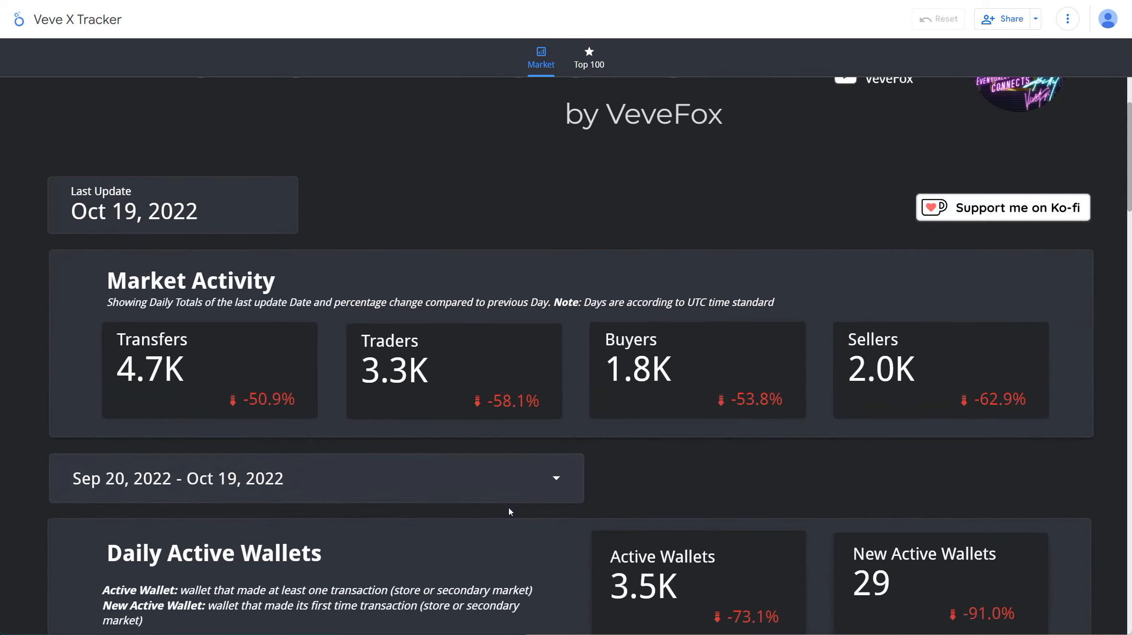
scroll("down", 3)
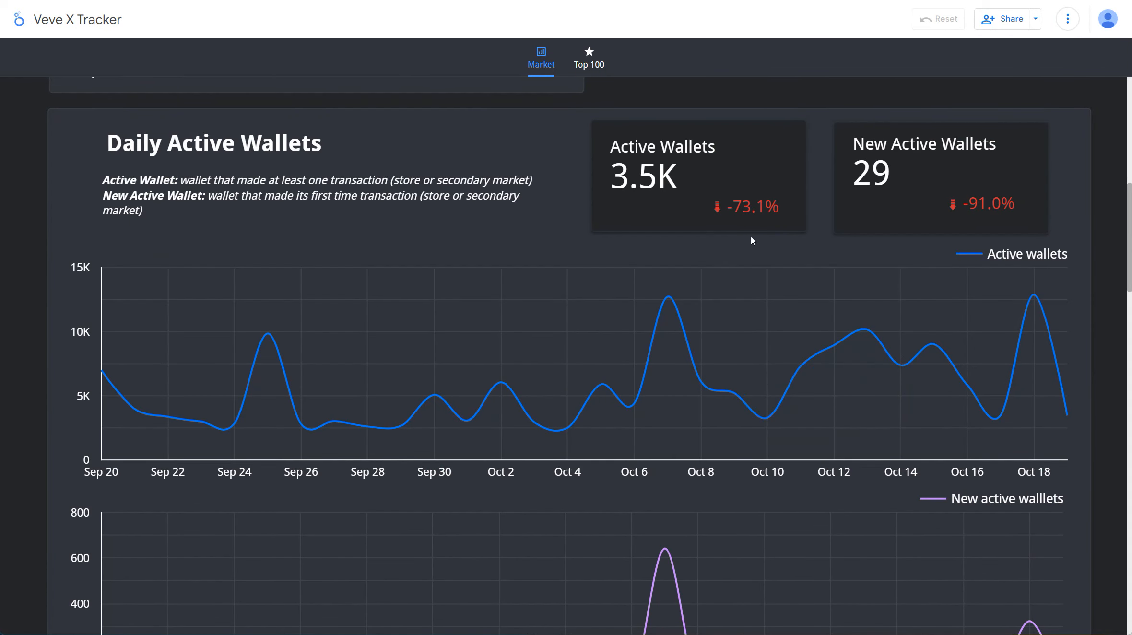
mouse_move(1001, 415)
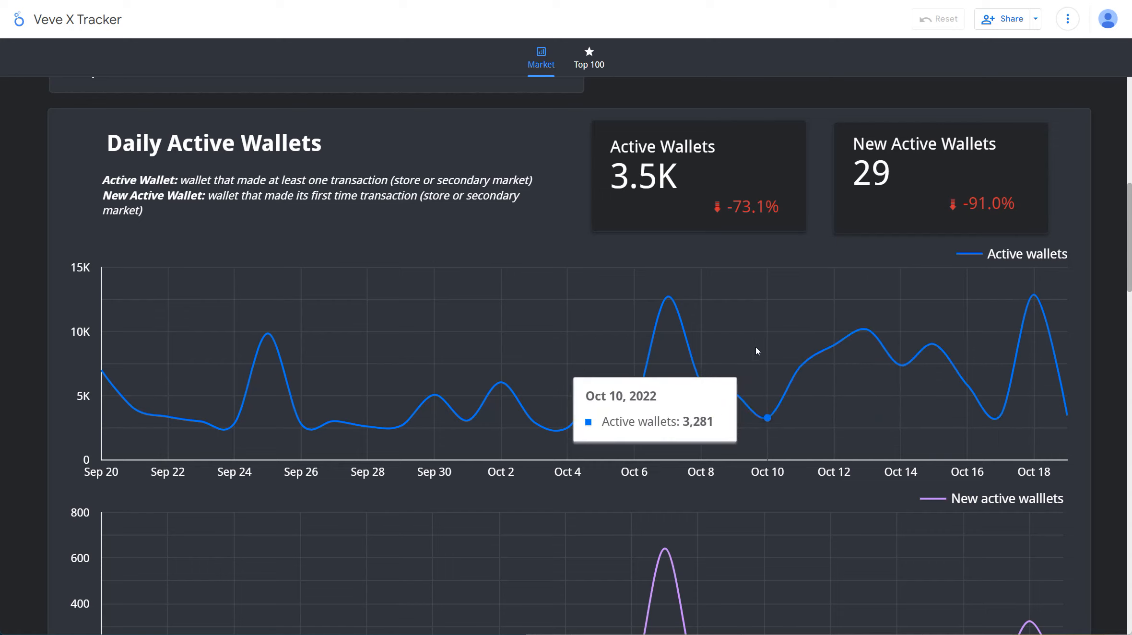
mouse_move(726, 359)
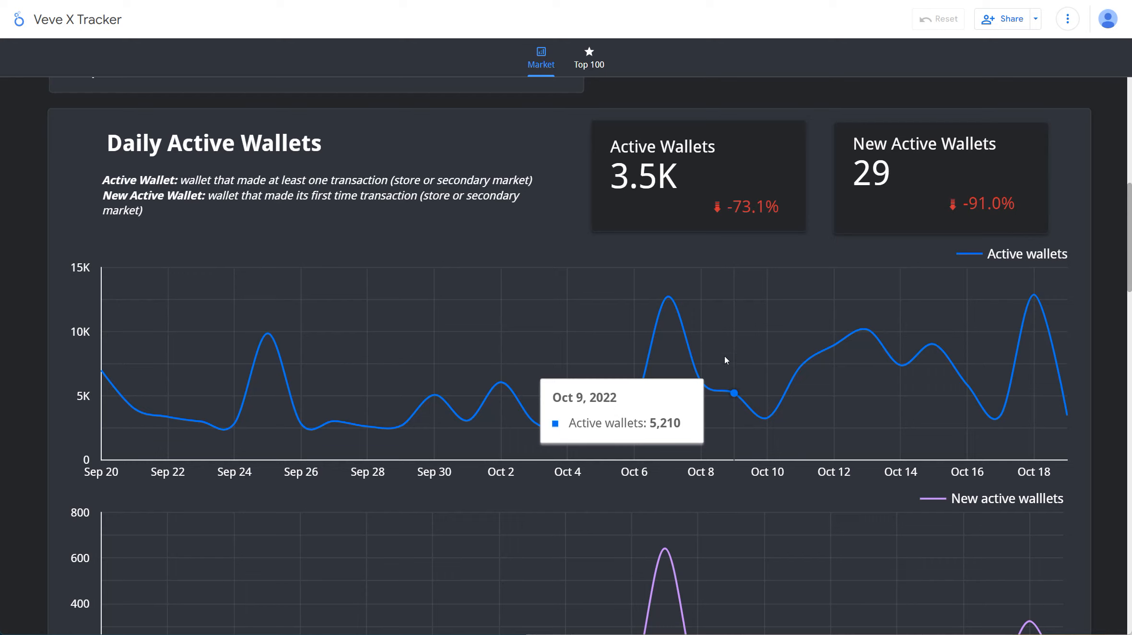
mouse_move(673, 374)
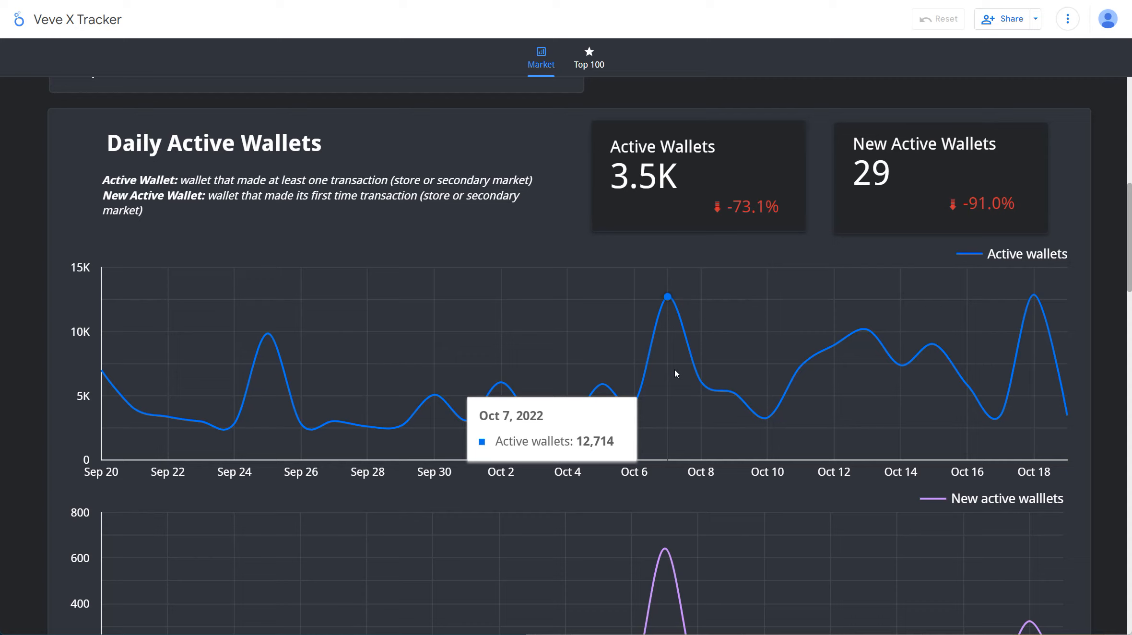
mouse_move(666, 380)
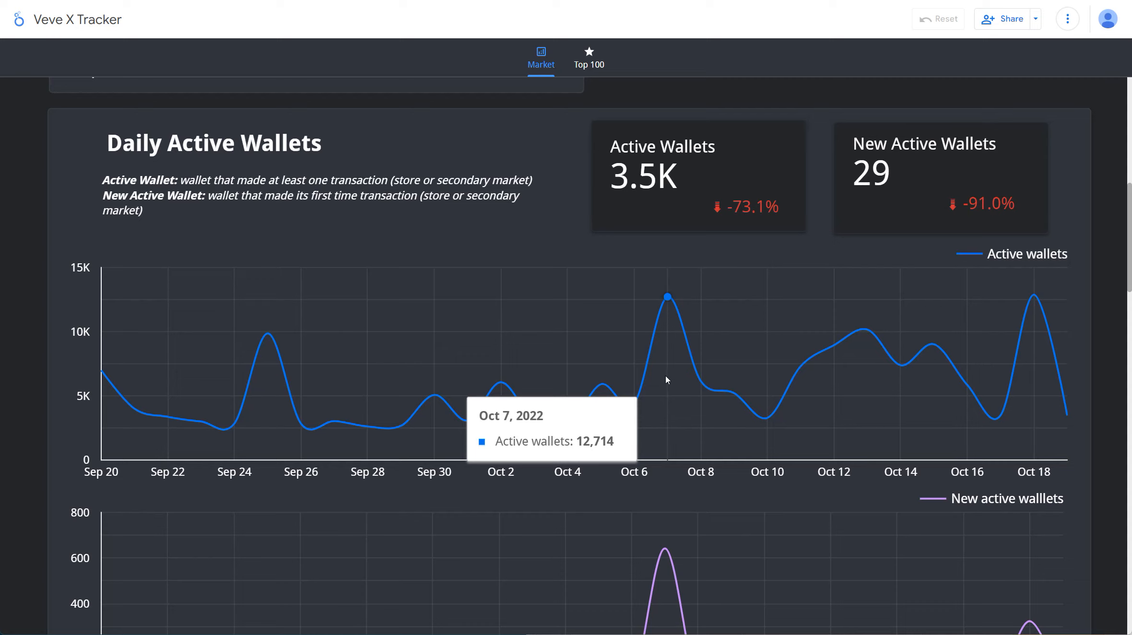
mouse_move(659, 385)
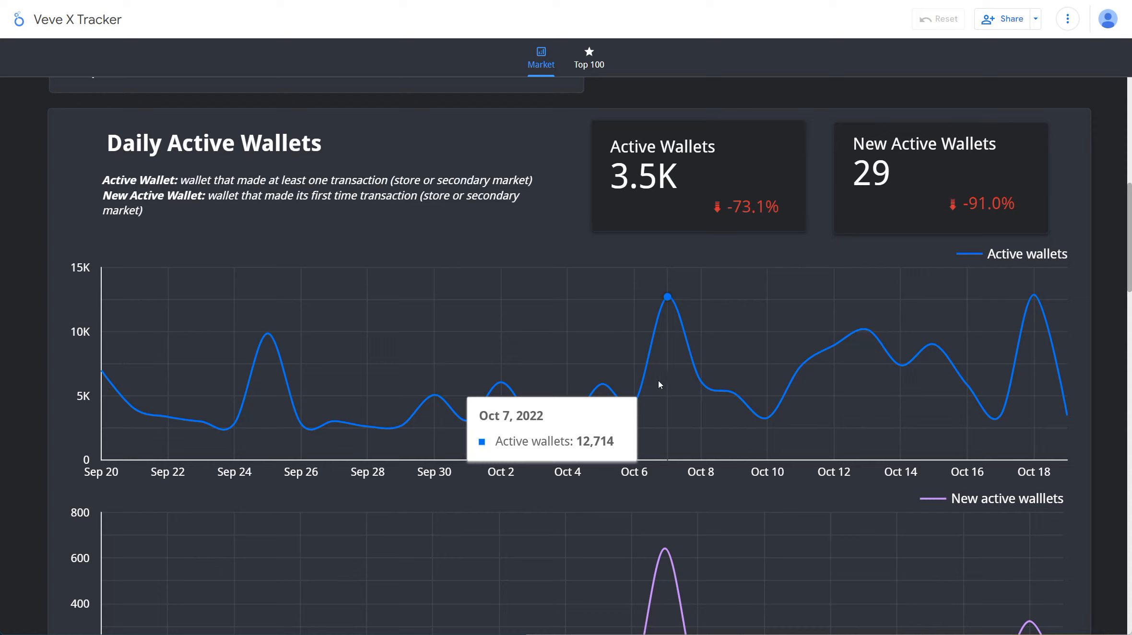
mouse_move(633, 401)
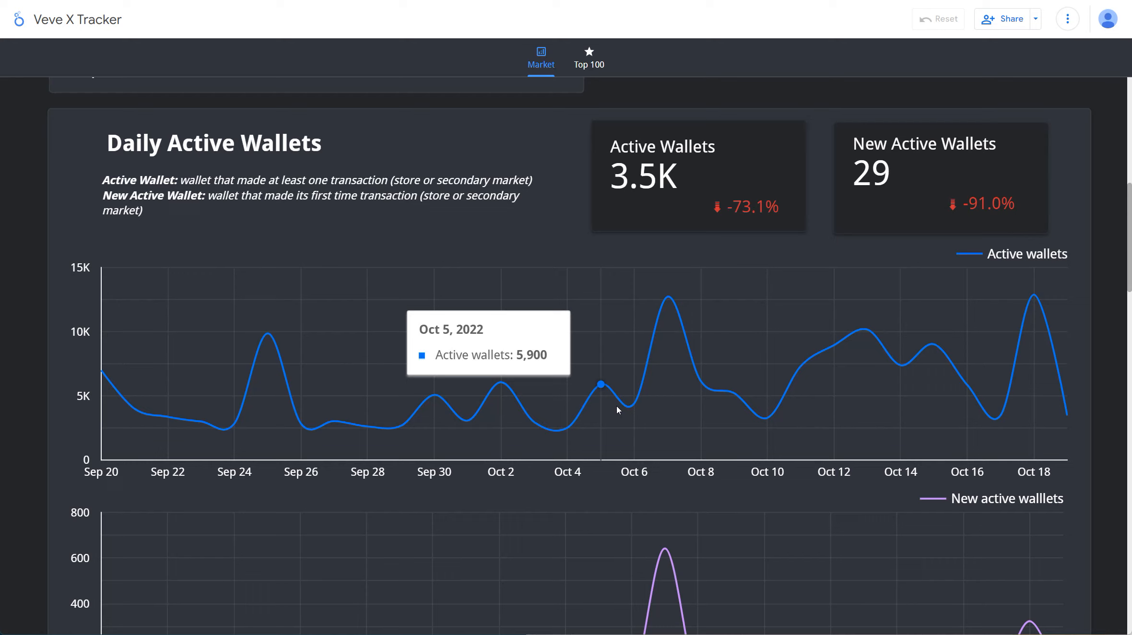
mouse_move(613, 413)
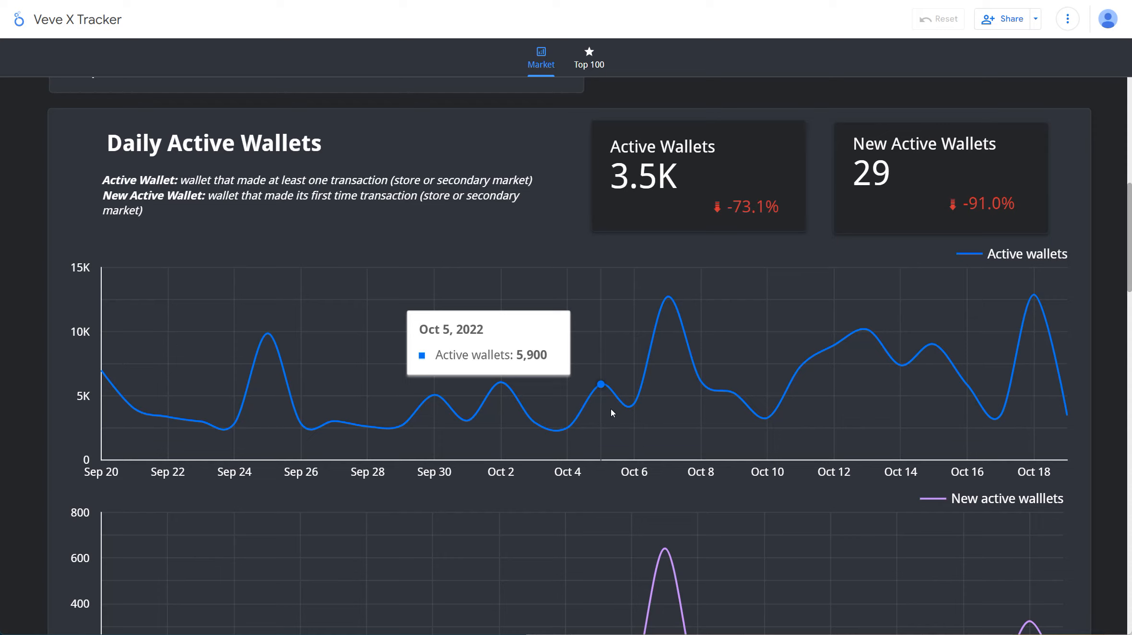
mouse_move(702, 367)
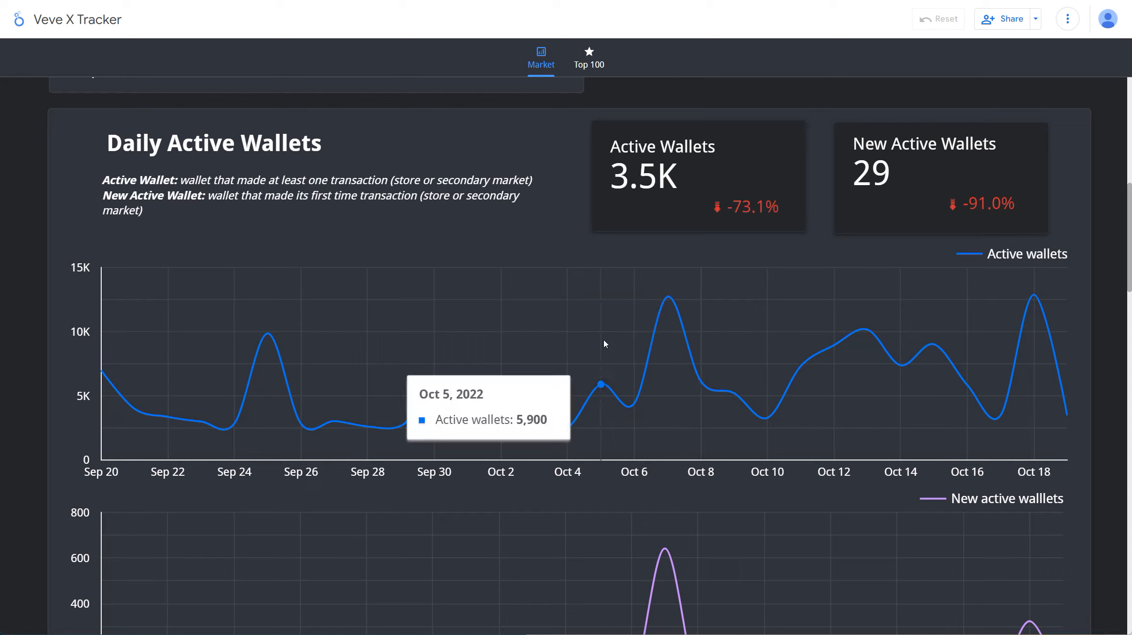
mouse_move(528, 266)
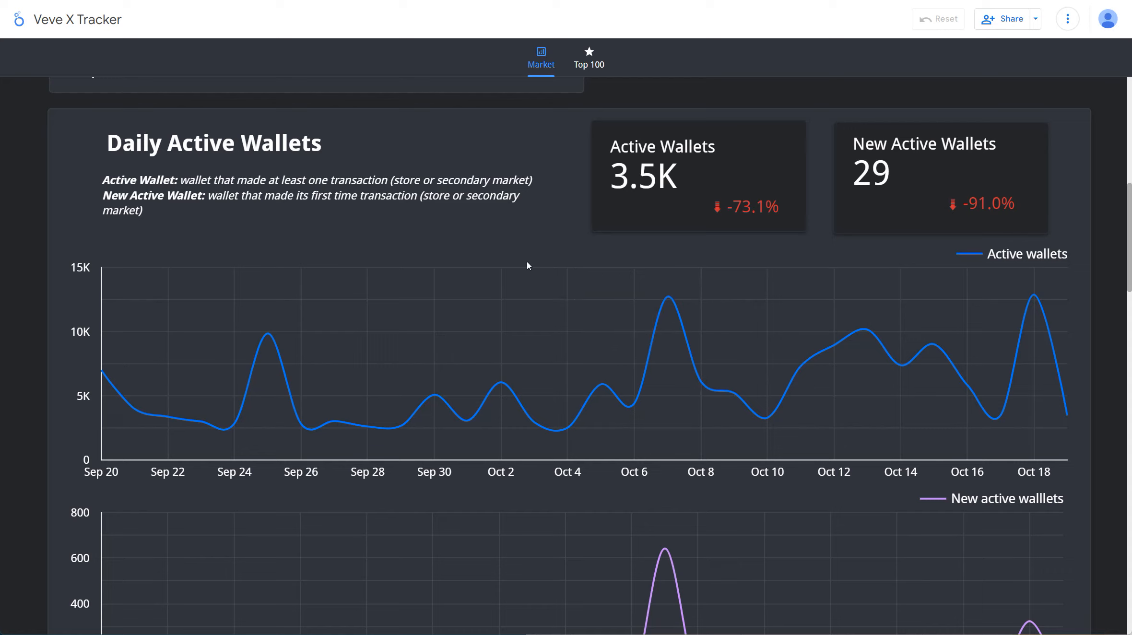
mouse_move(482, 266)
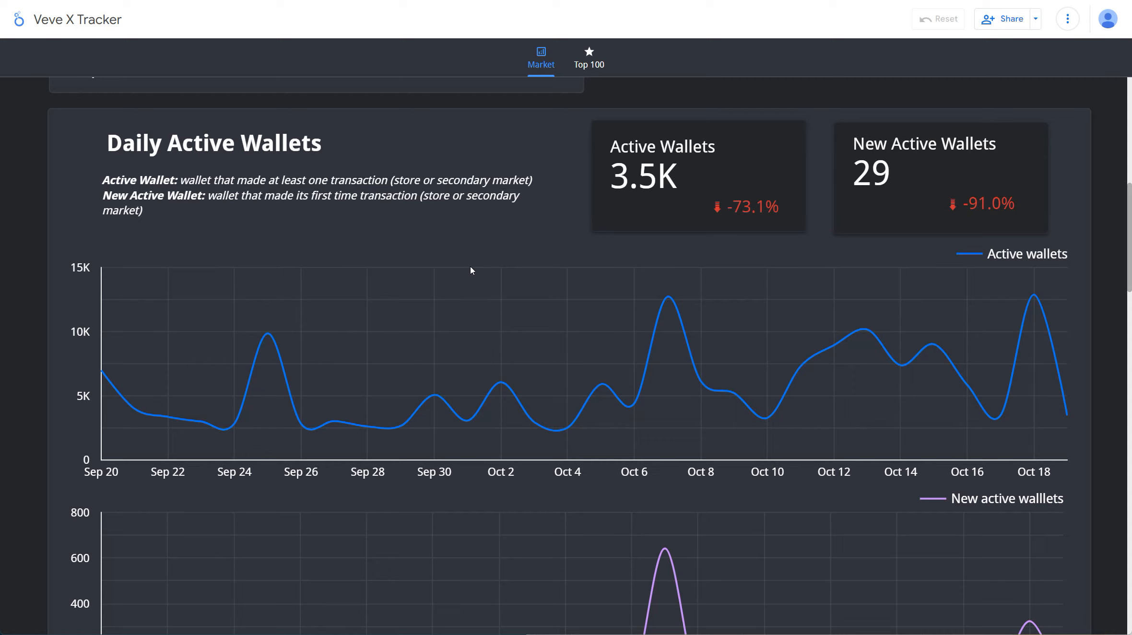
mouse_move(469, 271)
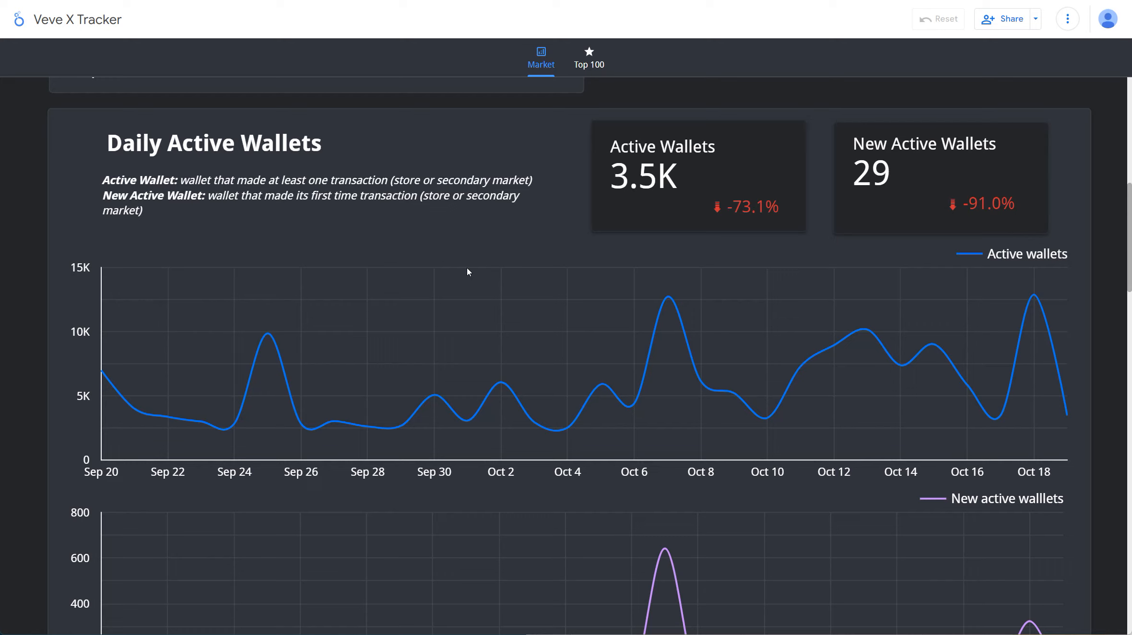
mouse_move(35, 213)
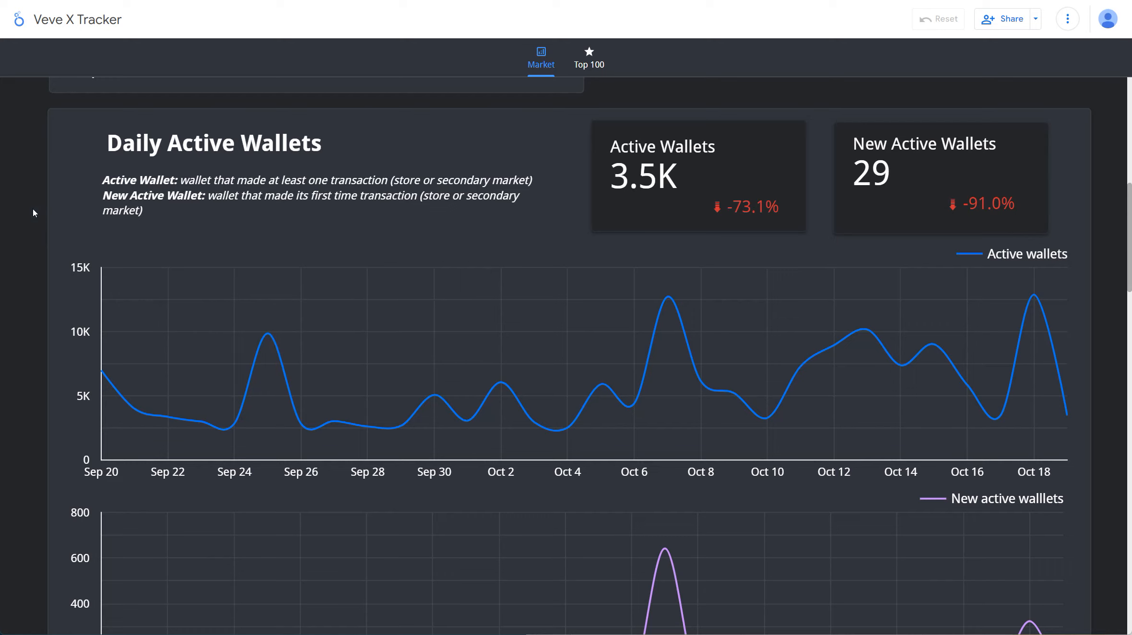
mouse_move(28, 214)
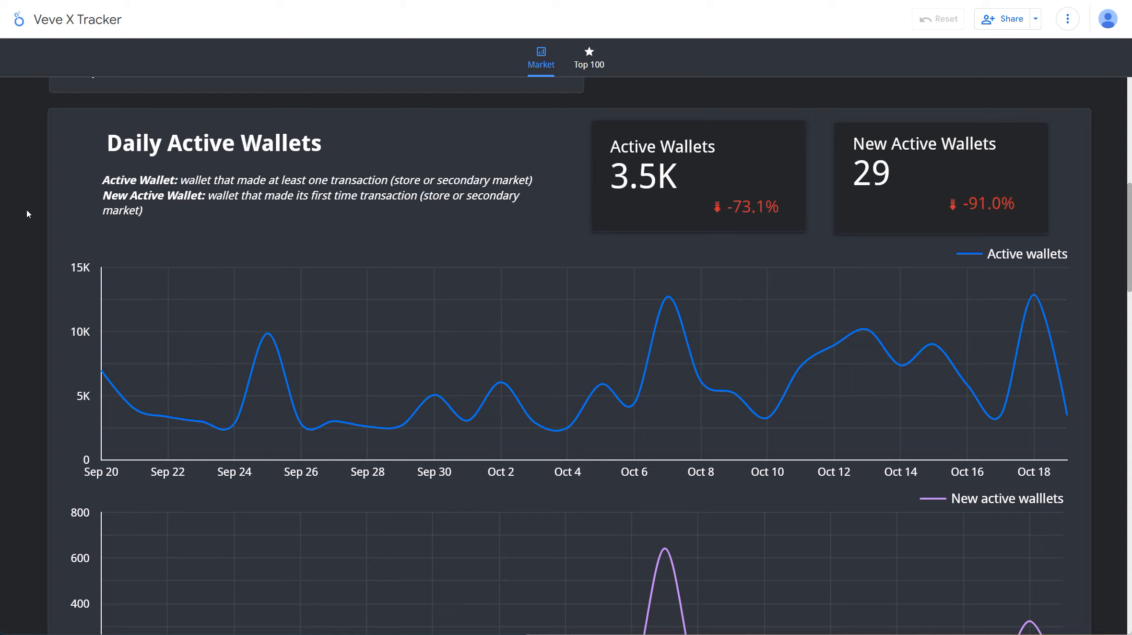
mouse_move(614, 211)
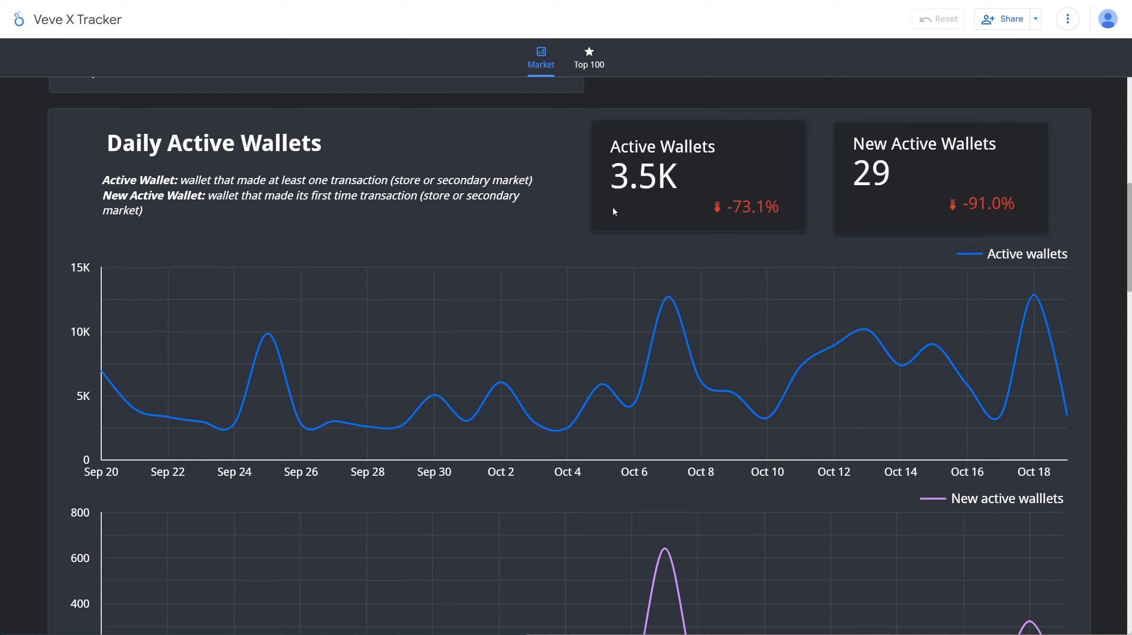
mouse_move(648, 187)
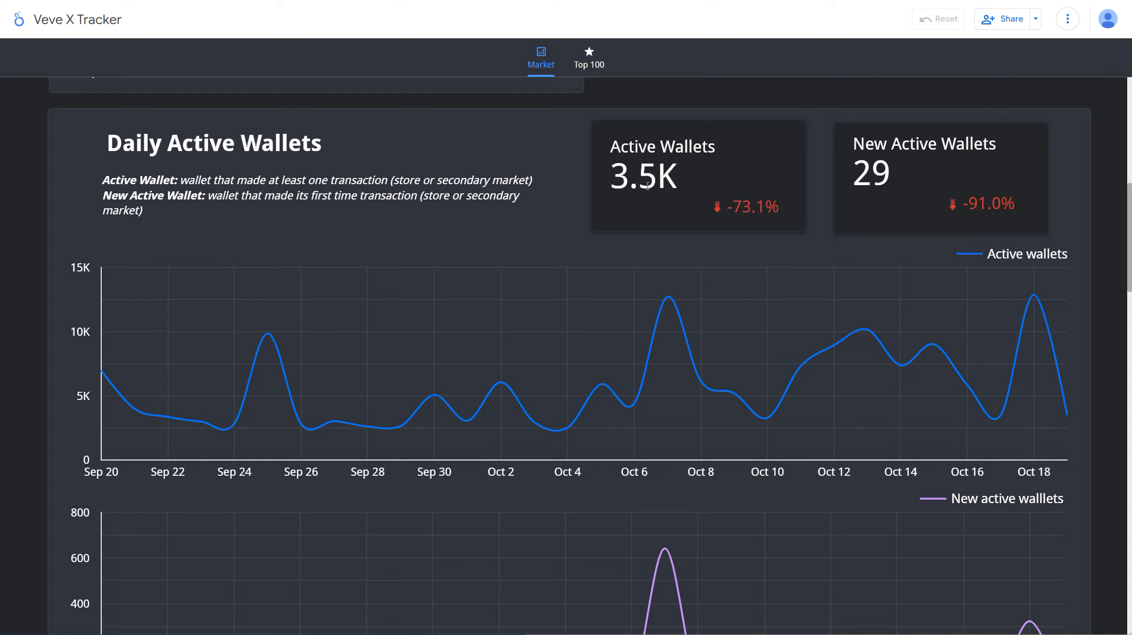
mouse_move(609, 224)
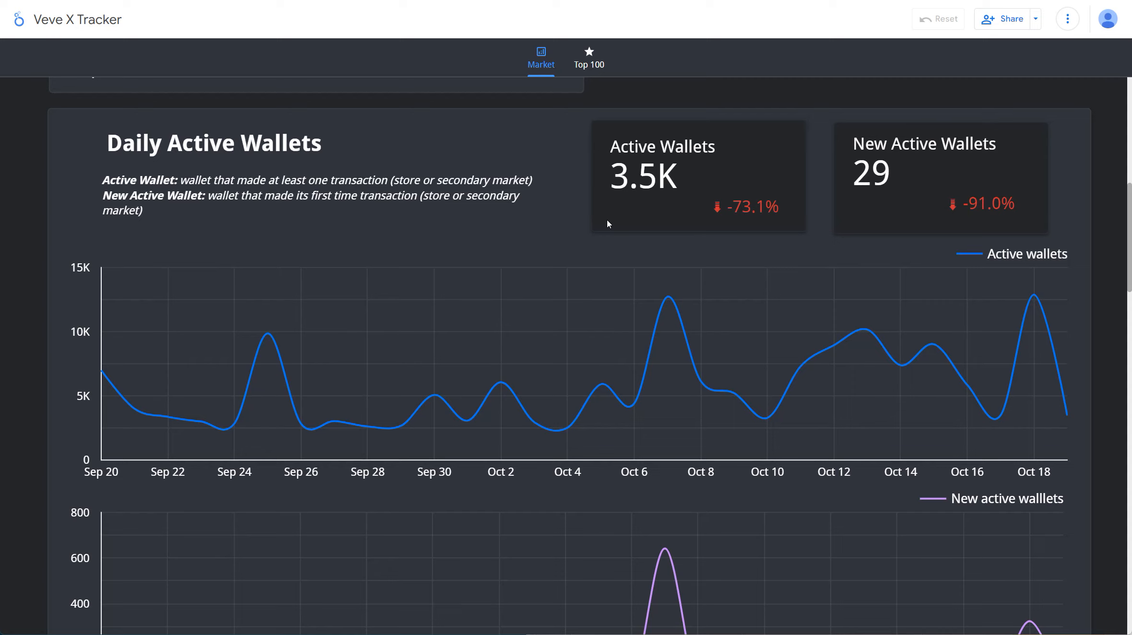
mouse_move(581, 239)
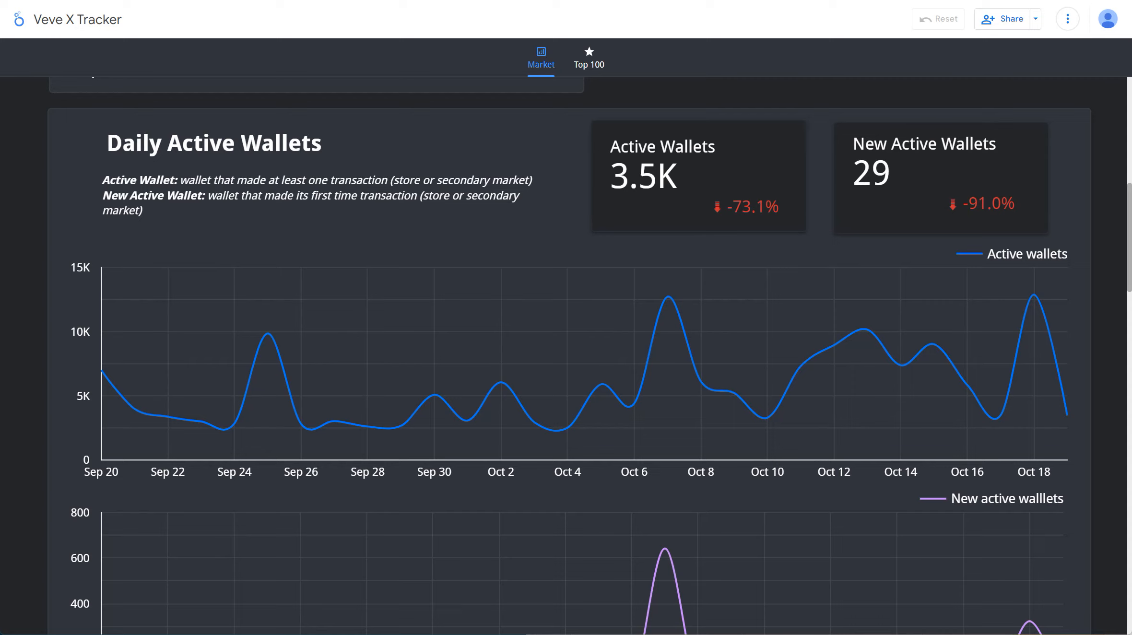
mouse_move(39, 320)
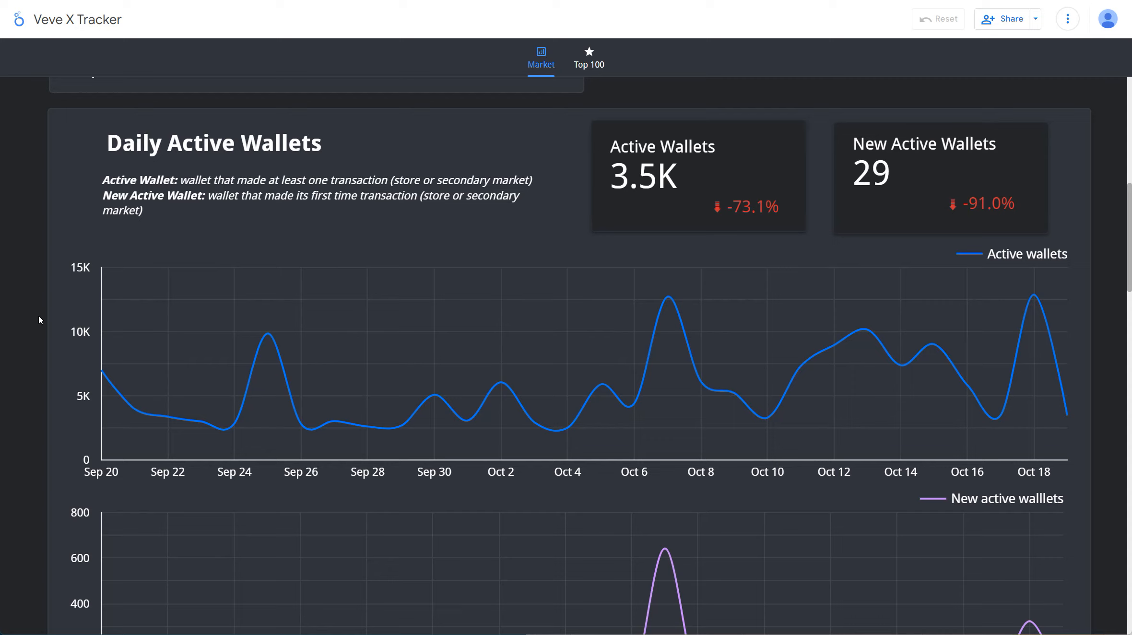
mouse_move(21, 295)
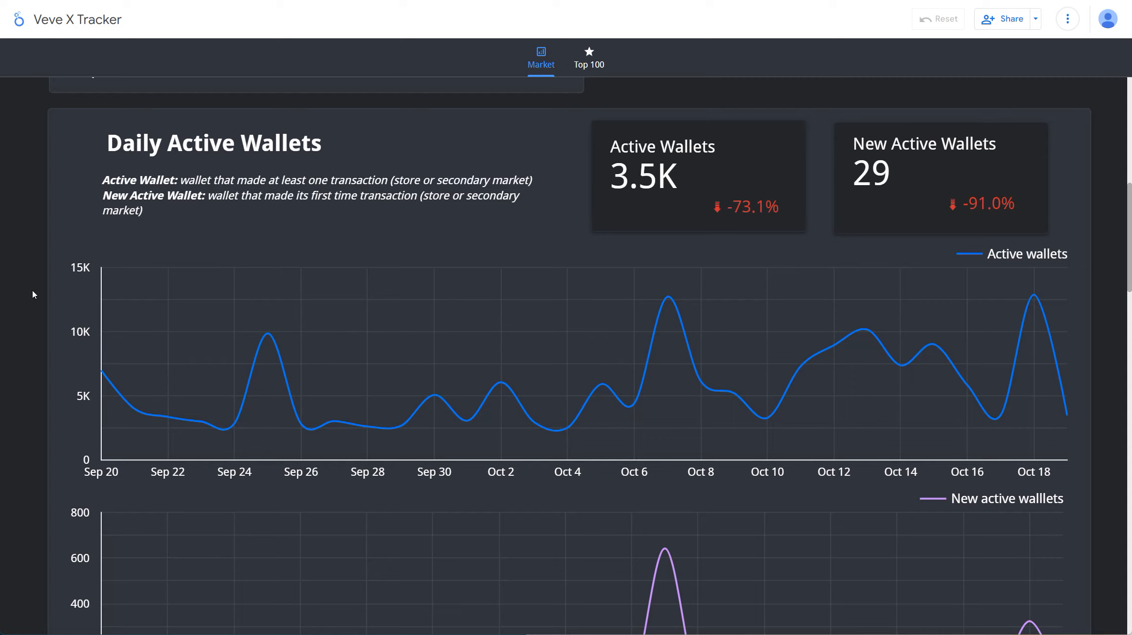
mouse_move(383, 151)
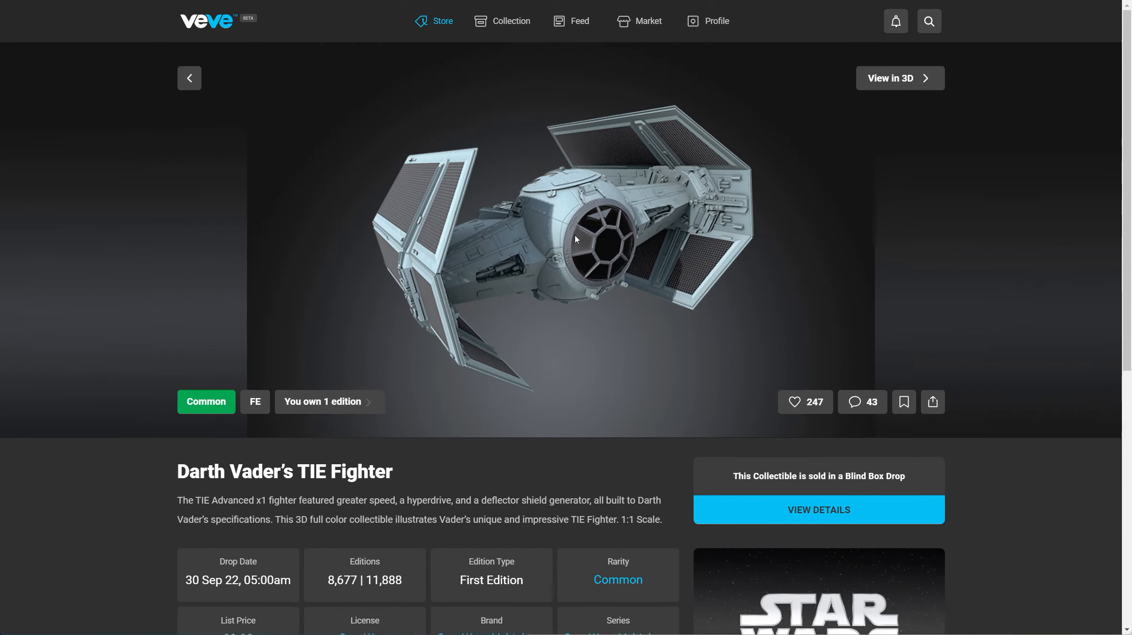
Scroll the Darth Vader's TIE Fighter page to its 80.00 list price and Season 4 details
scroll("down", 3)
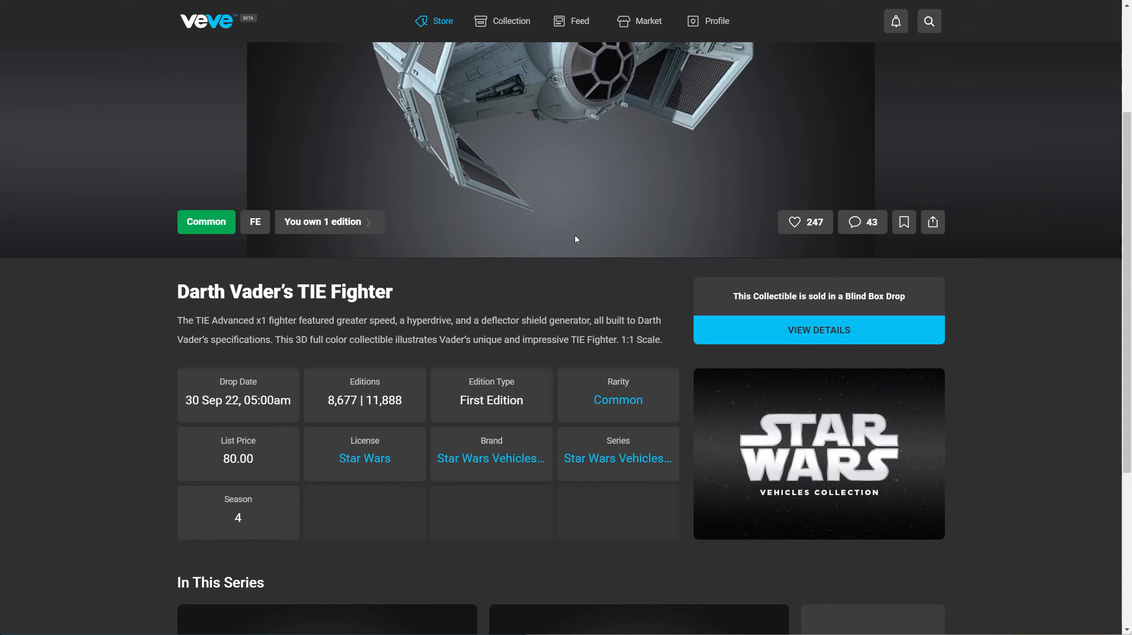
mouse_move(563, 253)
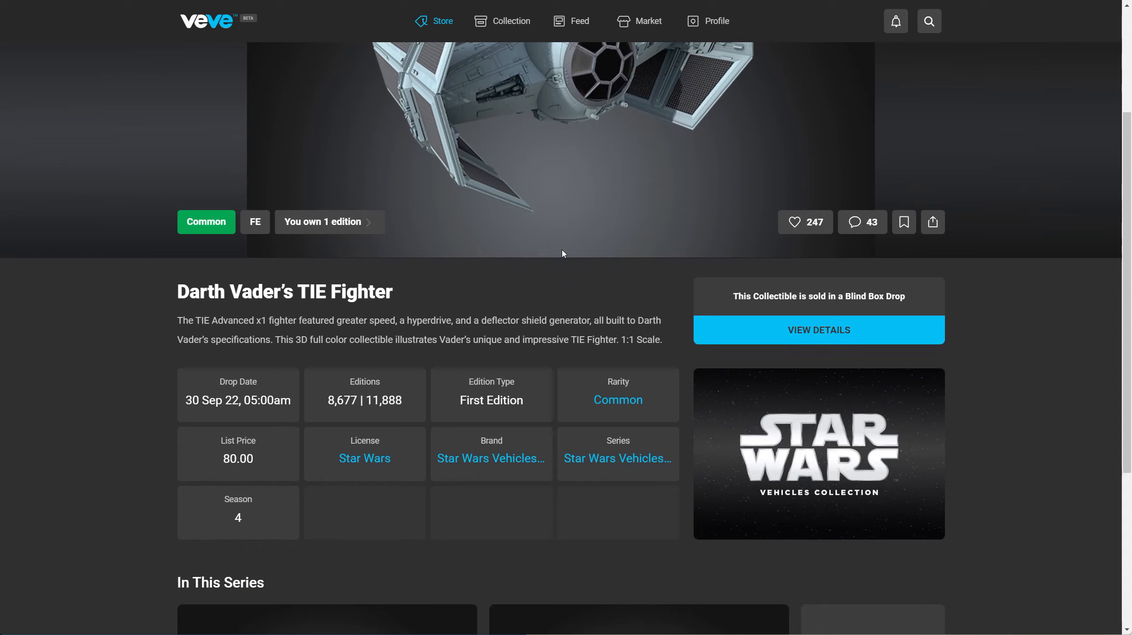
mouse_move(374, 415)
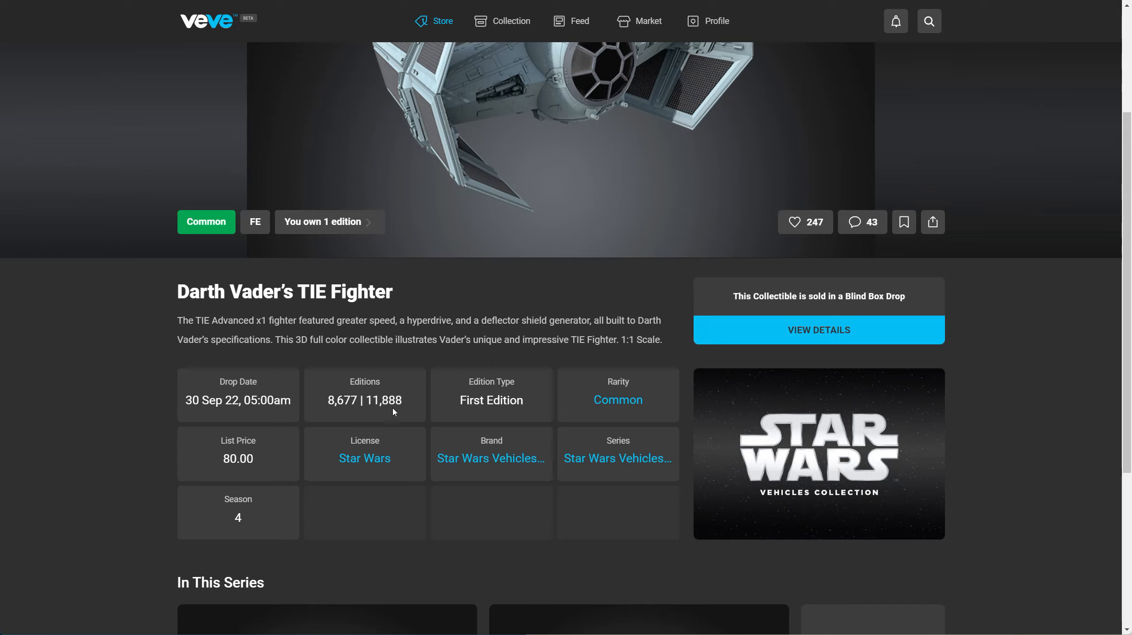
mouse_move(346, 412)
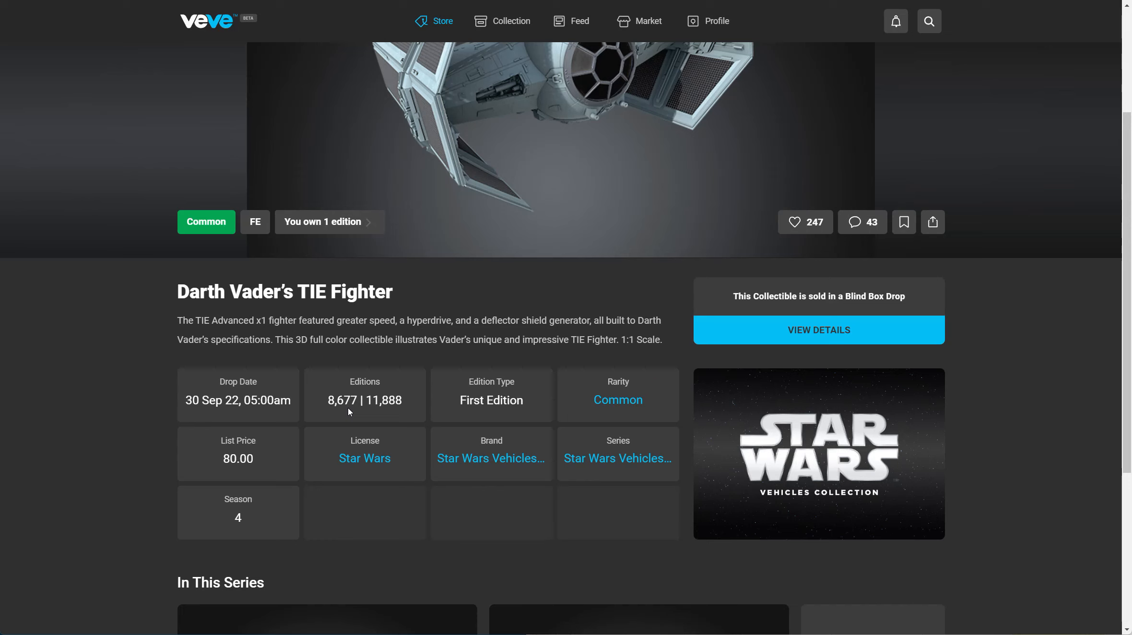
mouse_move(600, 210)
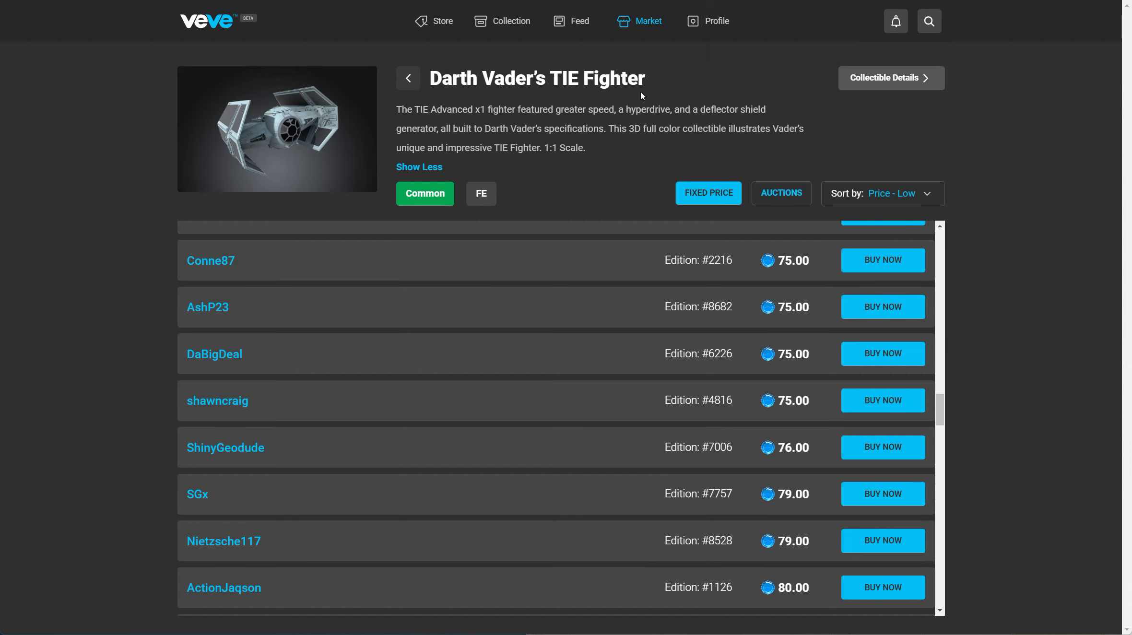
Return to the Star Wars Vehicles Collection collectibles list with Scythe and the TIE Fighter
left_click(408, 78)
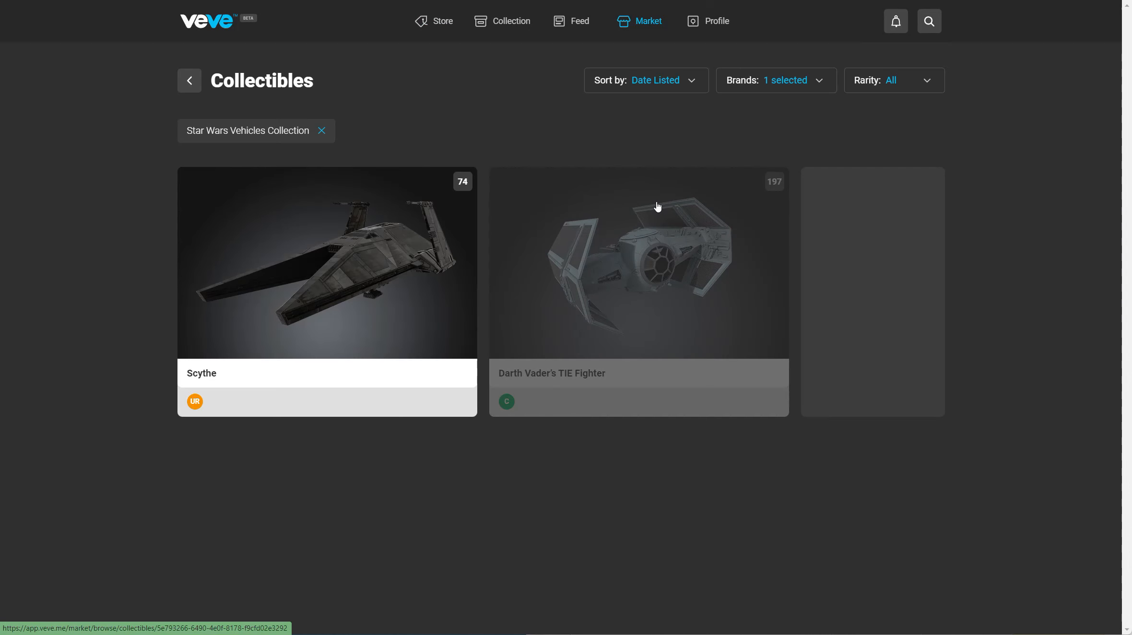
mouse_move(772, 190)
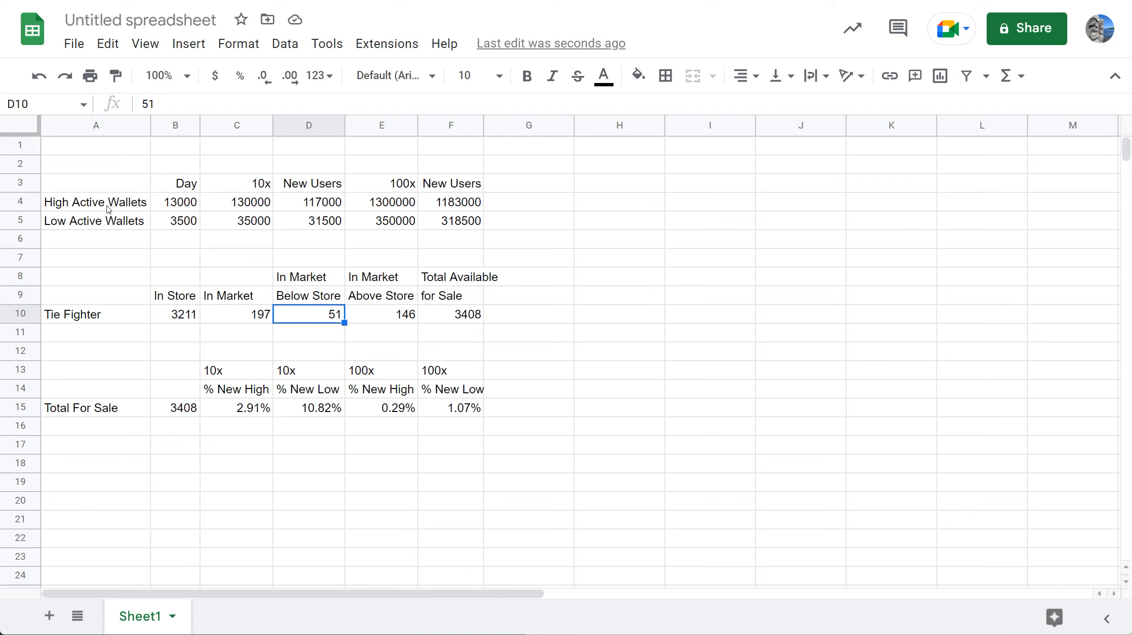
mouse_move(94, 204)
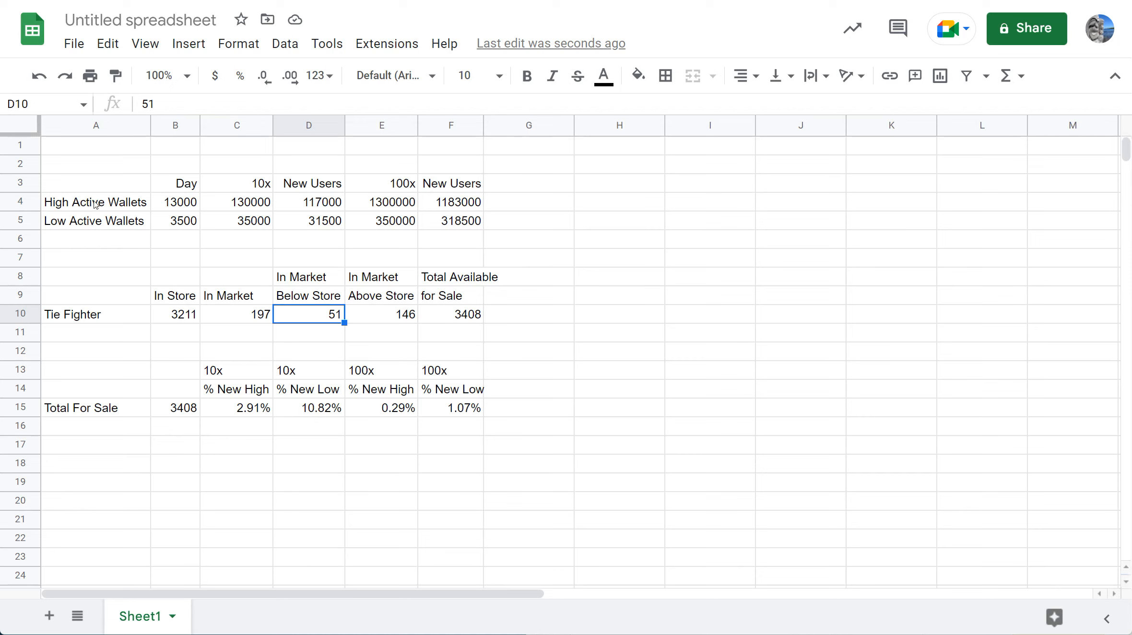
mouse_move(90, 227)
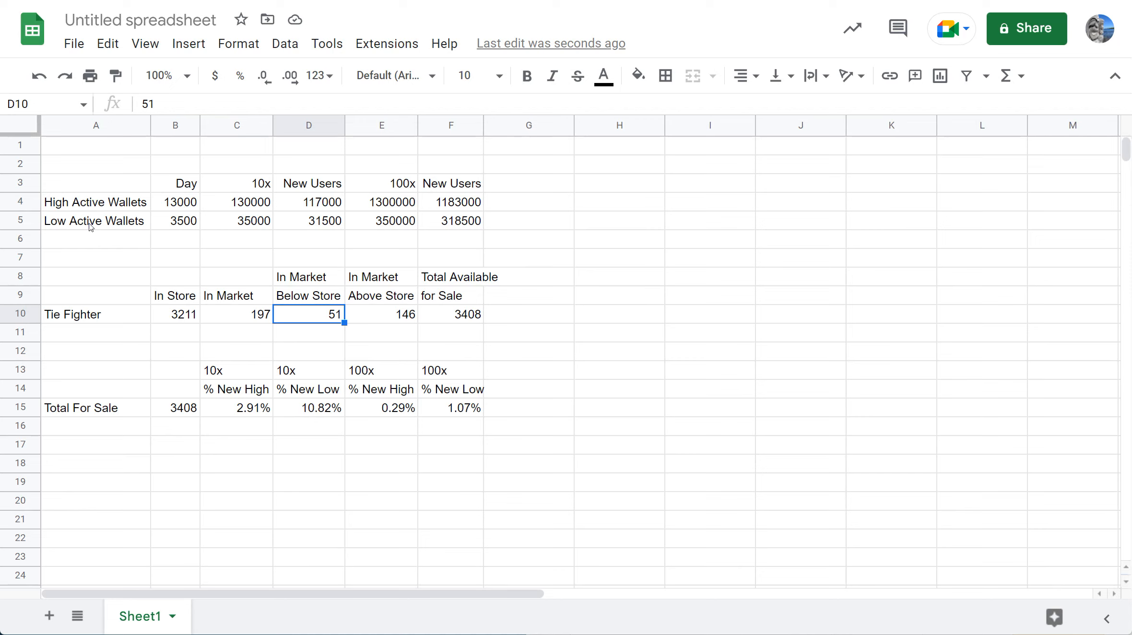
mouse_move(178, 208)
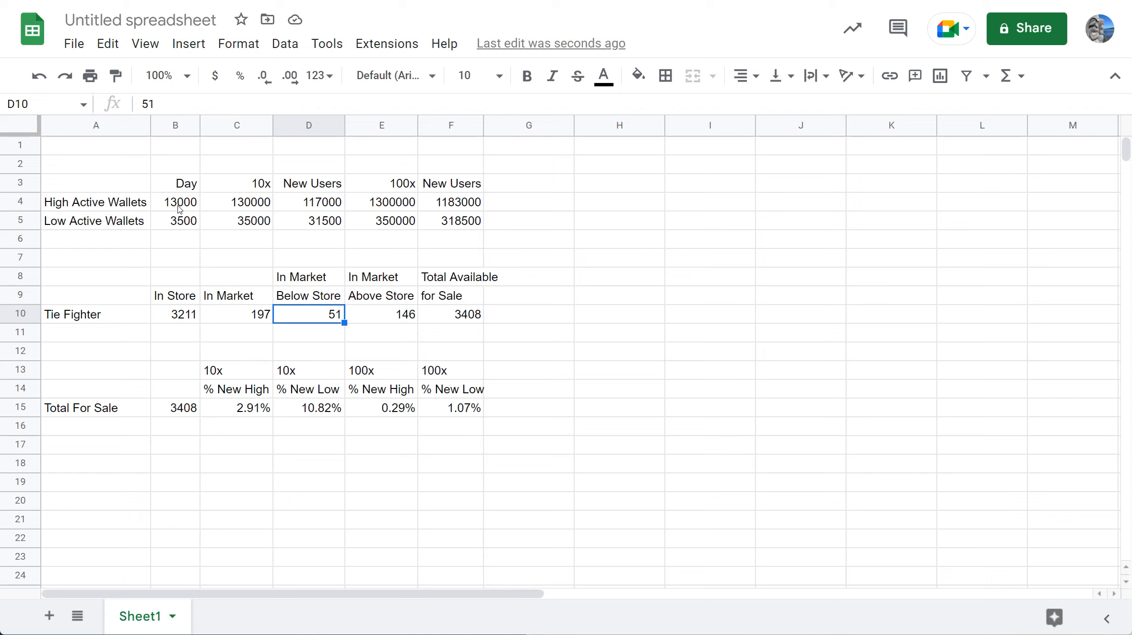
mouse_move(182, 226)
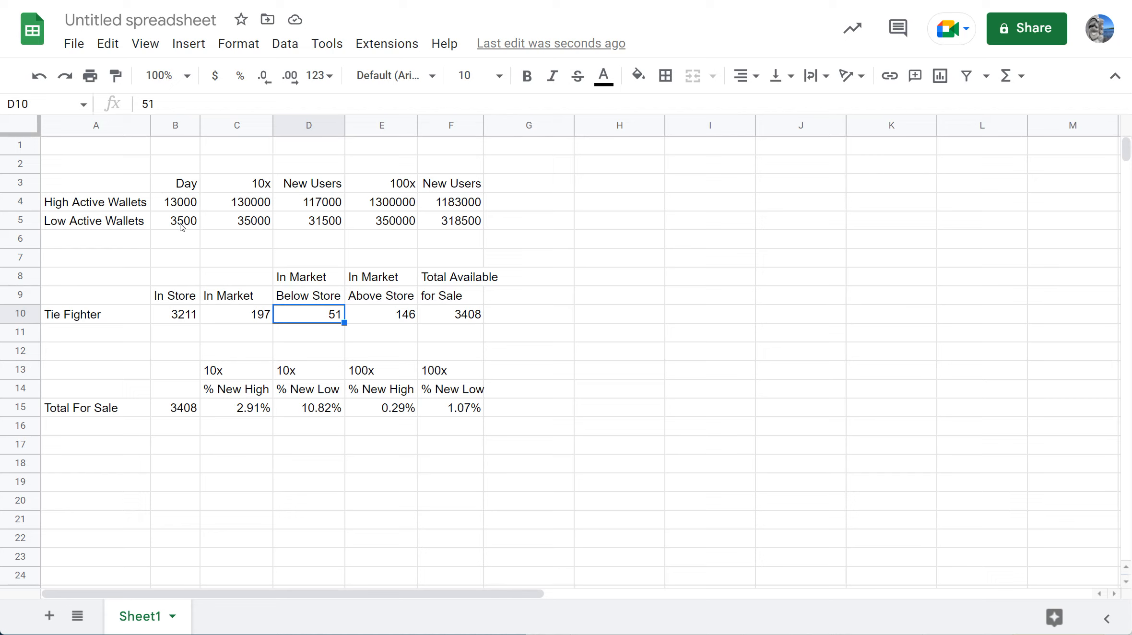
mouse_move(244, 207)
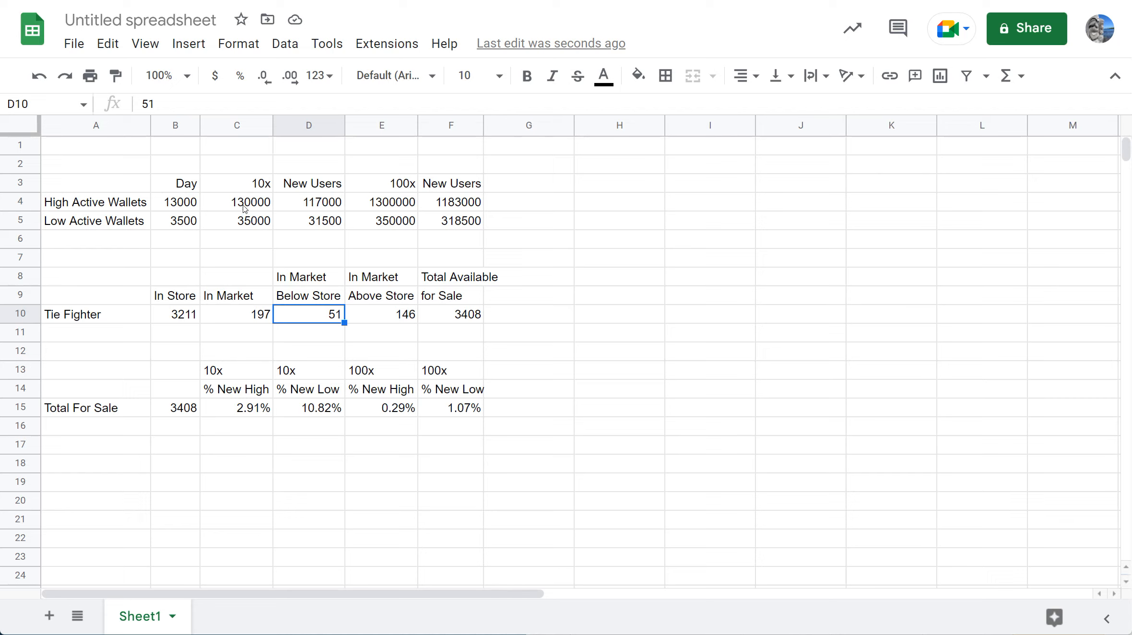
mouse_move(255, 206)
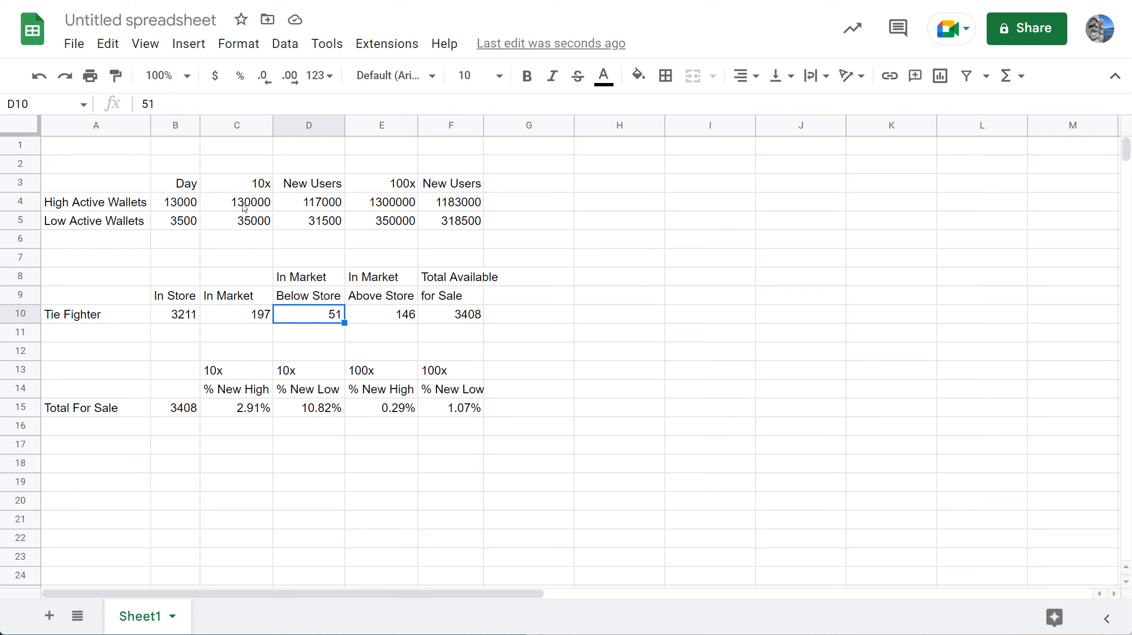
mouse_move(203, 296)
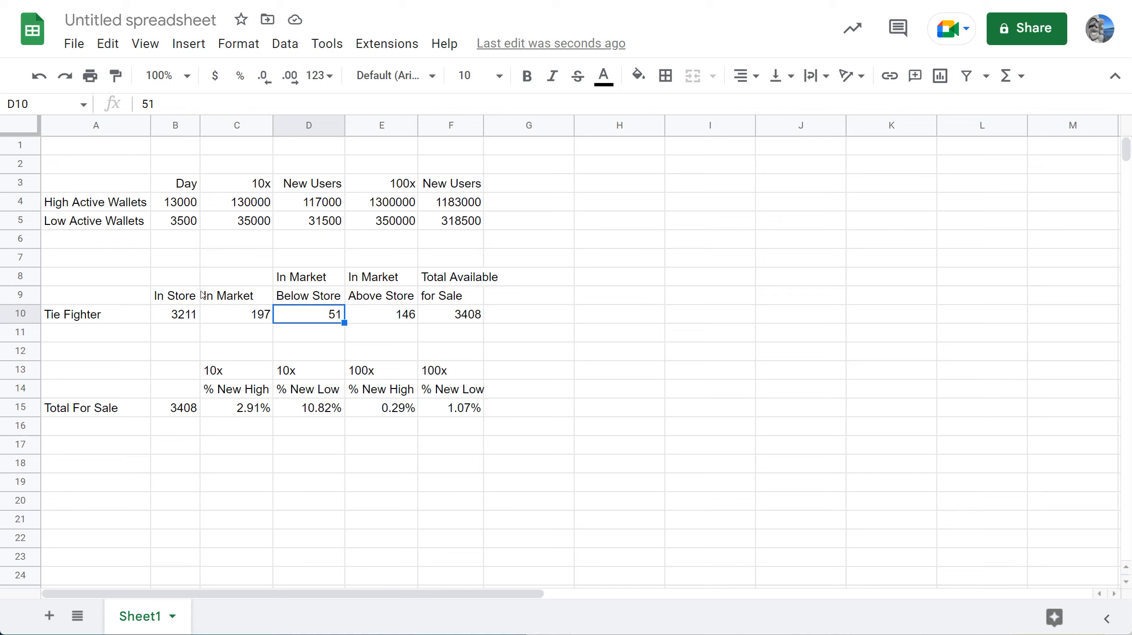
mouse_move(184, 325)
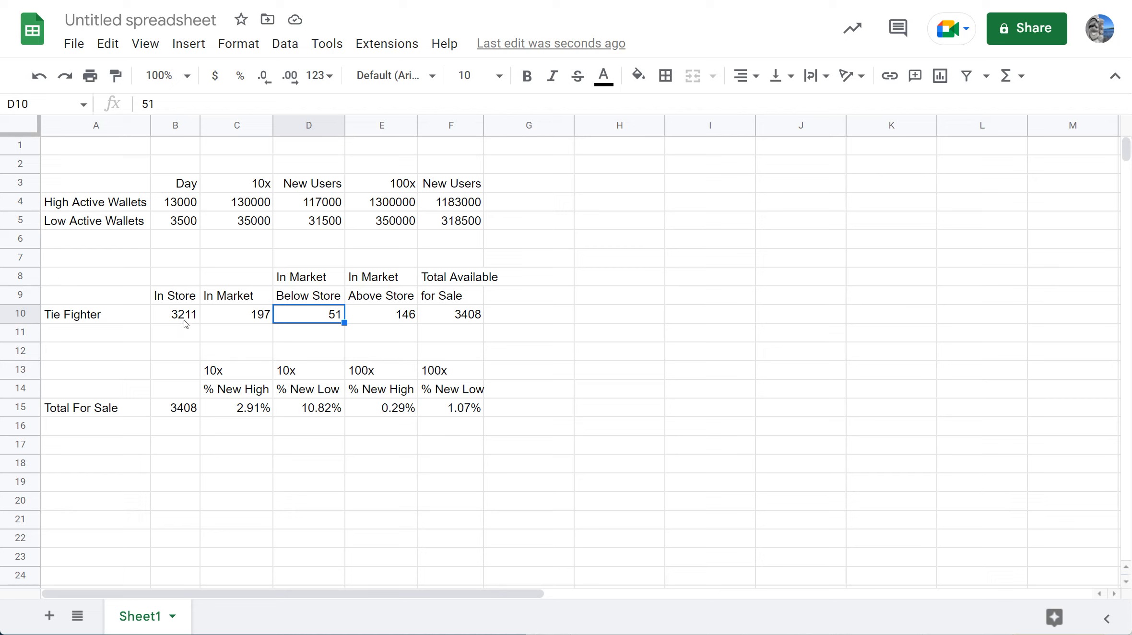
mouse_move(193, 320)
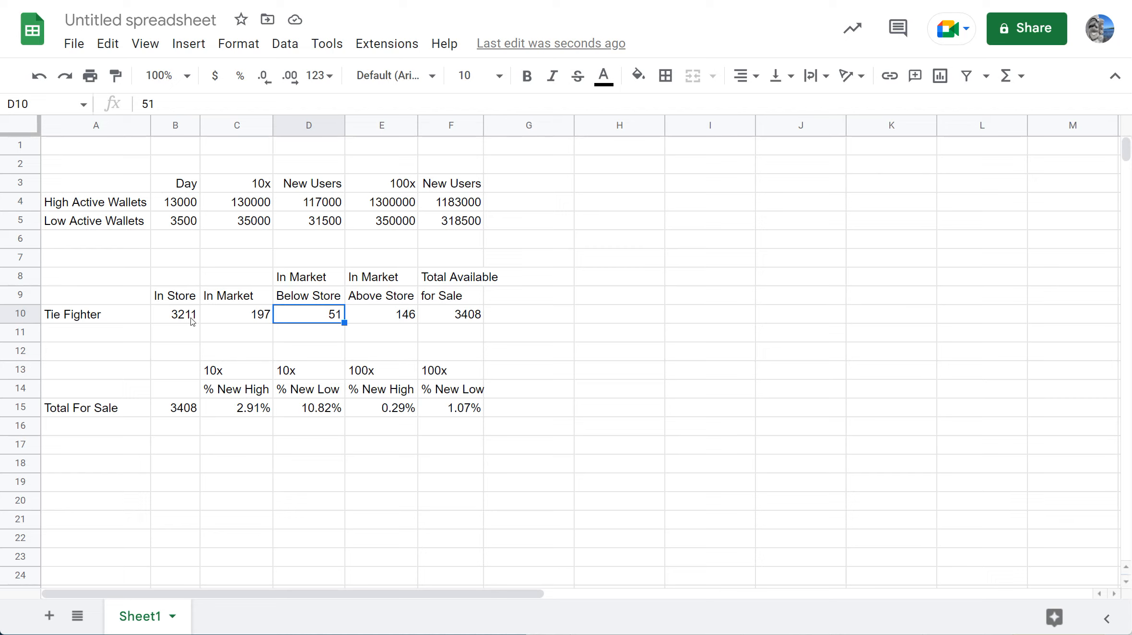
mouse_move(213, 326)
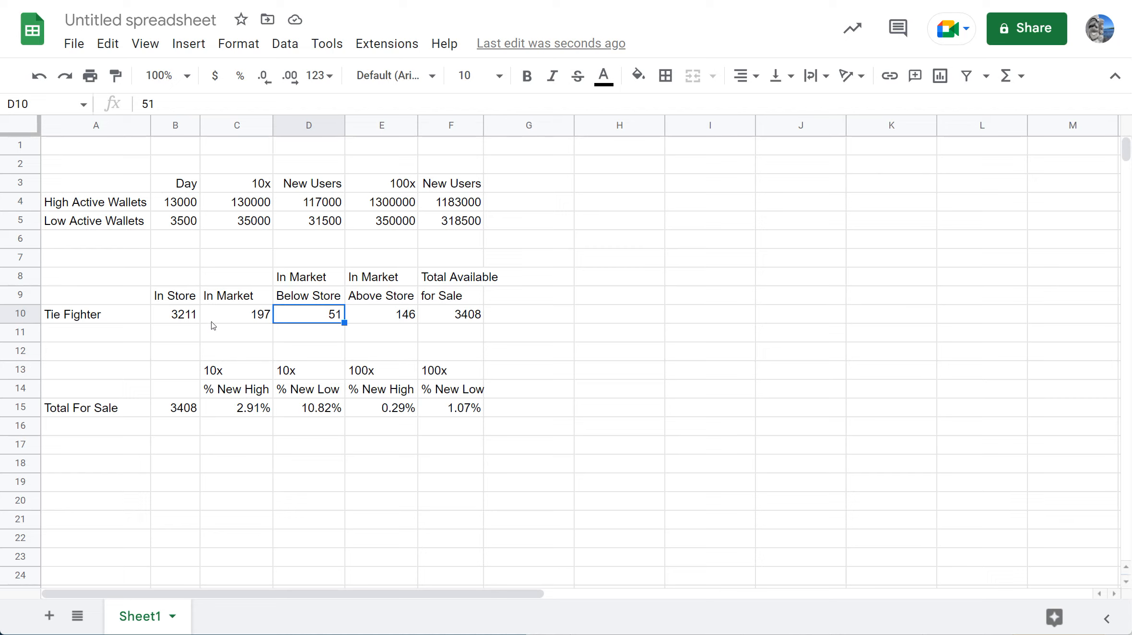
mouse_move(263, 321)
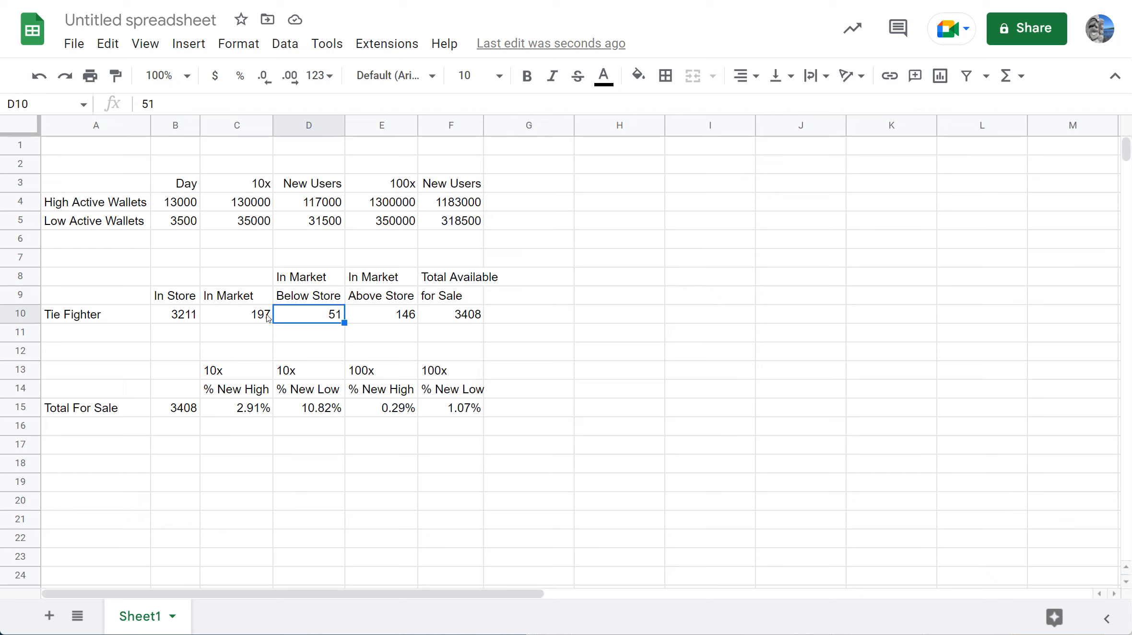
mouse_move(281, 305)
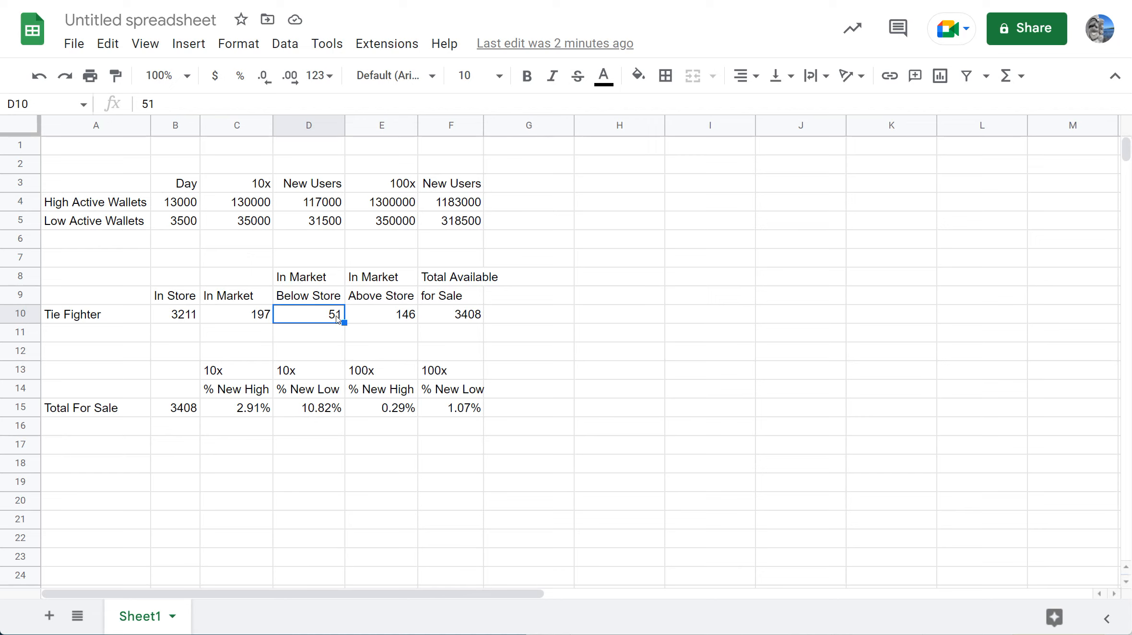
mouse_move(194, 329)
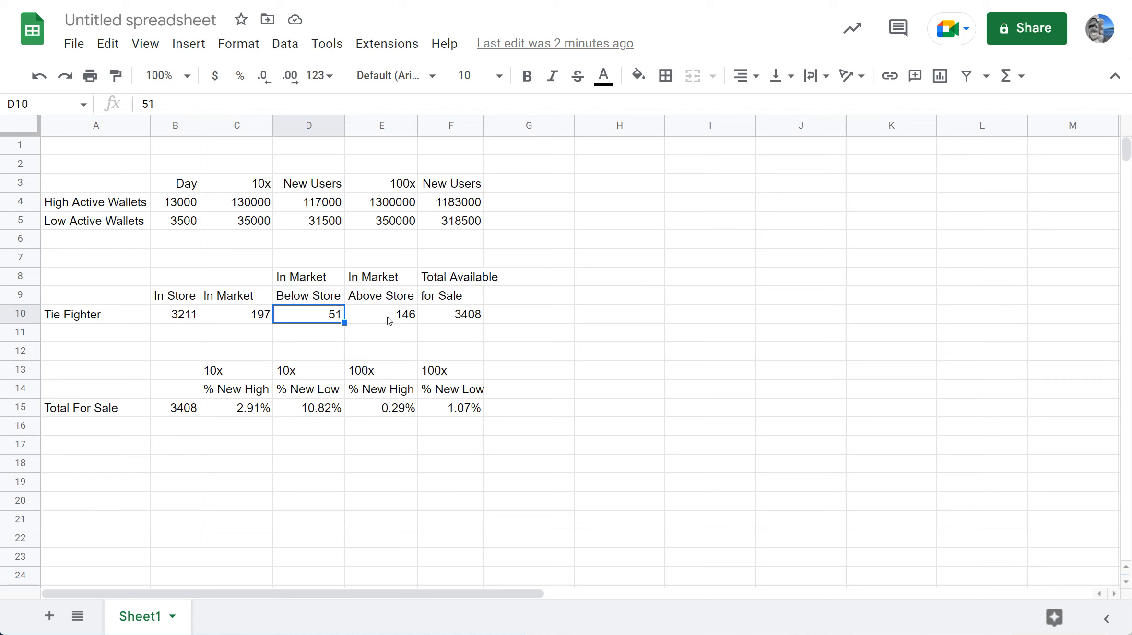
left_click(388, 314)
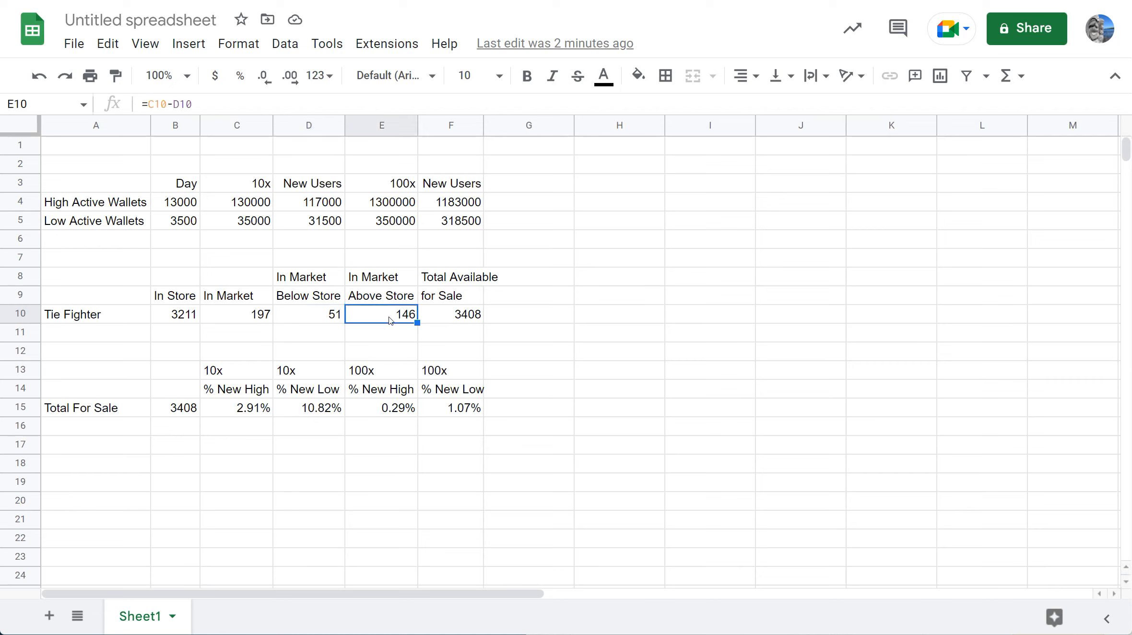
mouse_move(240, 322)
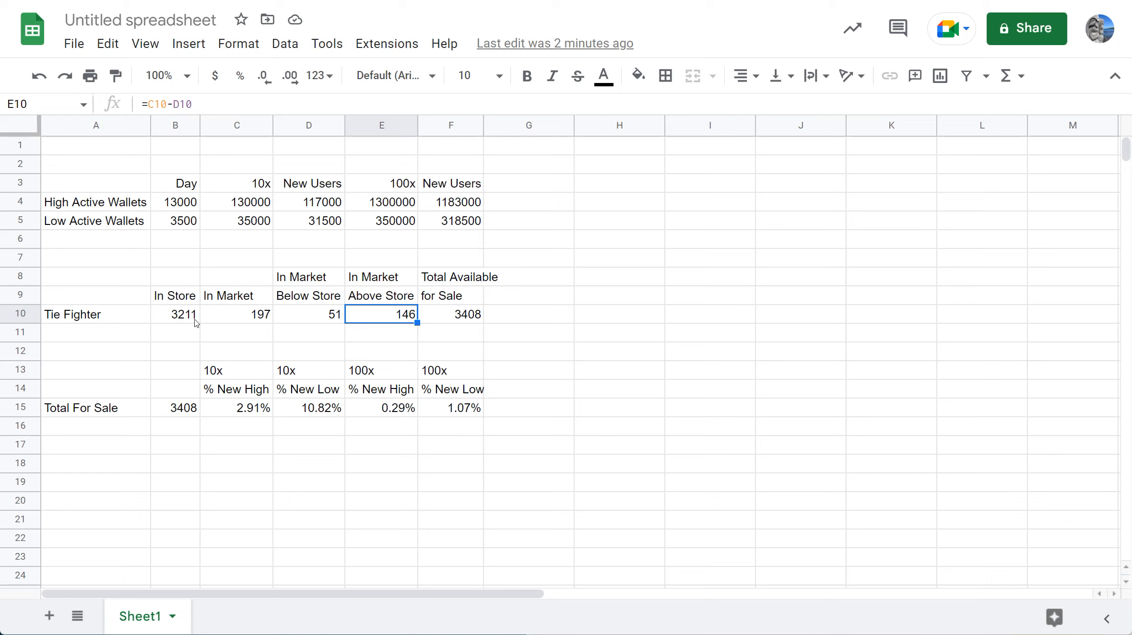
mouse_move(461, 321)
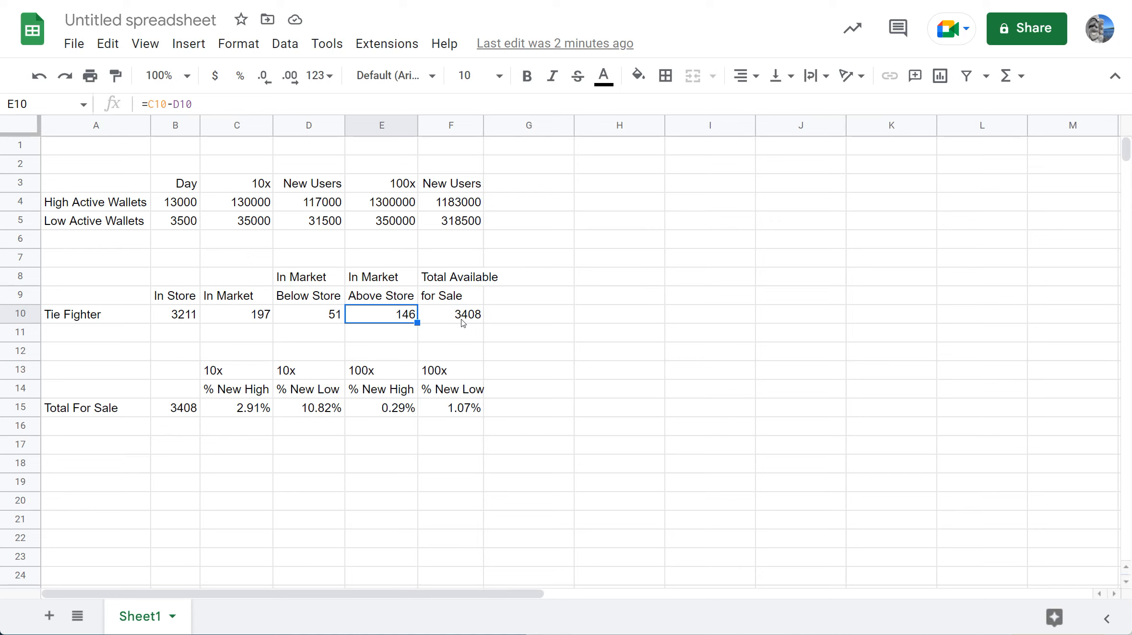
mouse_move(476, 324)
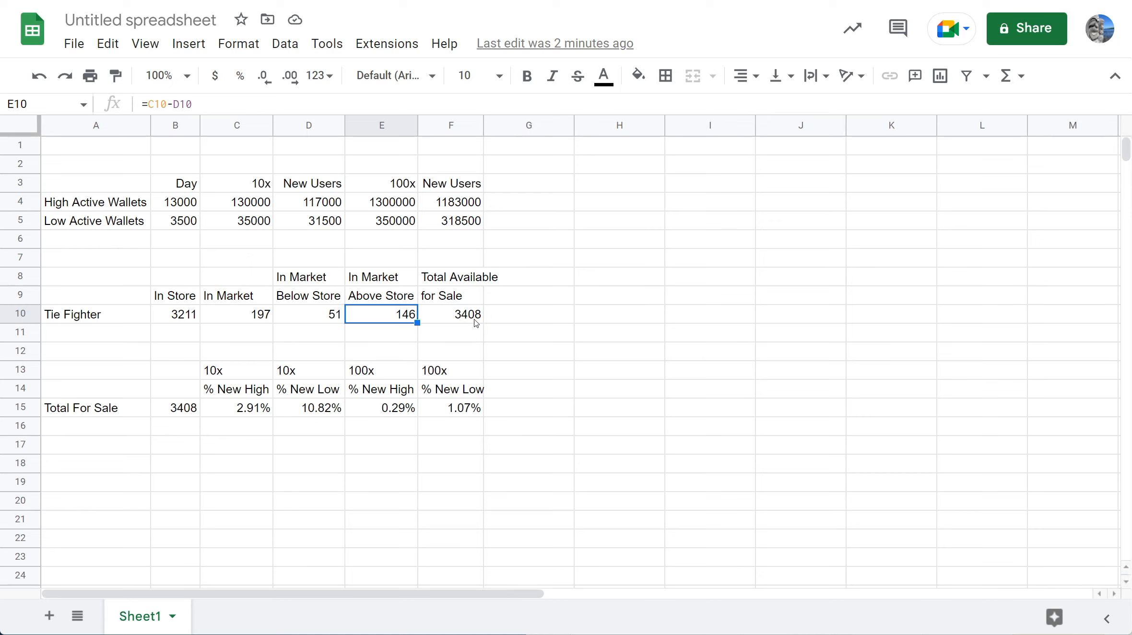
mouse_move(191, 421)
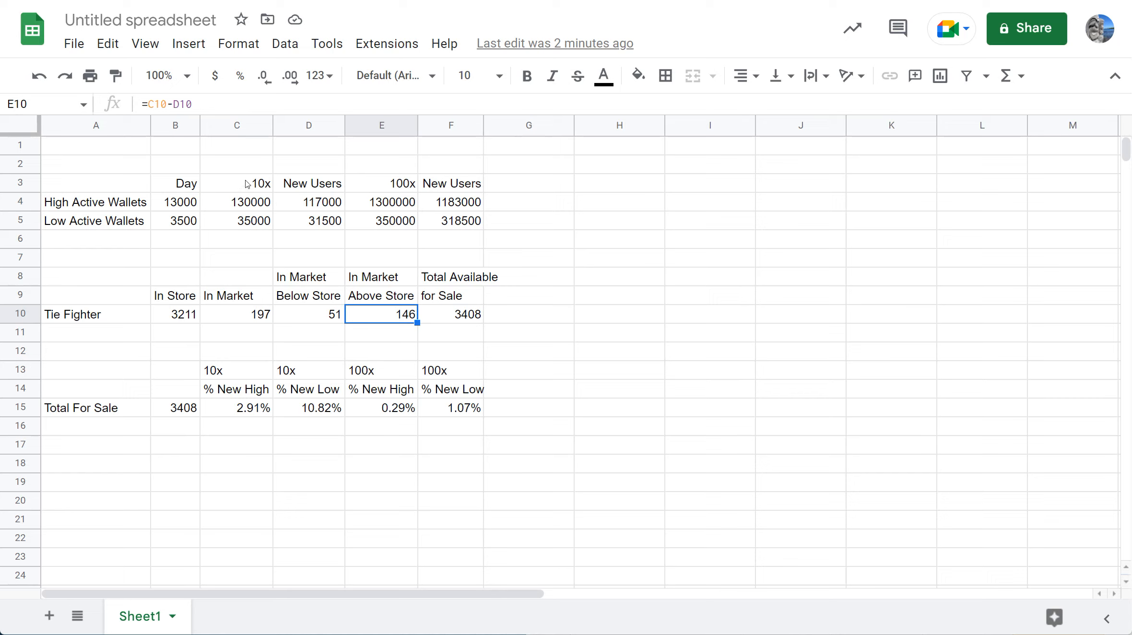
mouse_move(257, 194)
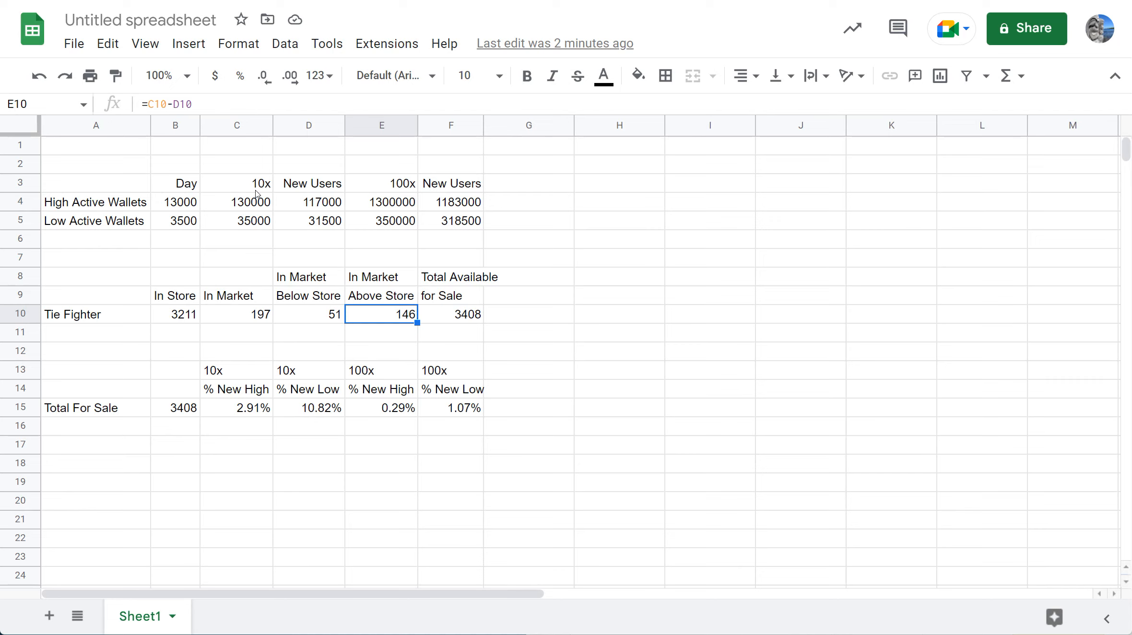
mouse_move(280, 376)
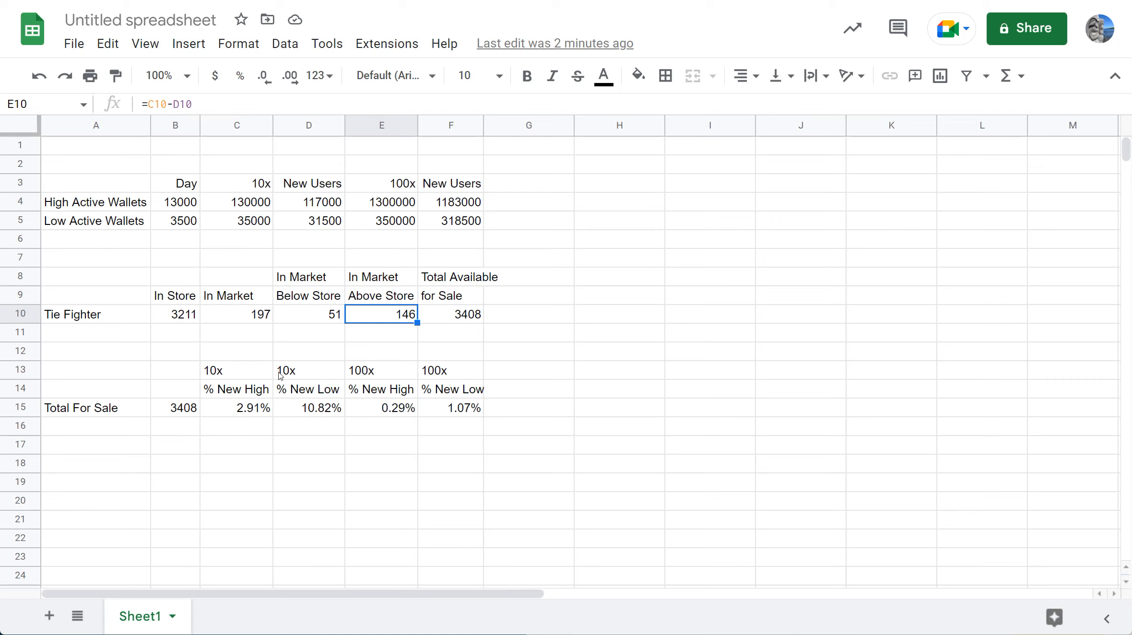
mouse_move(251, 418)
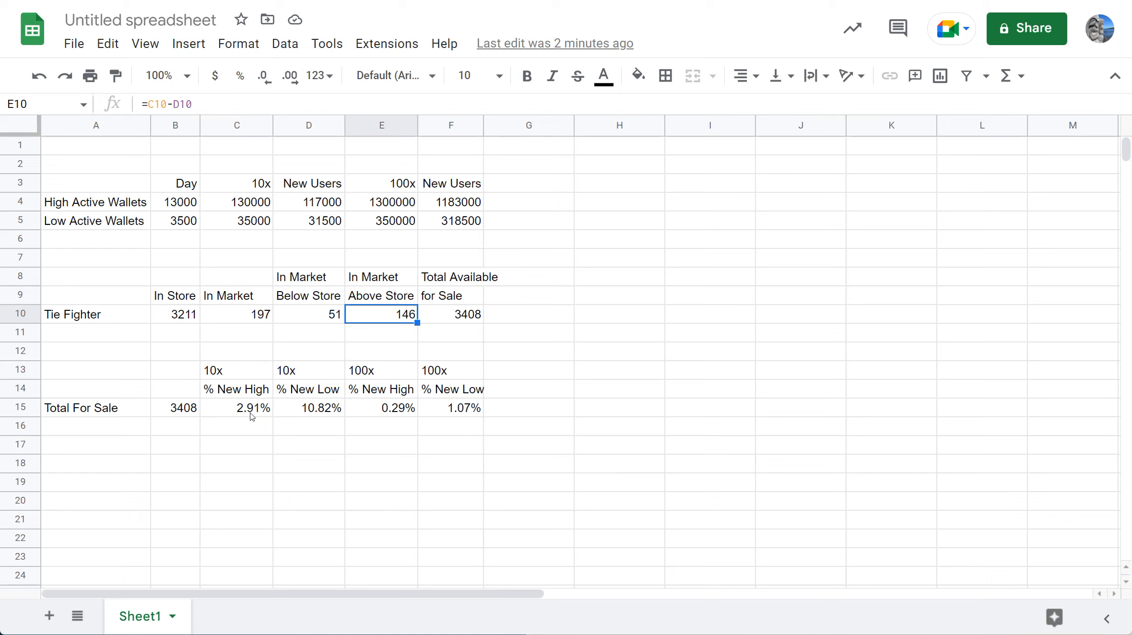
mouse_move(104, 319)
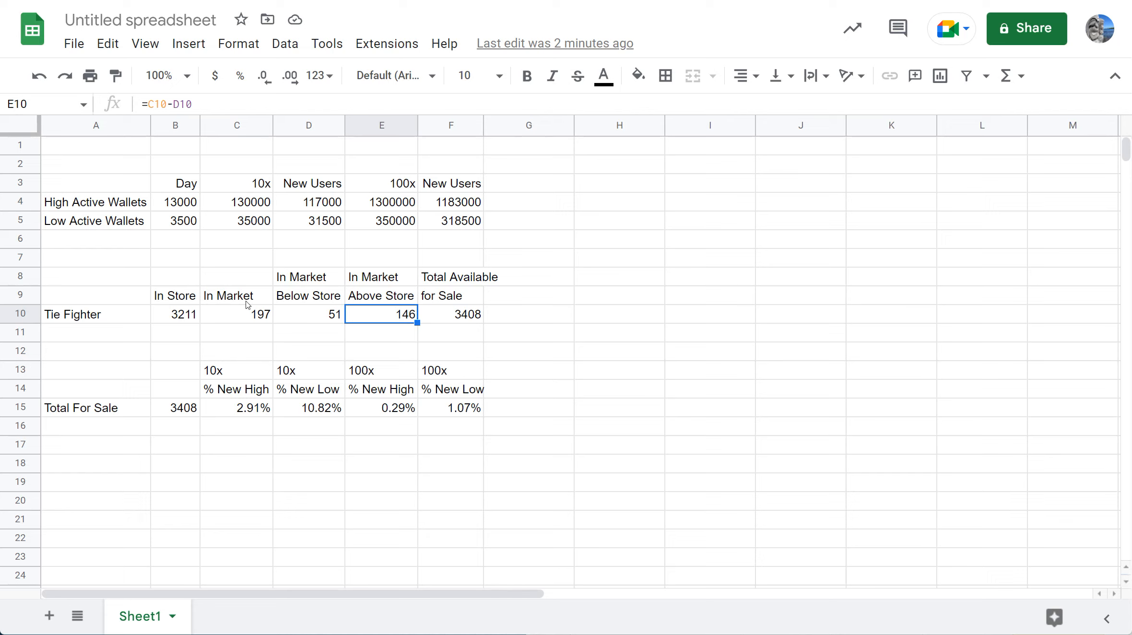
mouse_move(267, 388)
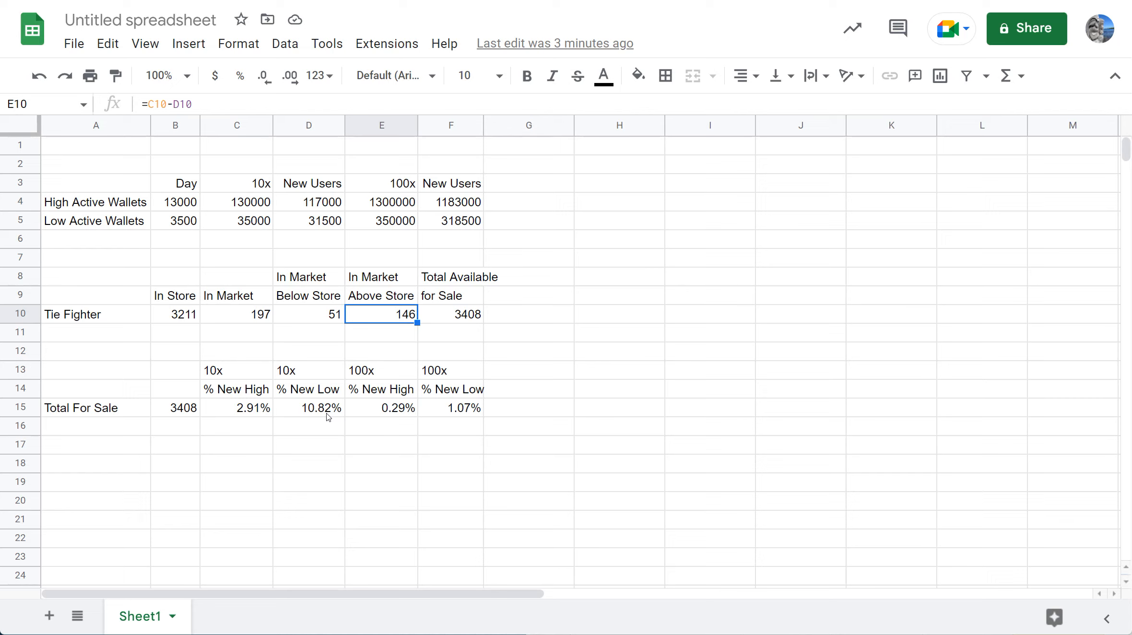
mouse_move(184, 416)
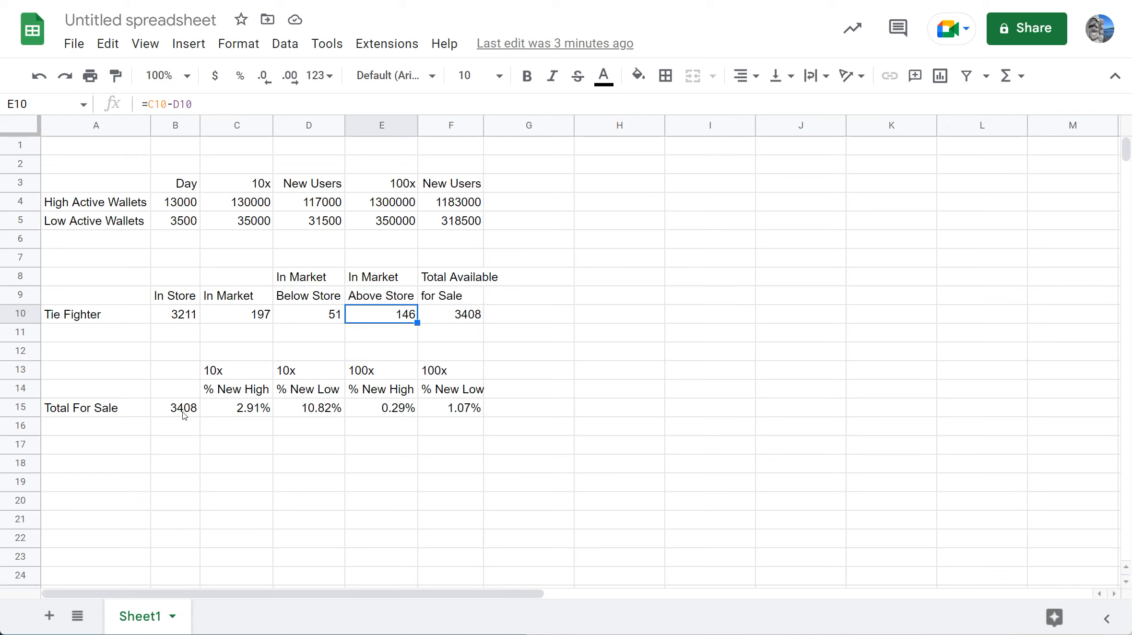
mouse_move(167, 415)
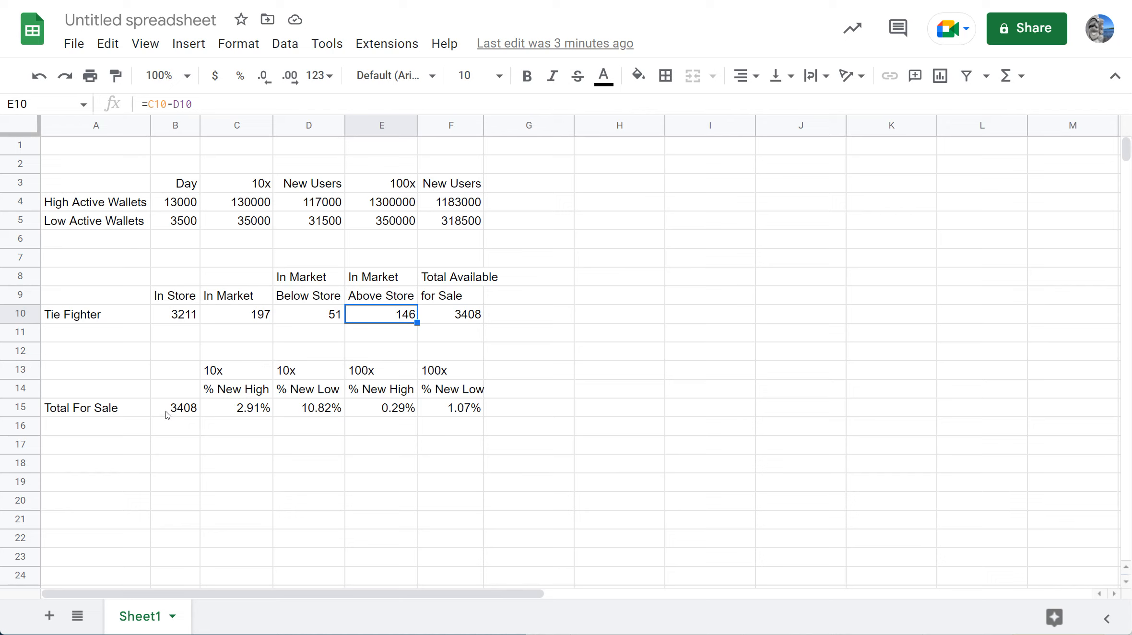
mouse_move(208, 404)
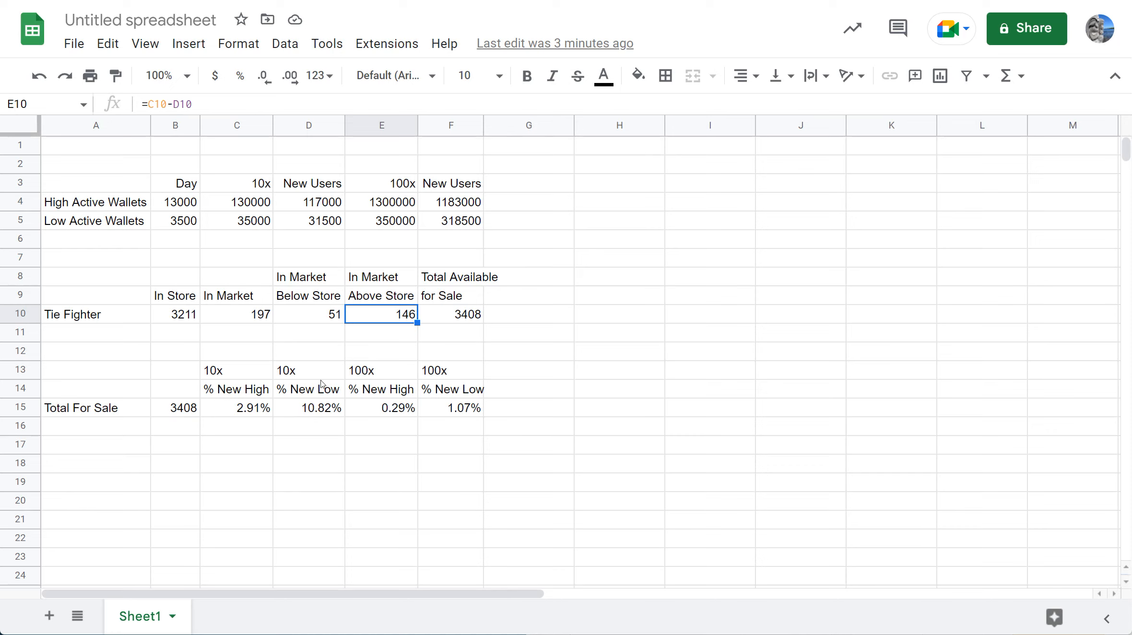
mouse_move(405, 342)
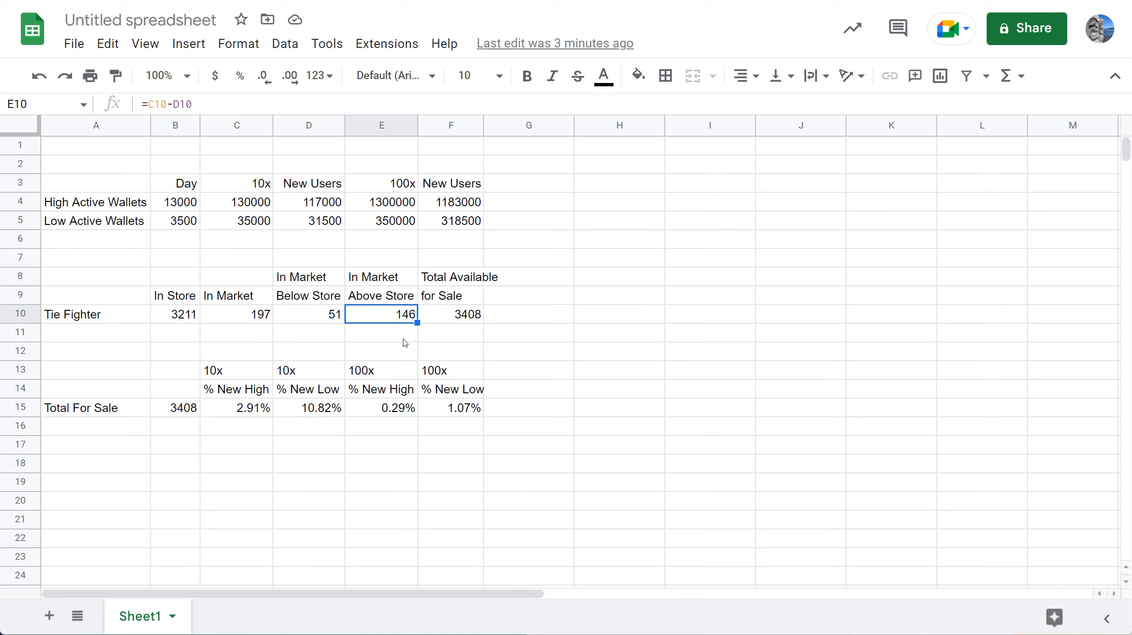
mouse_move(411, 206)
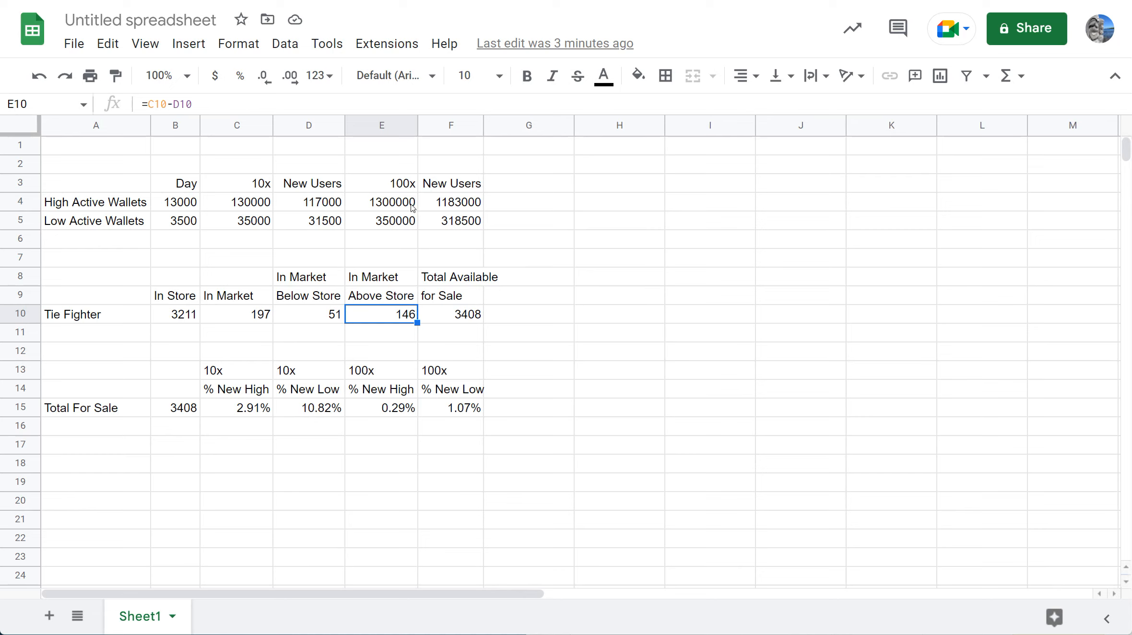
mouse_move(376, 215)
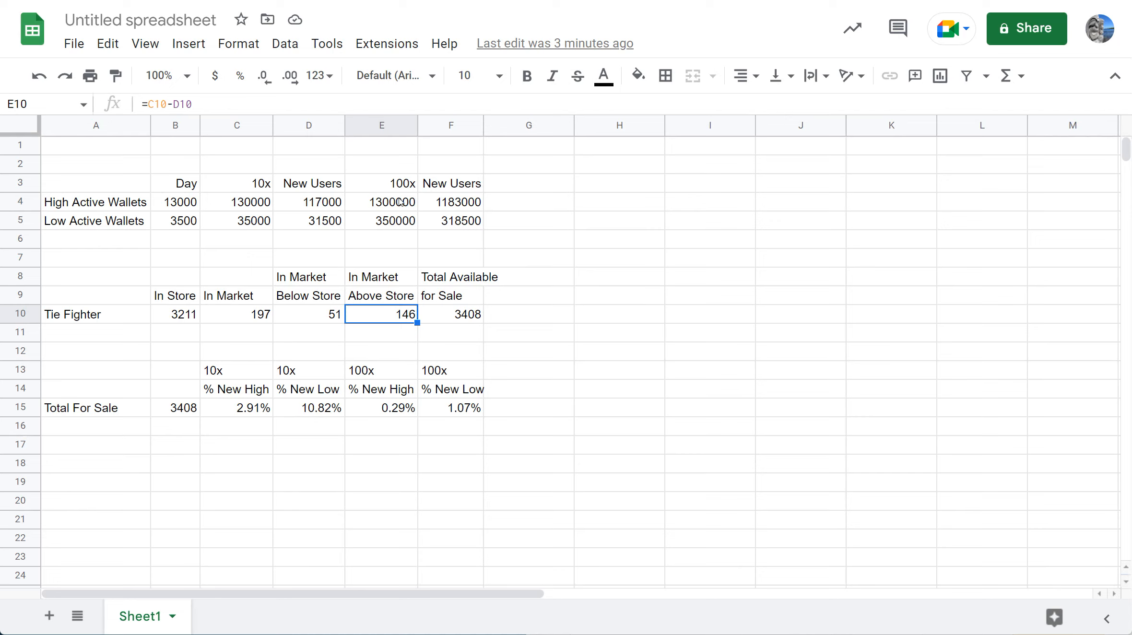
mouse_move(412, 367)
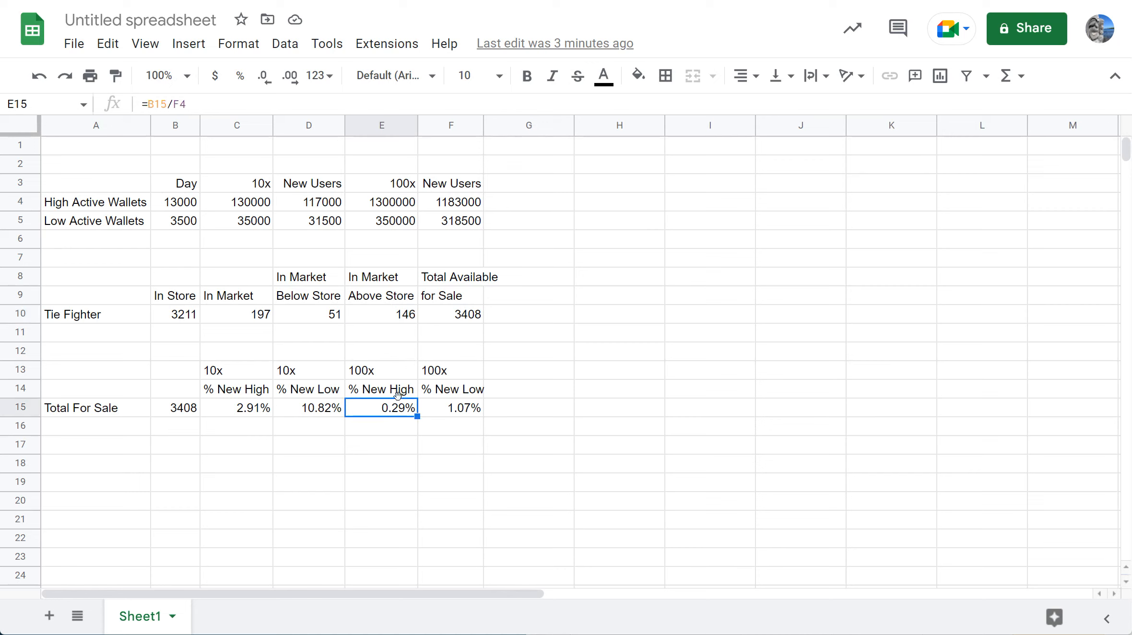
left_click(381, 389)
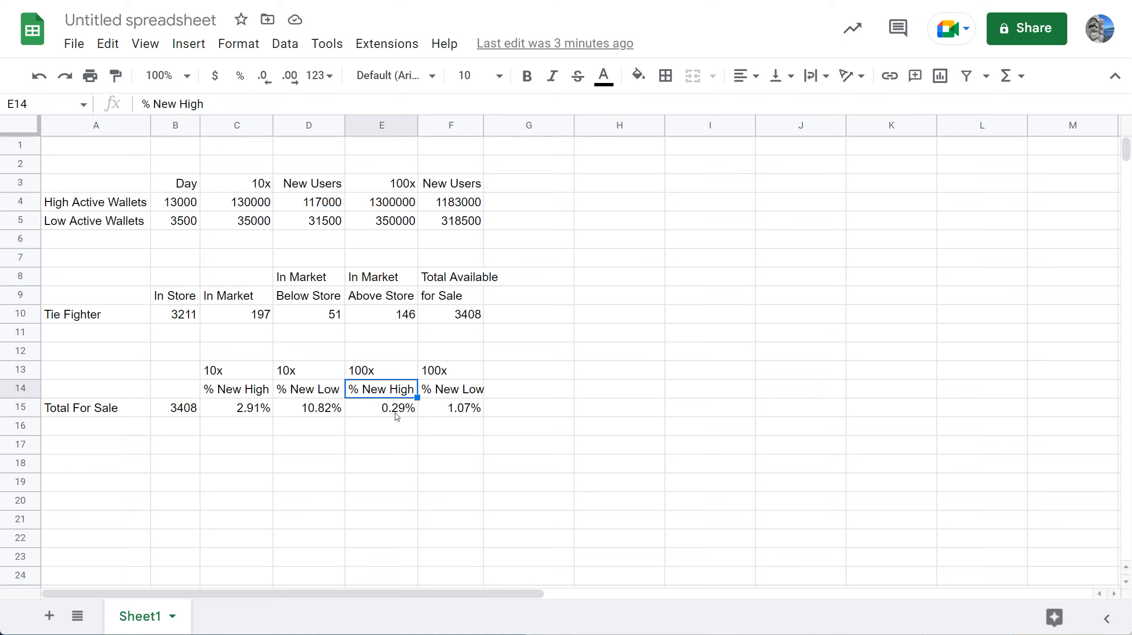
mouse_move(120, 400)
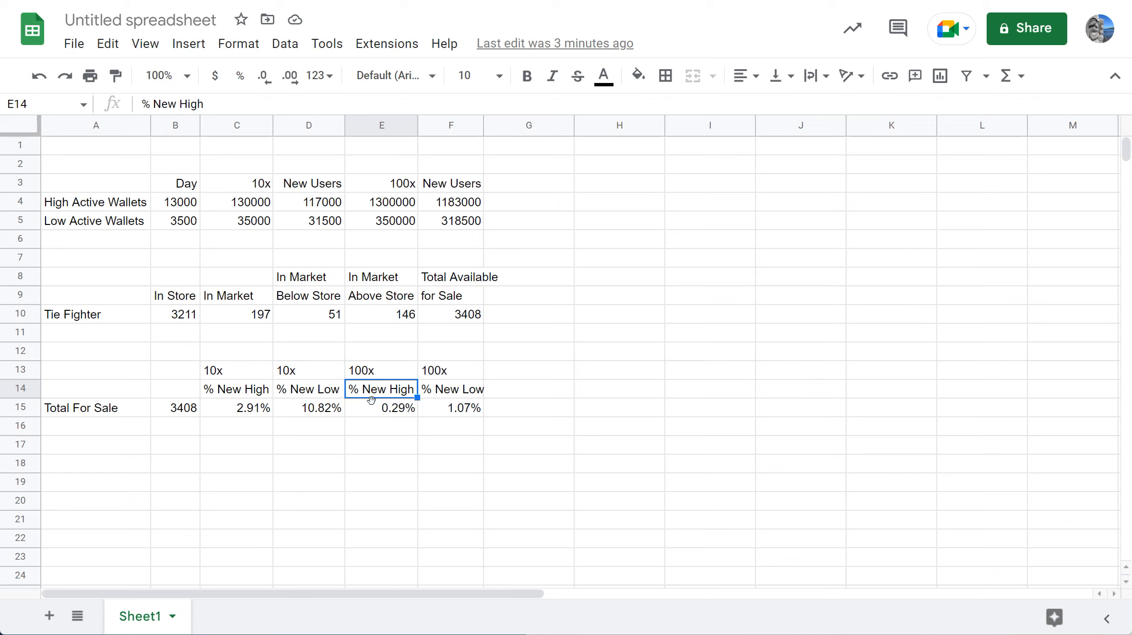
mouse_move(384, 378)
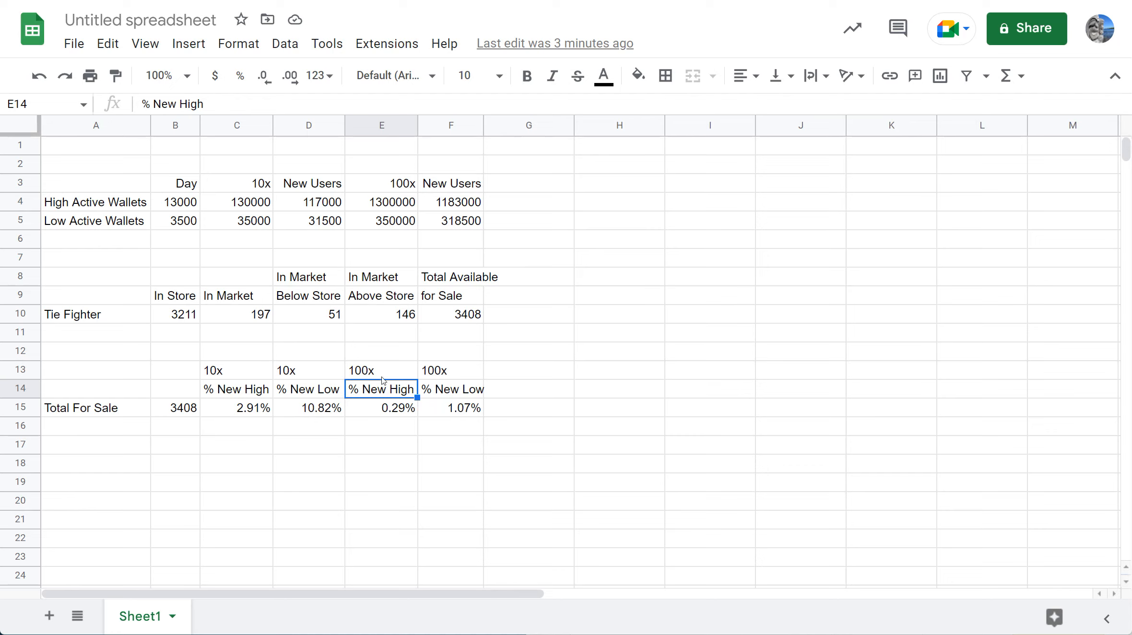
mouse_move(467, 418)
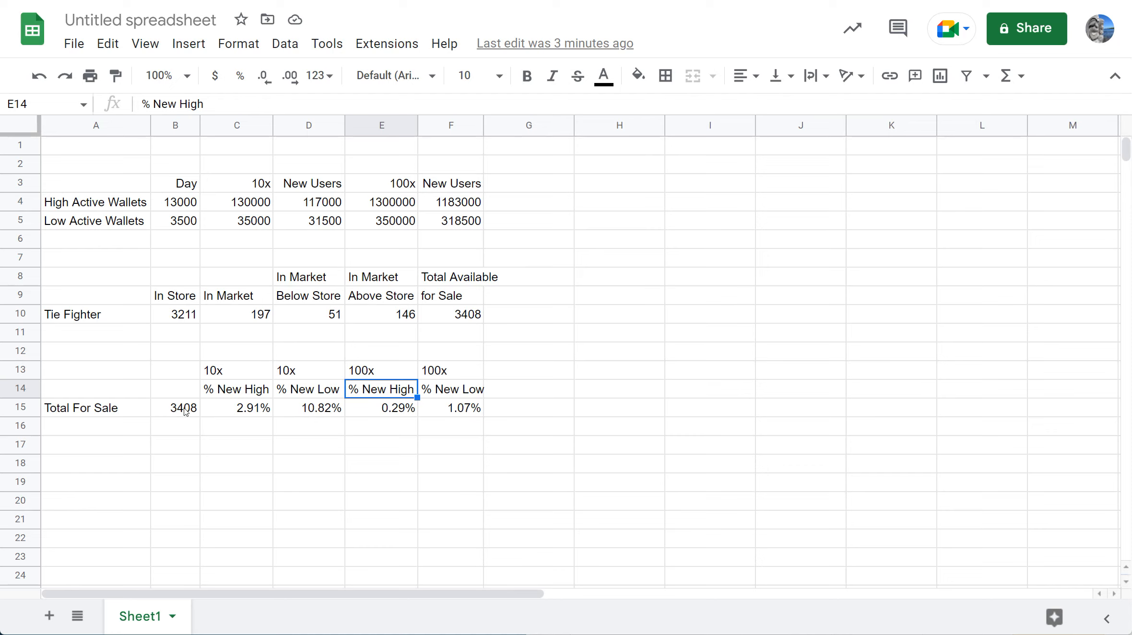
left_click(96, 426)
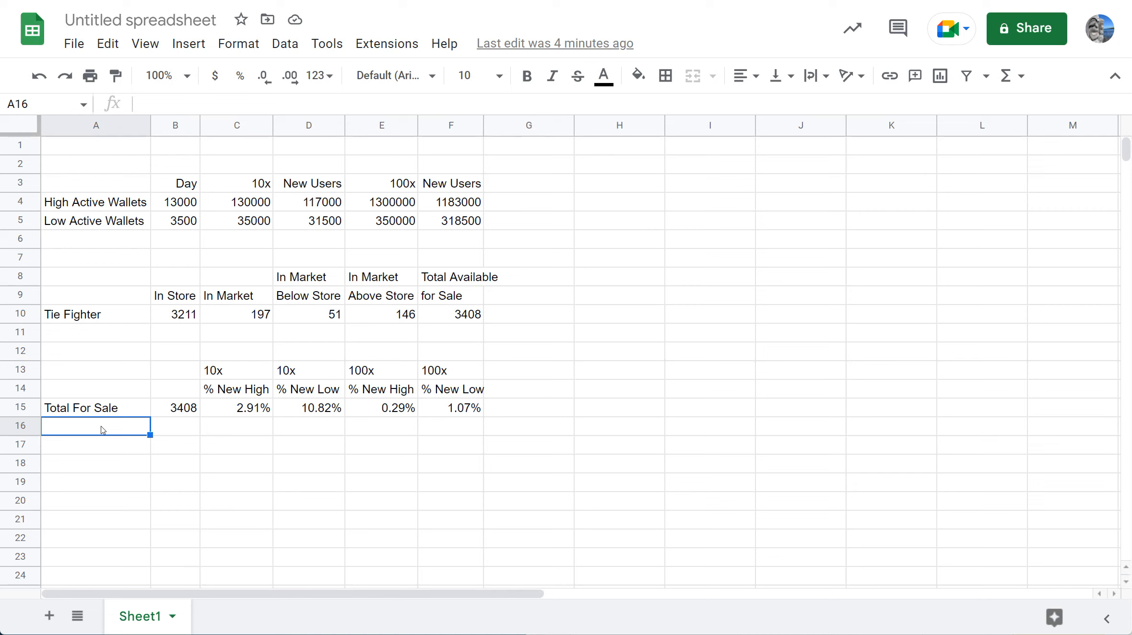
Add a Floor row taking the 51 Below Store count, giving 0.04%, 0.16%, 0.00% and 0.02% of new users
type("Floor")
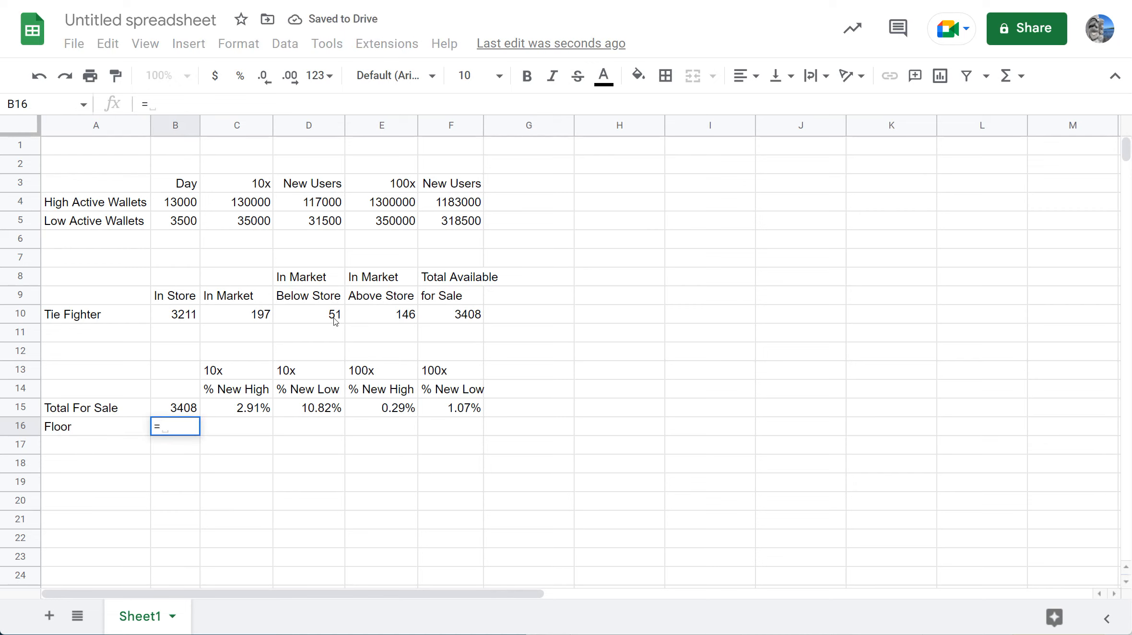
left_click(308, 315)
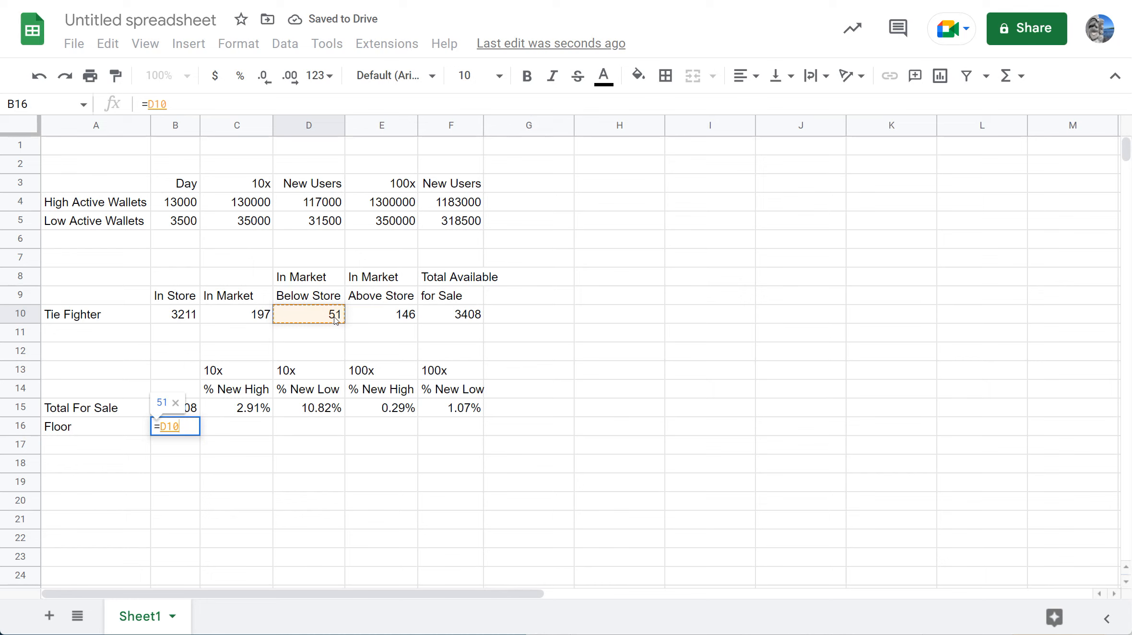
key("Enter")
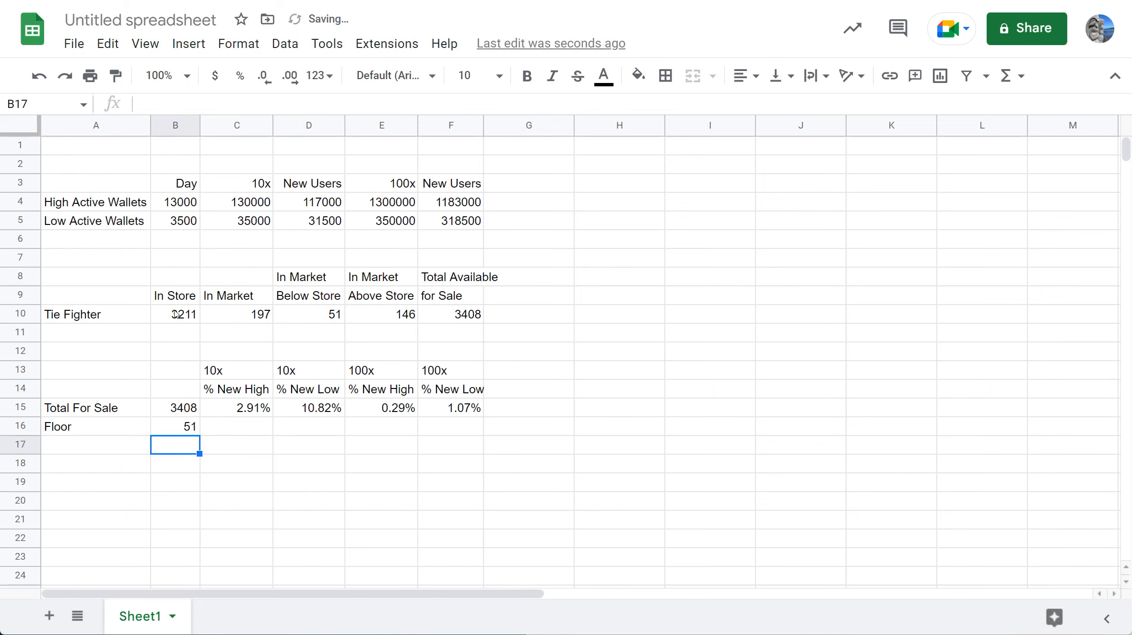
left_click(236, 408)
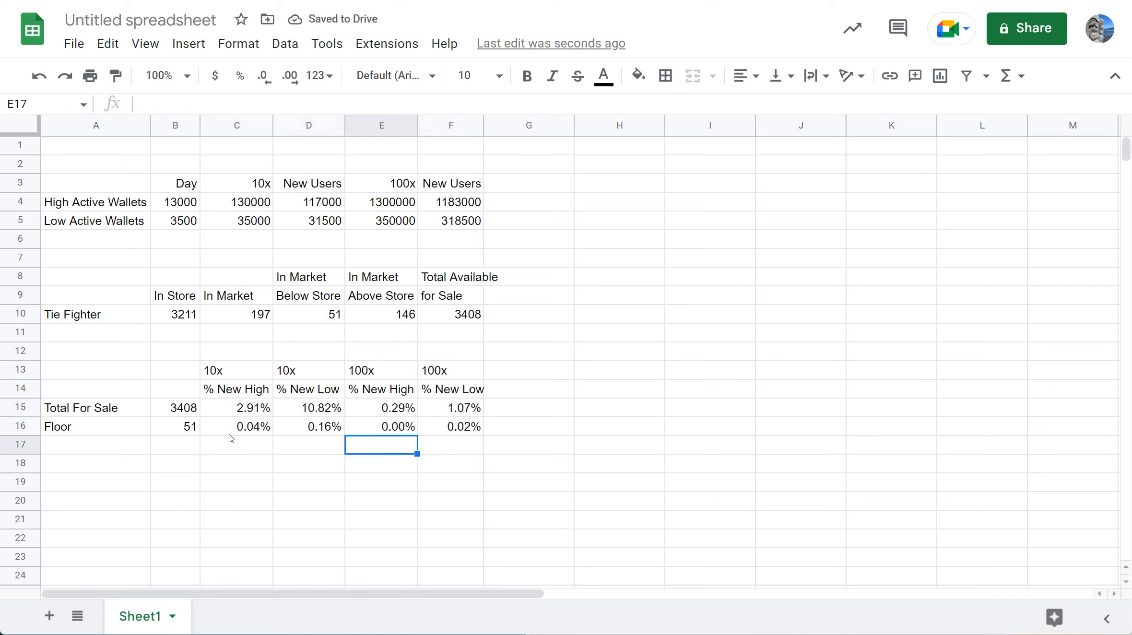
mouse_move(218, 440)
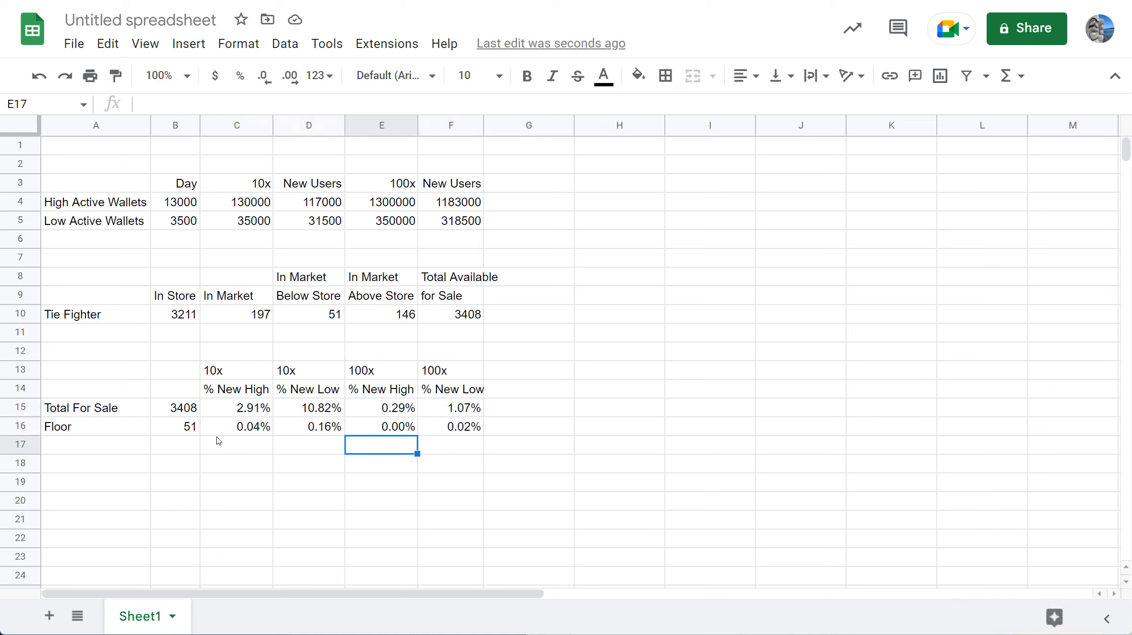
mouse_move(261, 431)
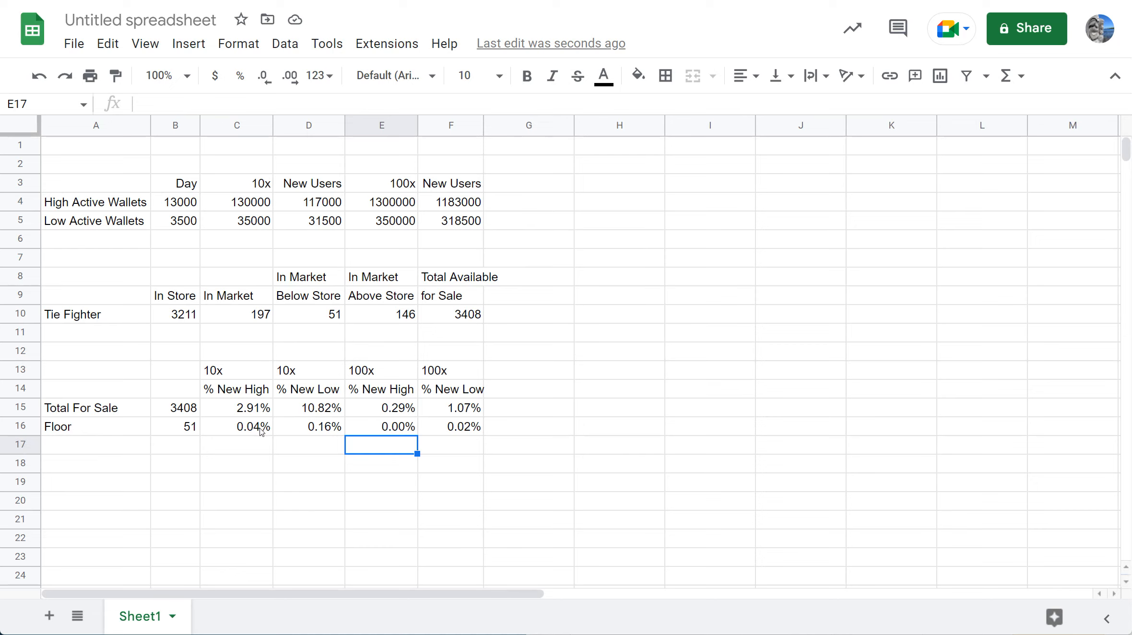
left_click(236, 427)
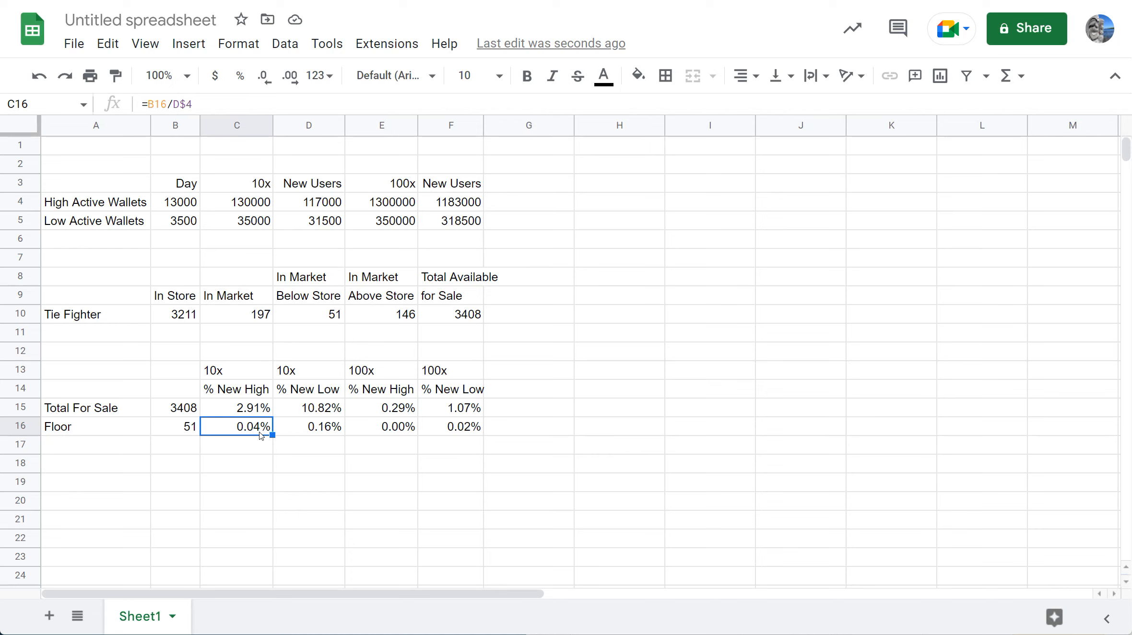
mouse_move(261, 379)
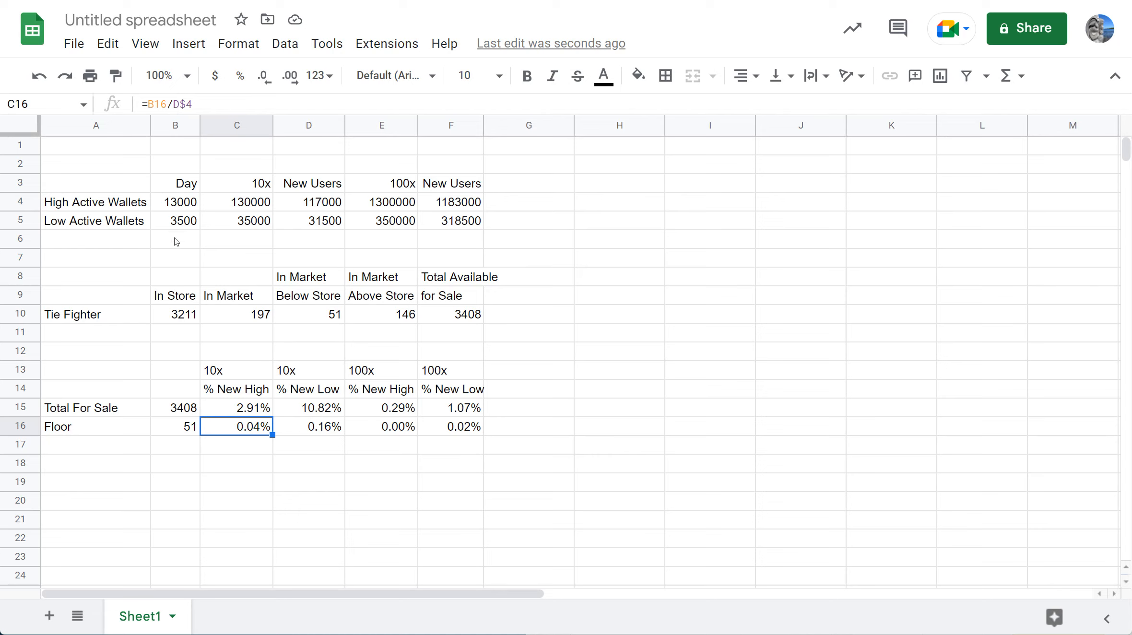
mouse_move(323, 435)
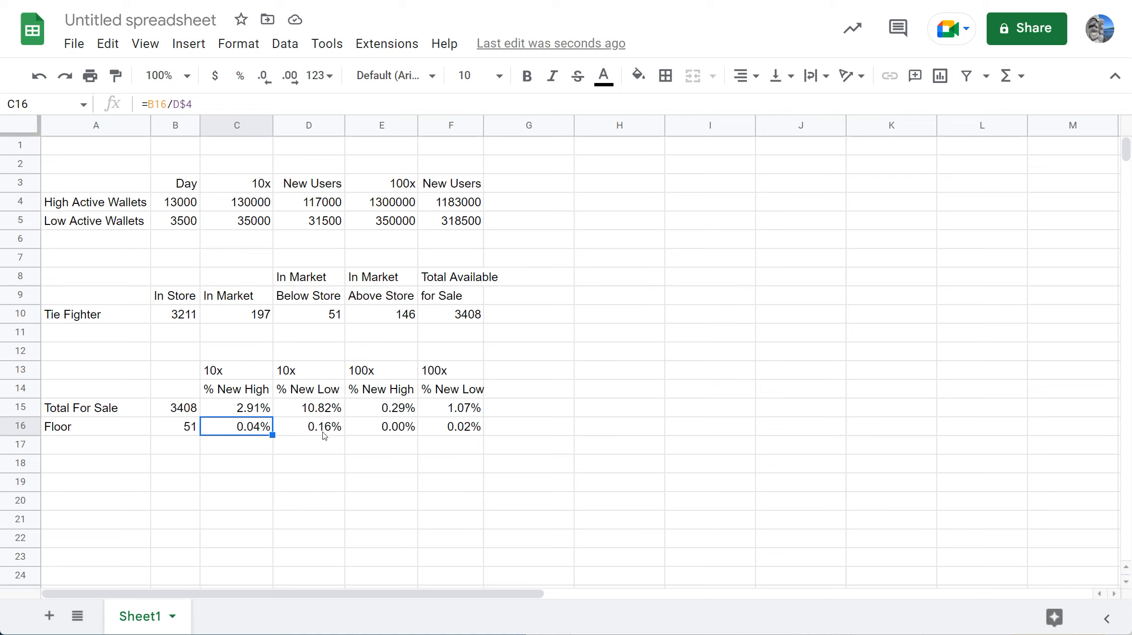
mouse_move(321, 438)
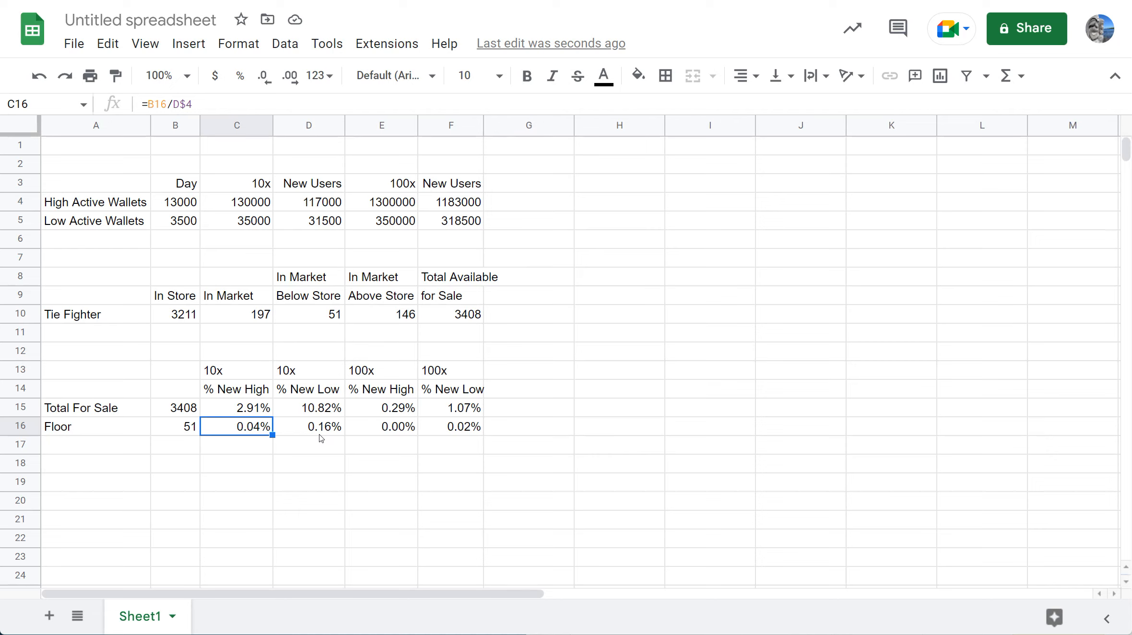
mouse_move(315, 432)
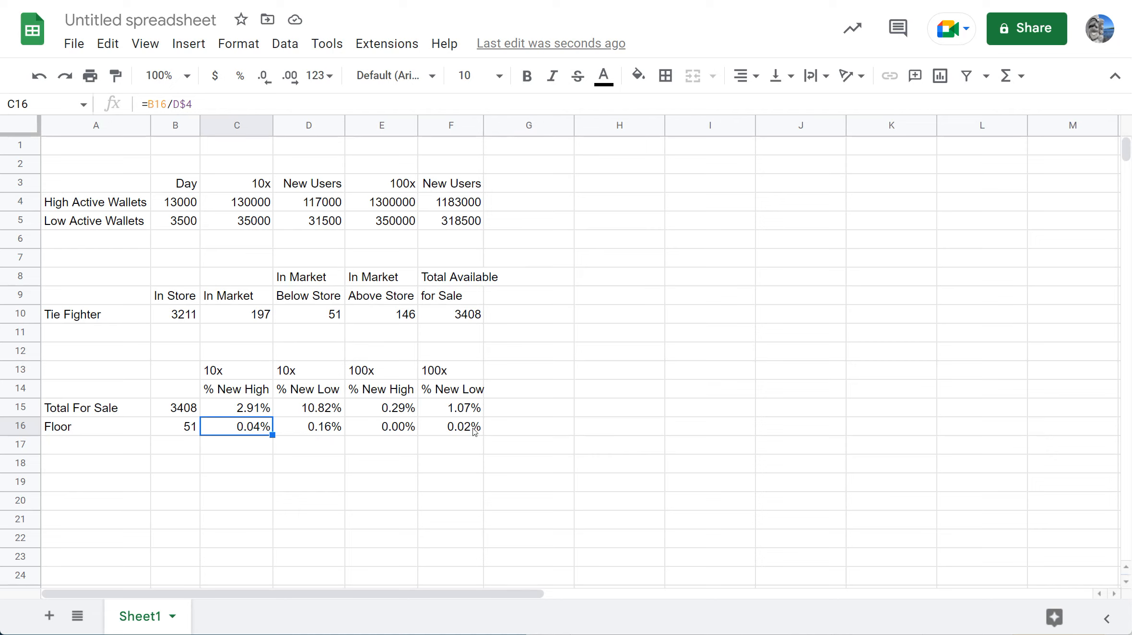
mouse_move(215, 465)
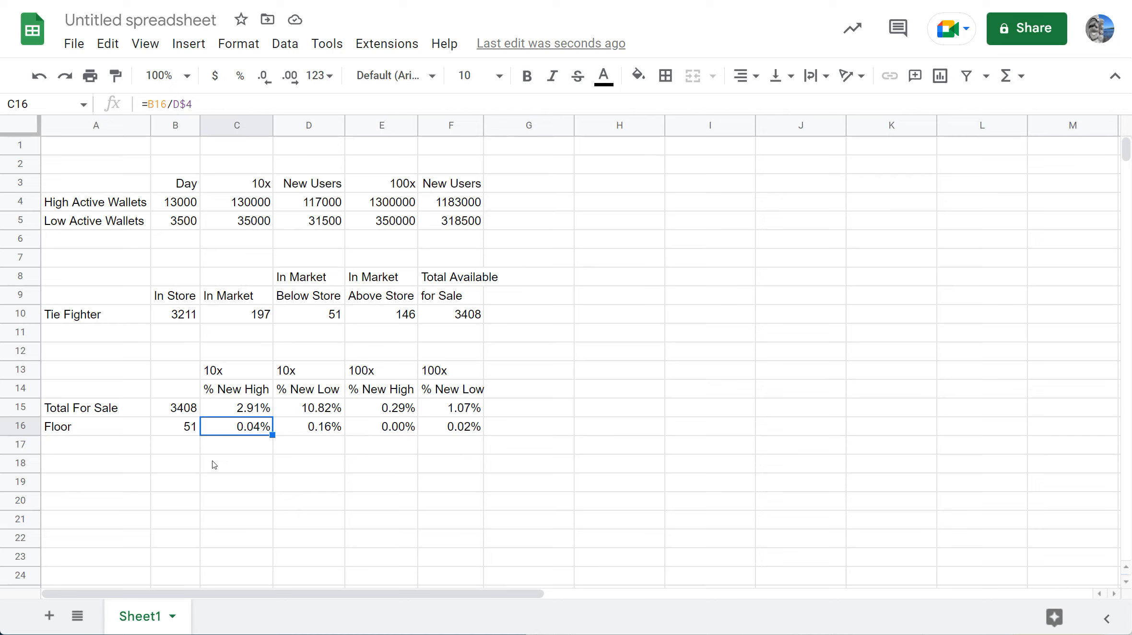
mouse_move(191, 475)
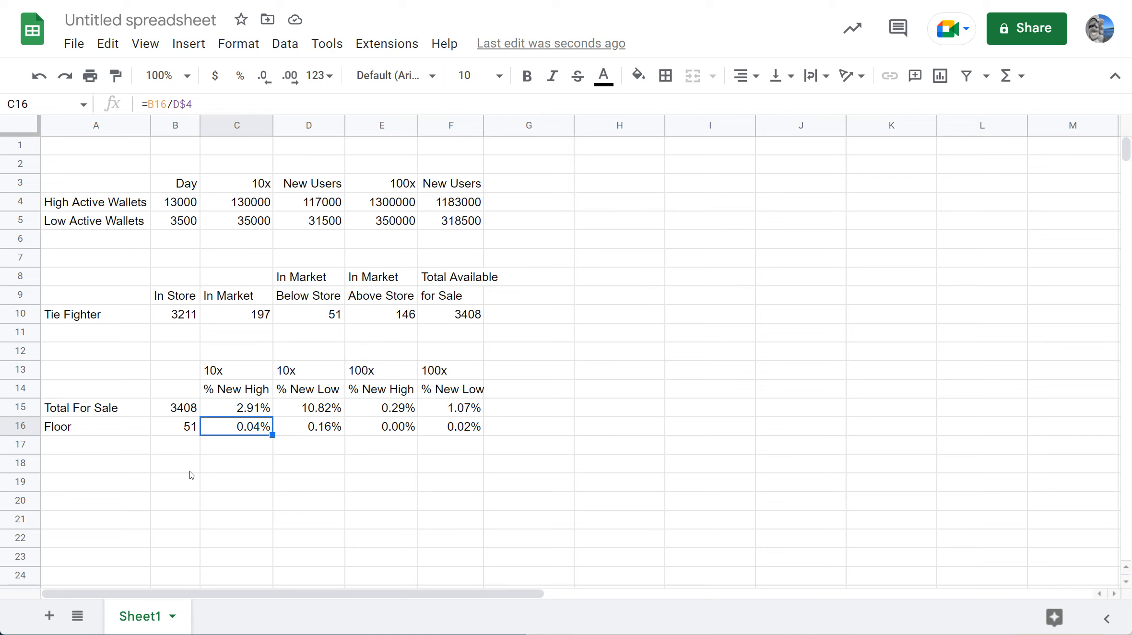
mouse_move(187, 477)
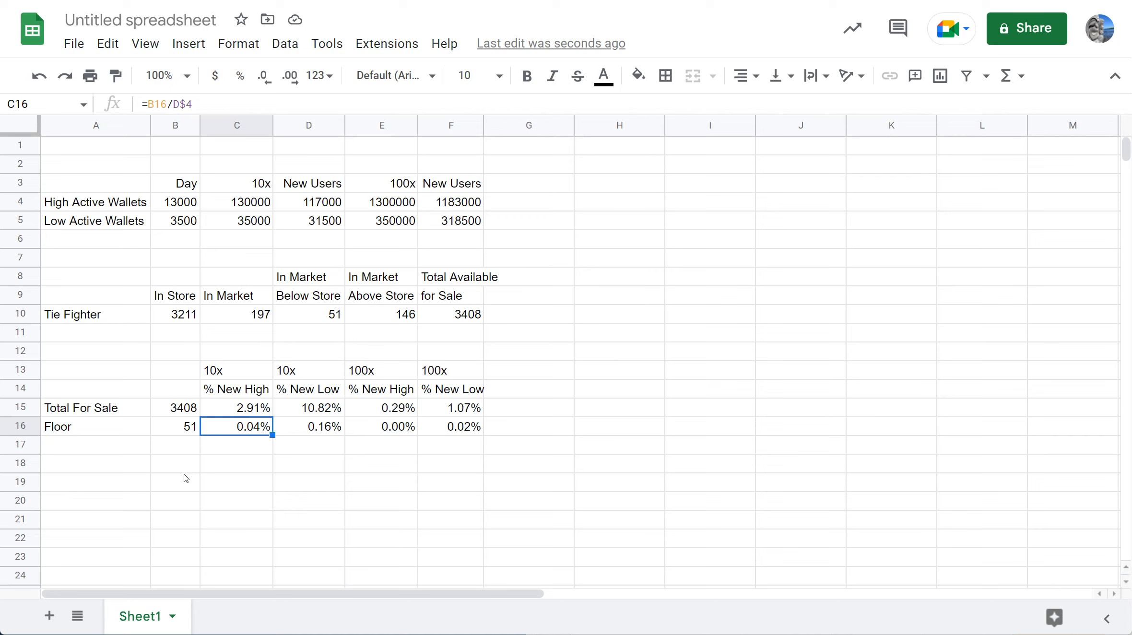
mouse_move(184, 483)
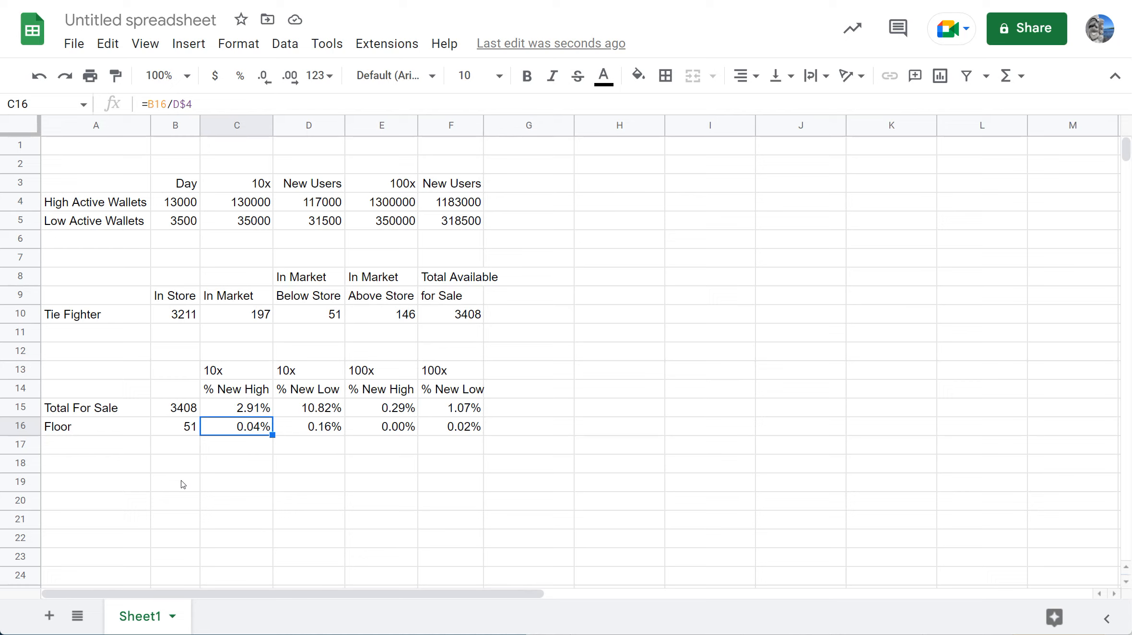
mouse_move(175, 490)
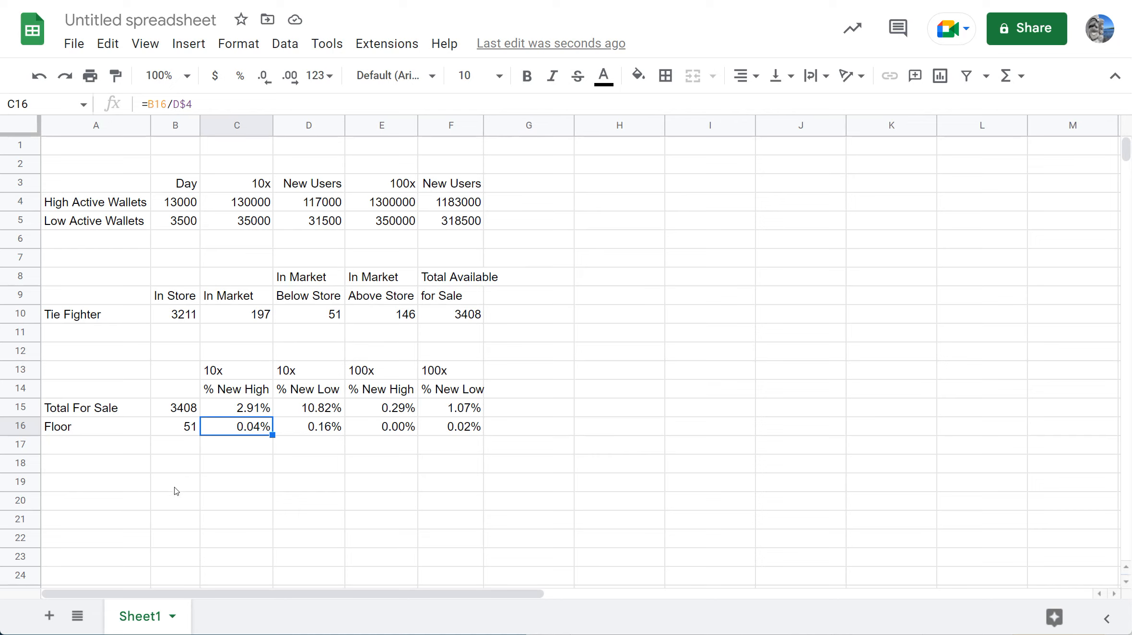
mouse_move(210, 470)
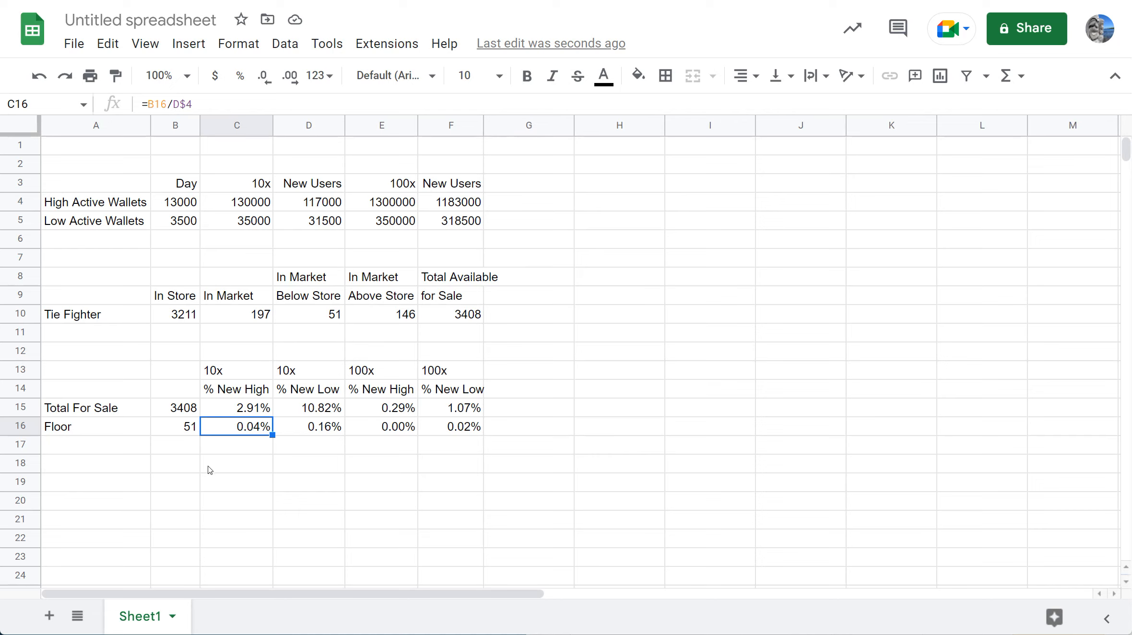
mouse_move(215, 456)
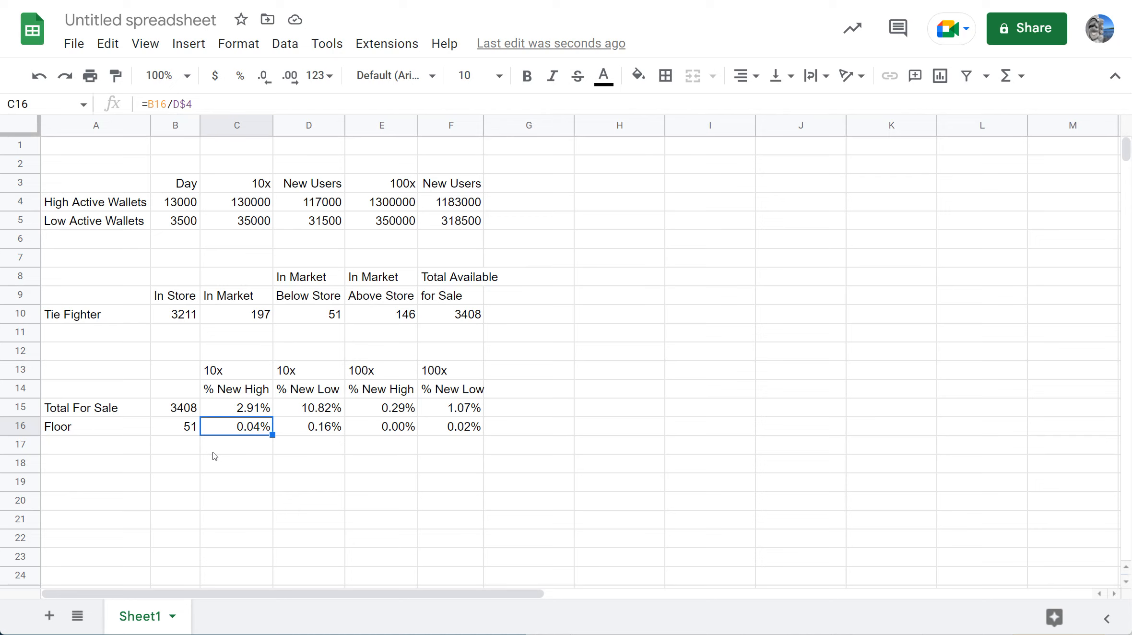
mouse_move(265, 489)
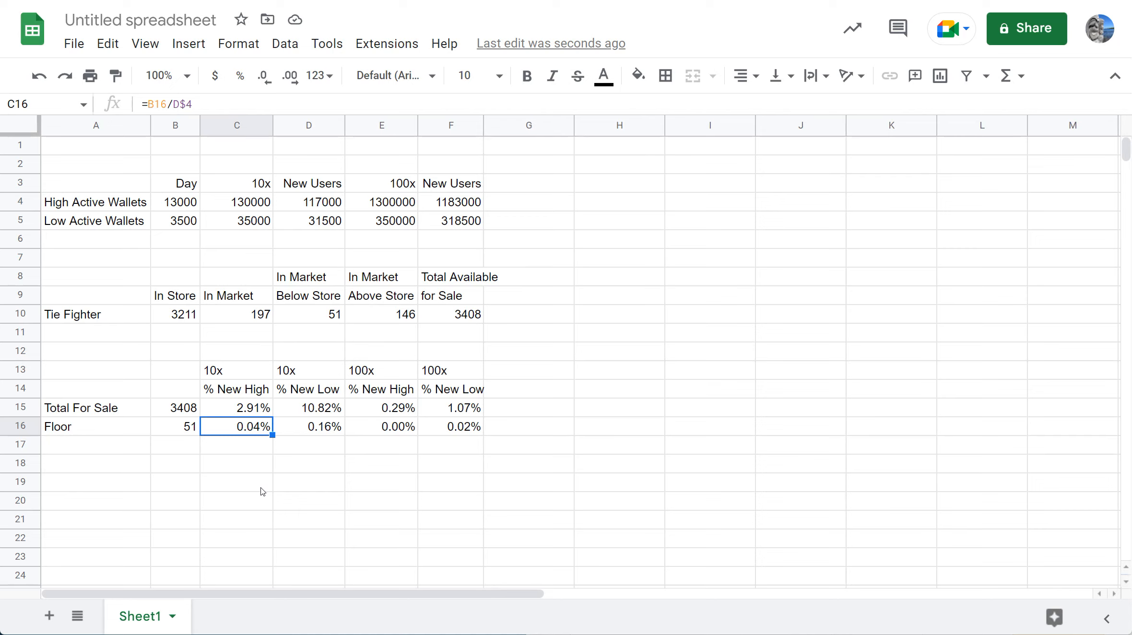
mouse_move(261, 493)
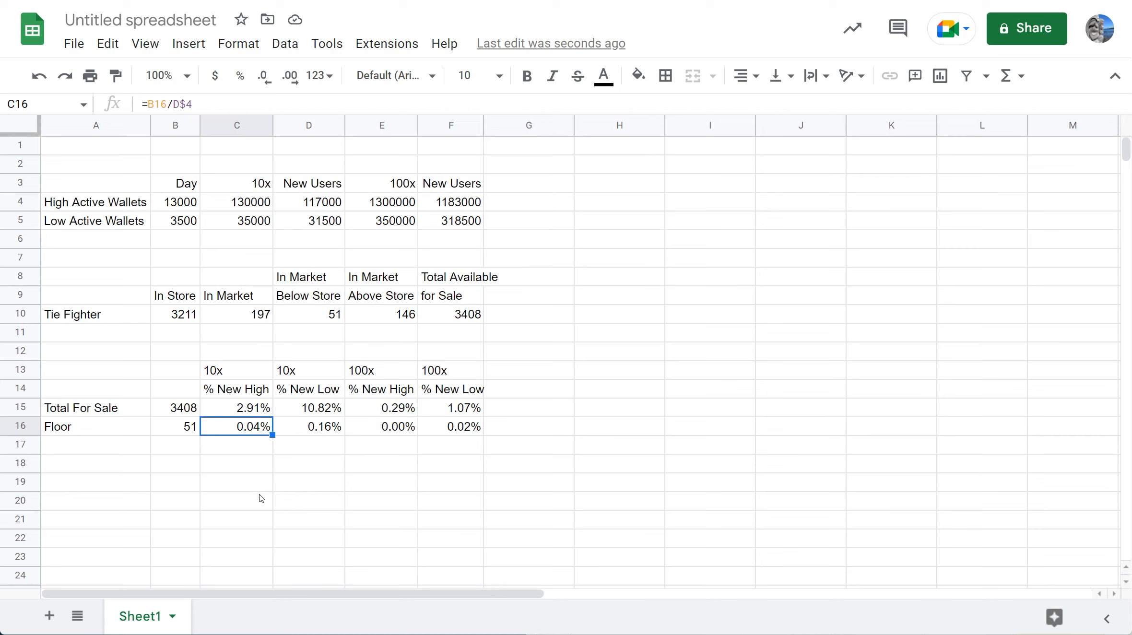
mouse_move(255, 502)
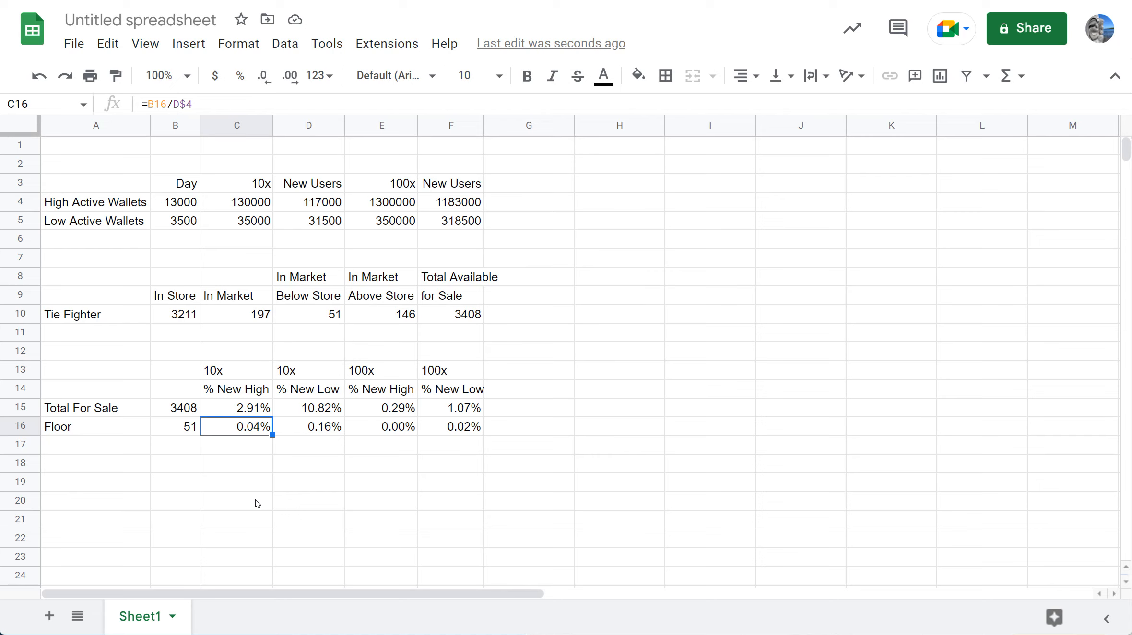
mouse_move(257, 506)
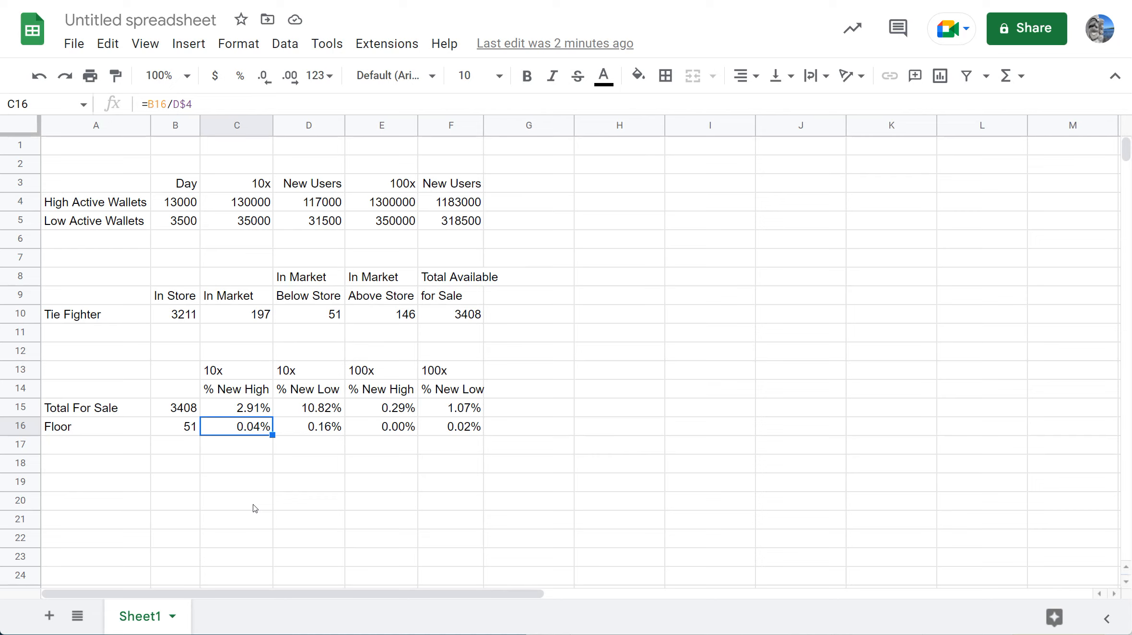
mouse_move(265, 454)
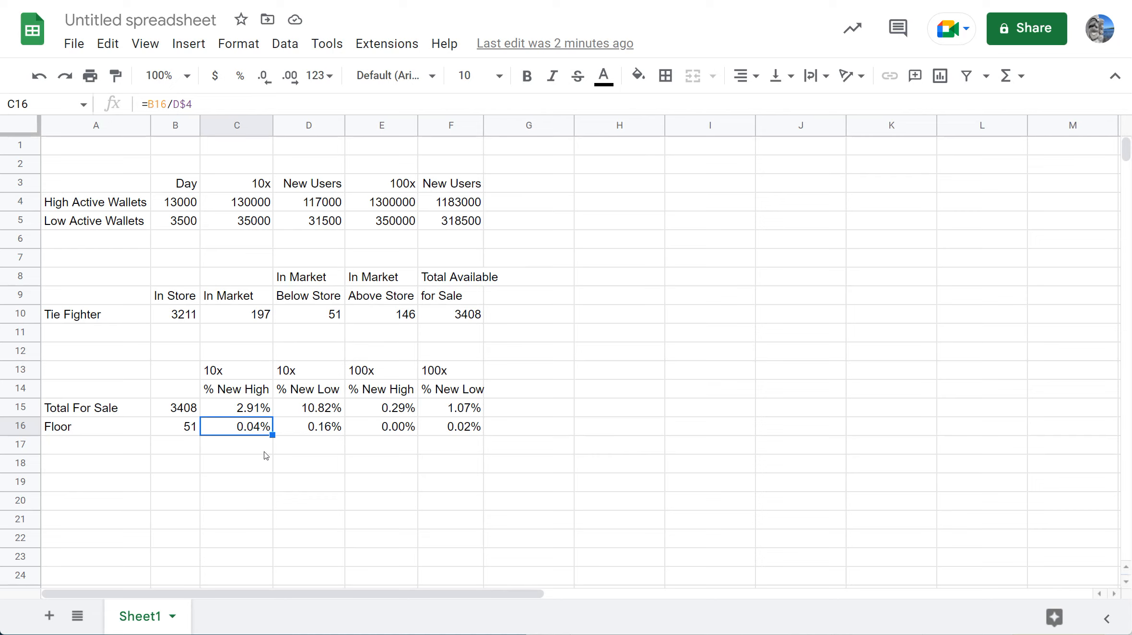
mouse_move(186, 471)
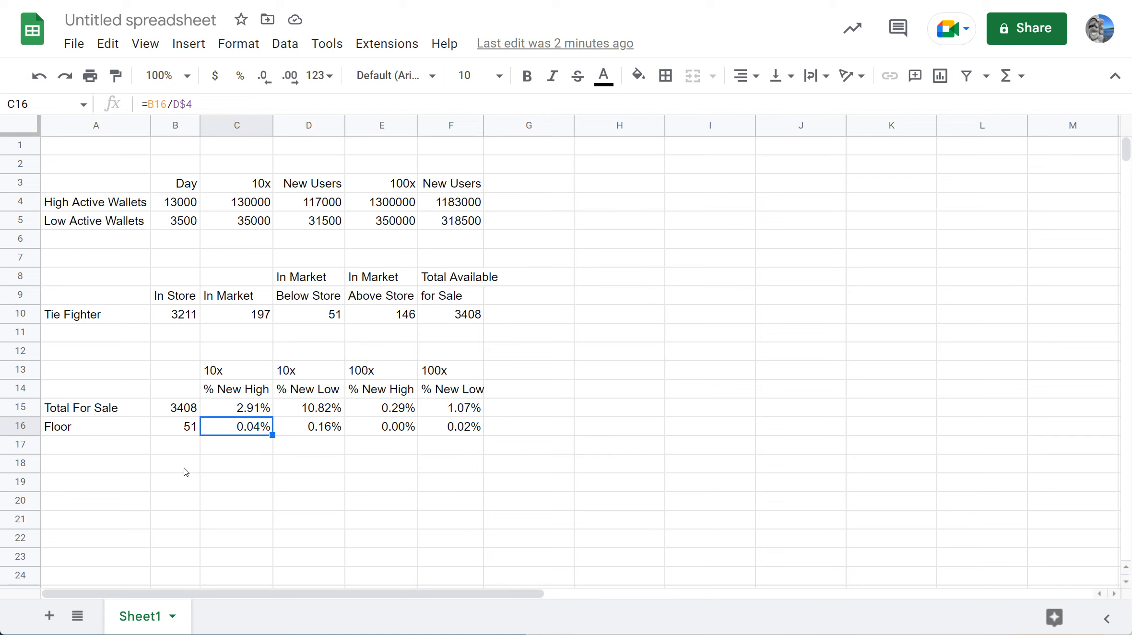
mouse_move(174, 478)
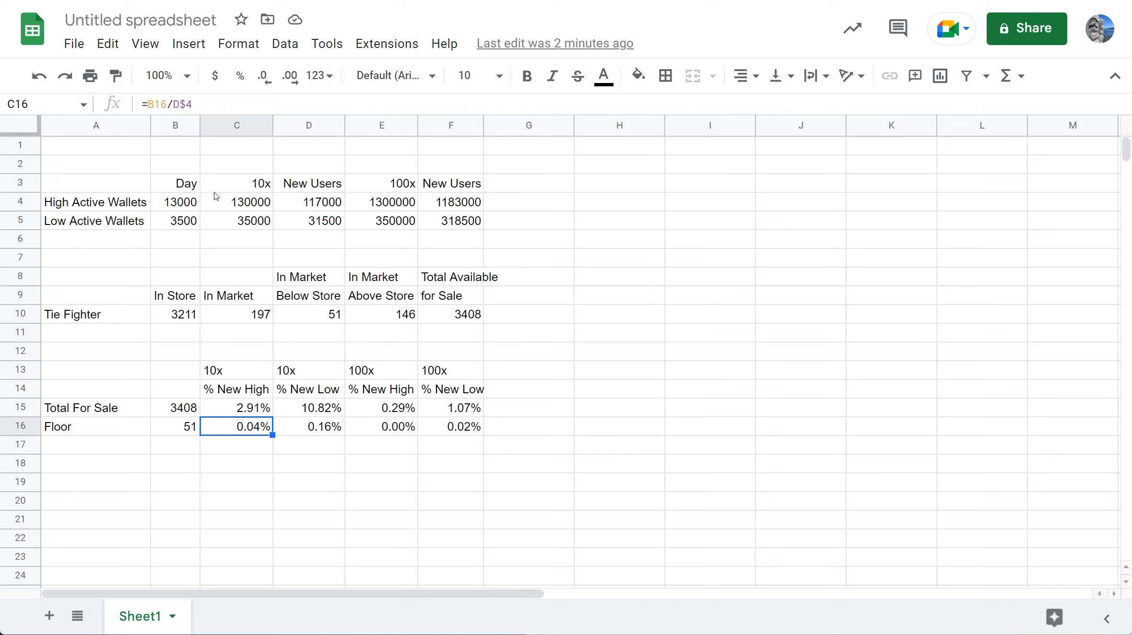
mouse_move(223, 219)
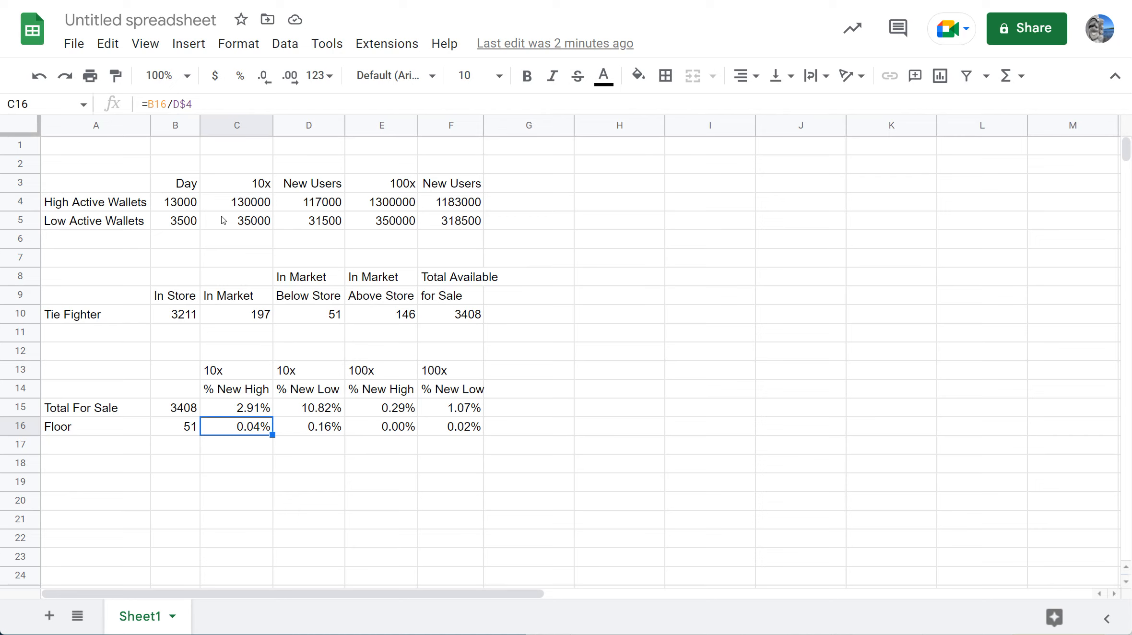
mouse_move(221, 224)
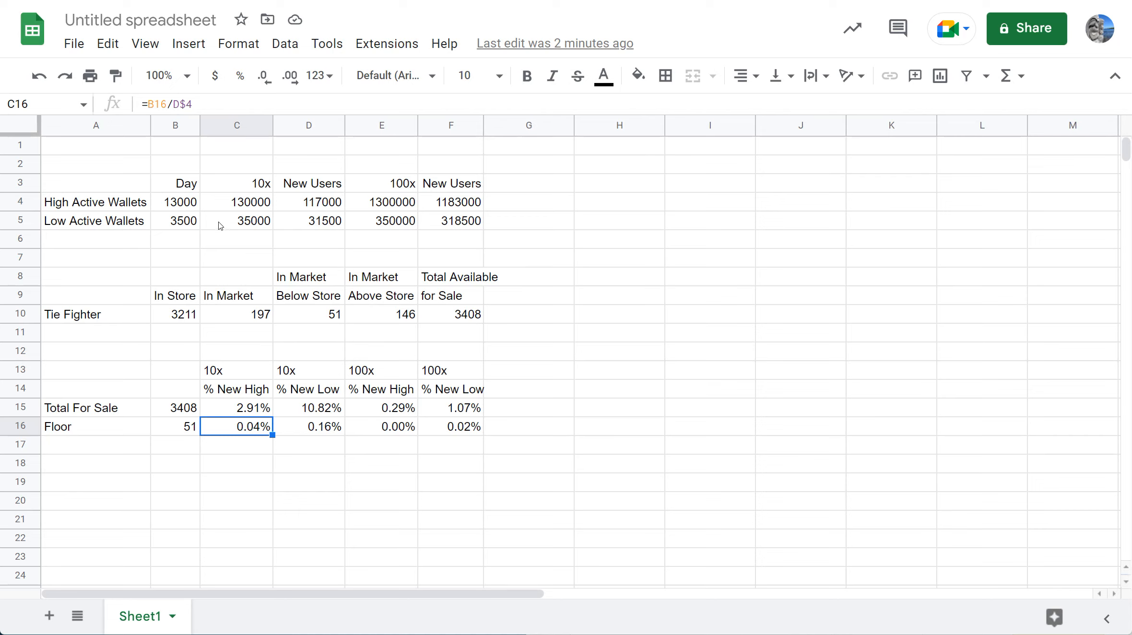
mouse_move(326, 334)
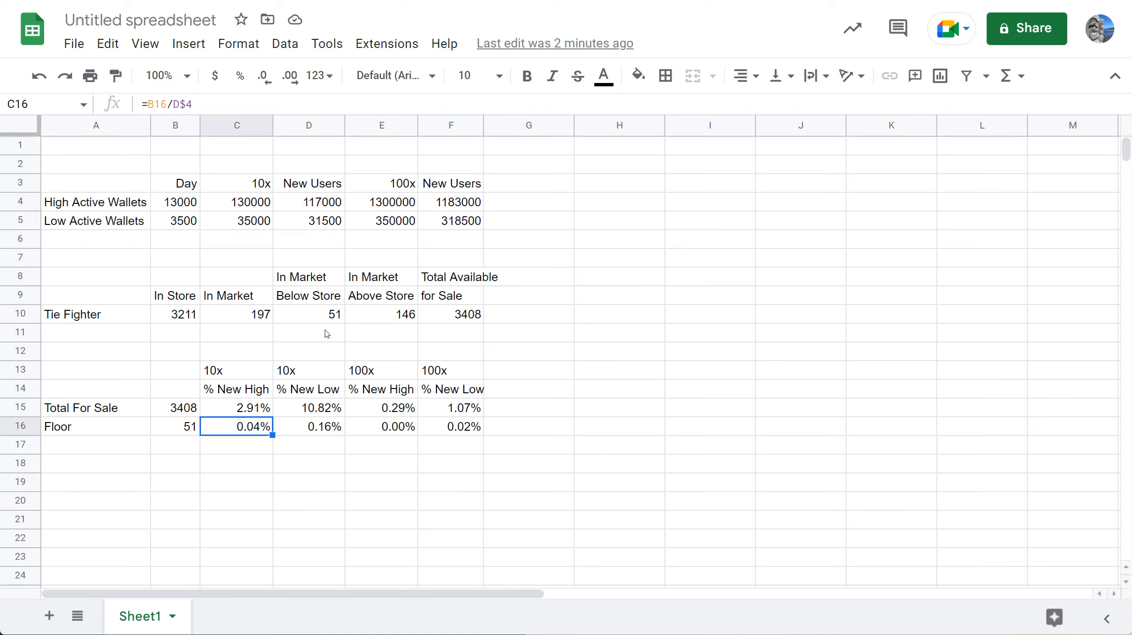
mouse_move(318, 335)
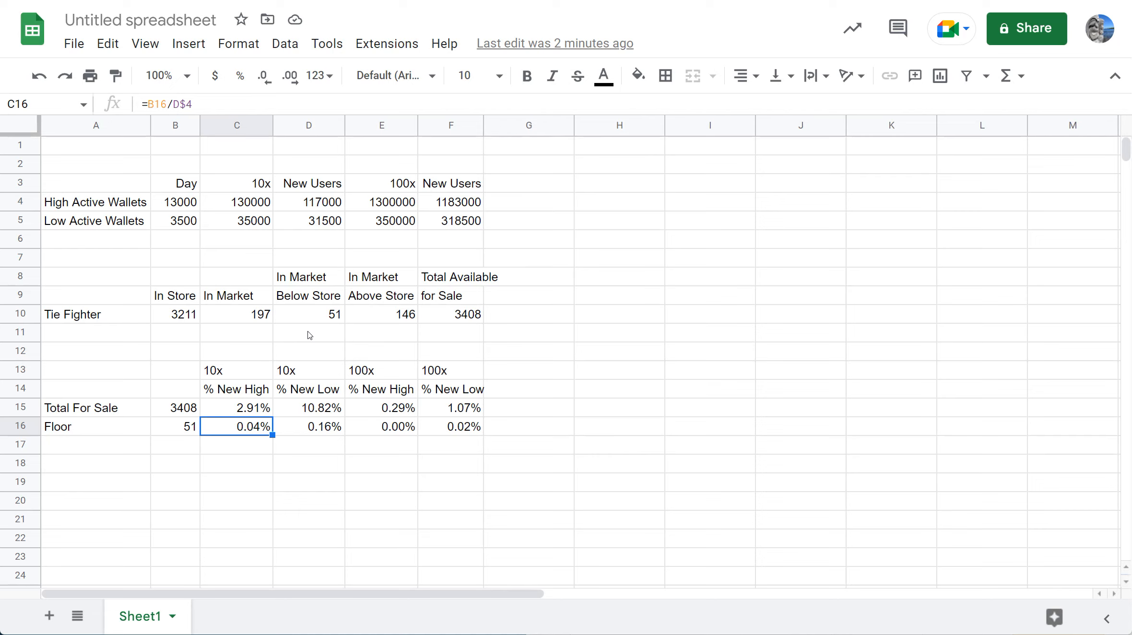
mouse_move(218, 263)
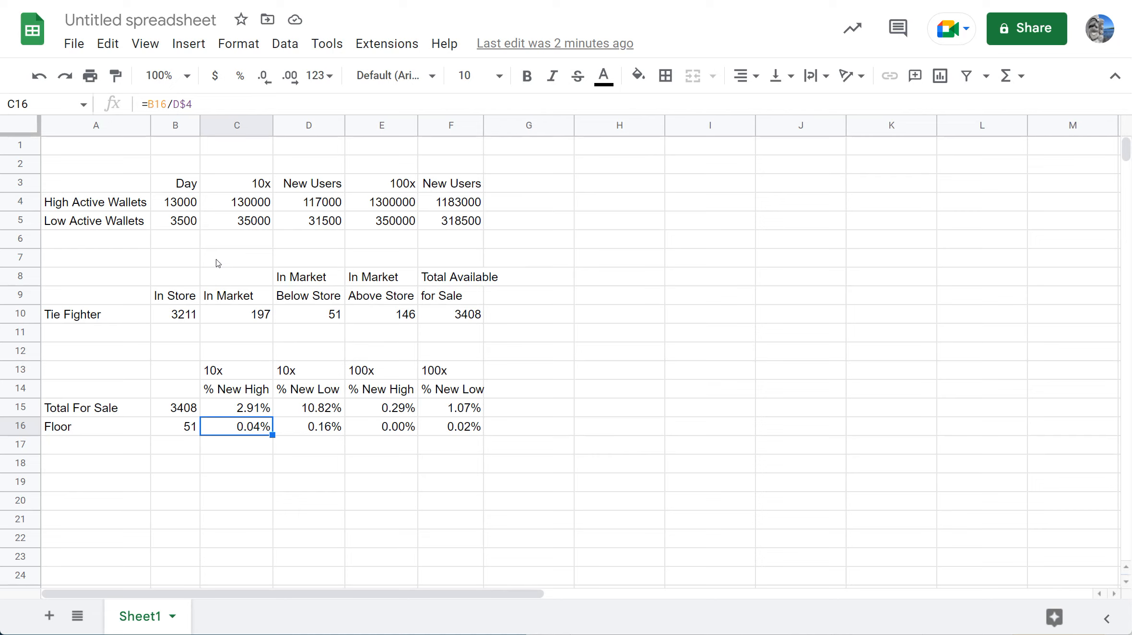
left_click(174, 202)
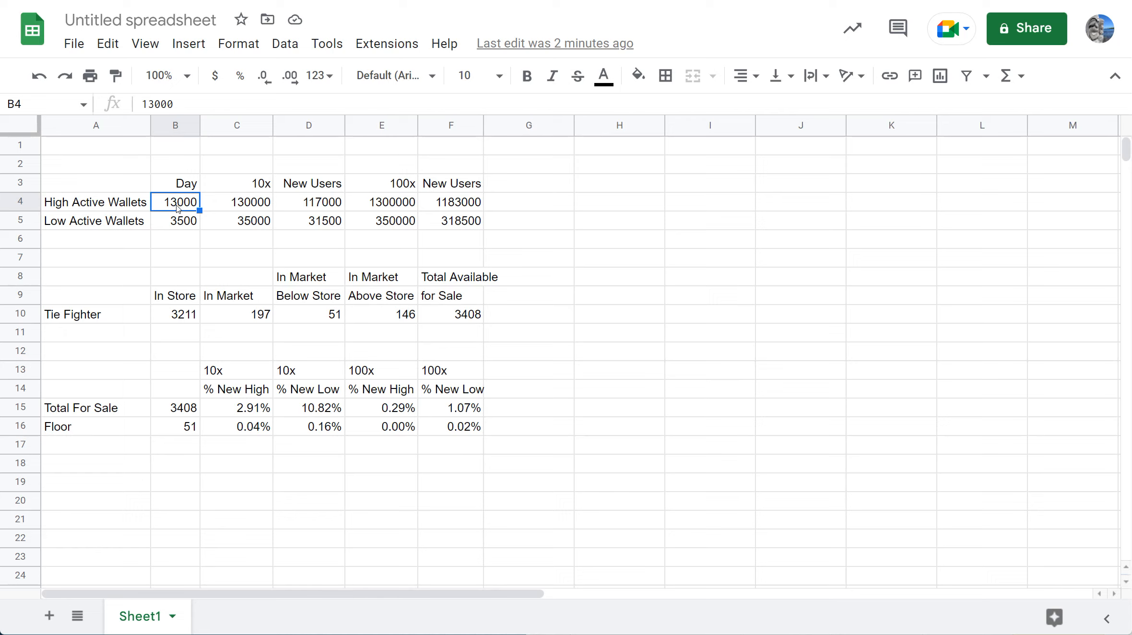
mouse_move(176, 258)
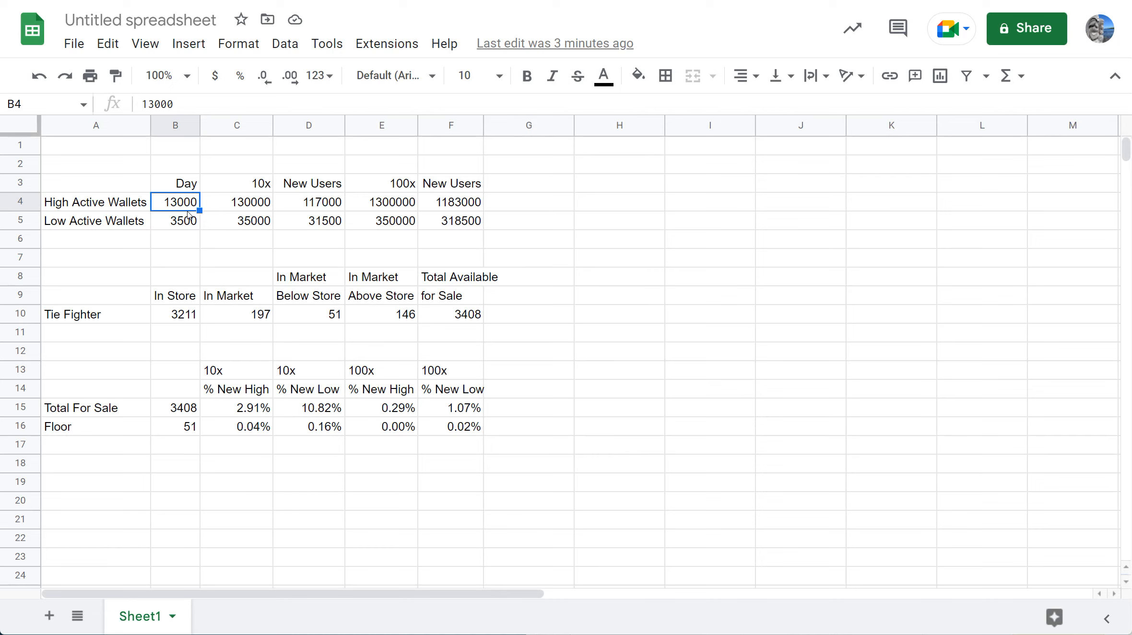
mouse_move(250, 342)
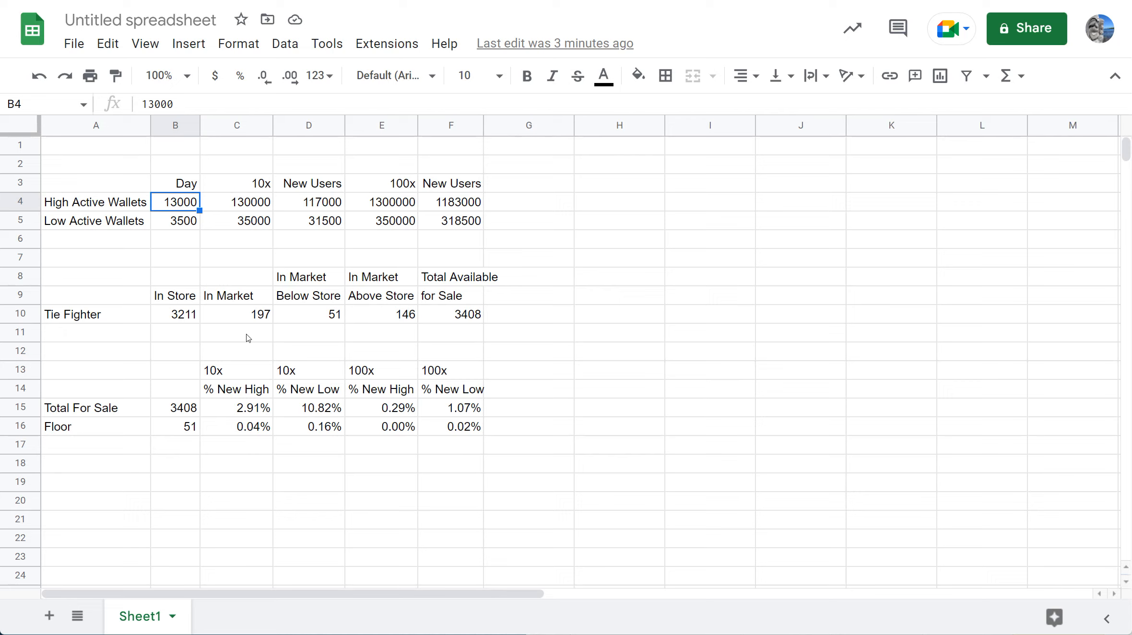
mouse_move(243, 334)
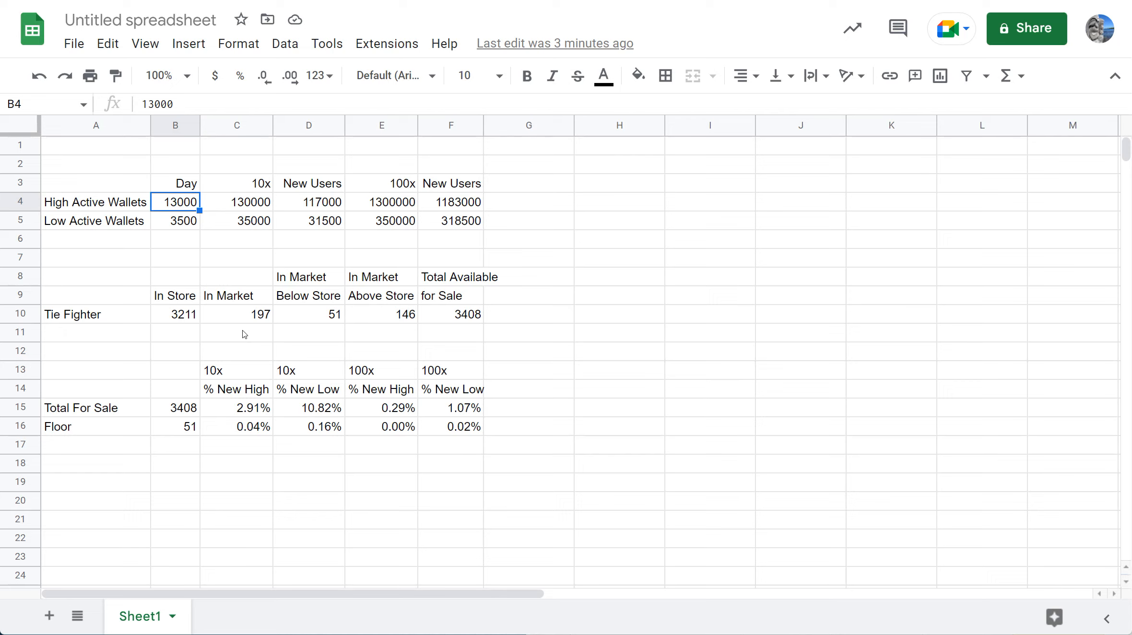
mouse_move(237, 339)
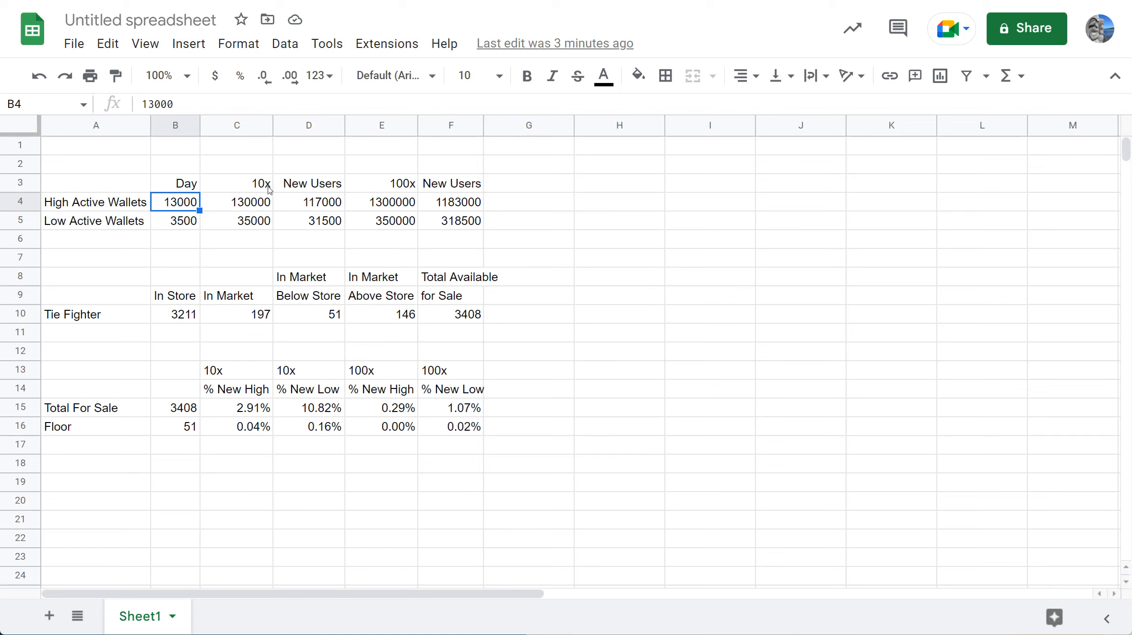
left_click(236, 183)
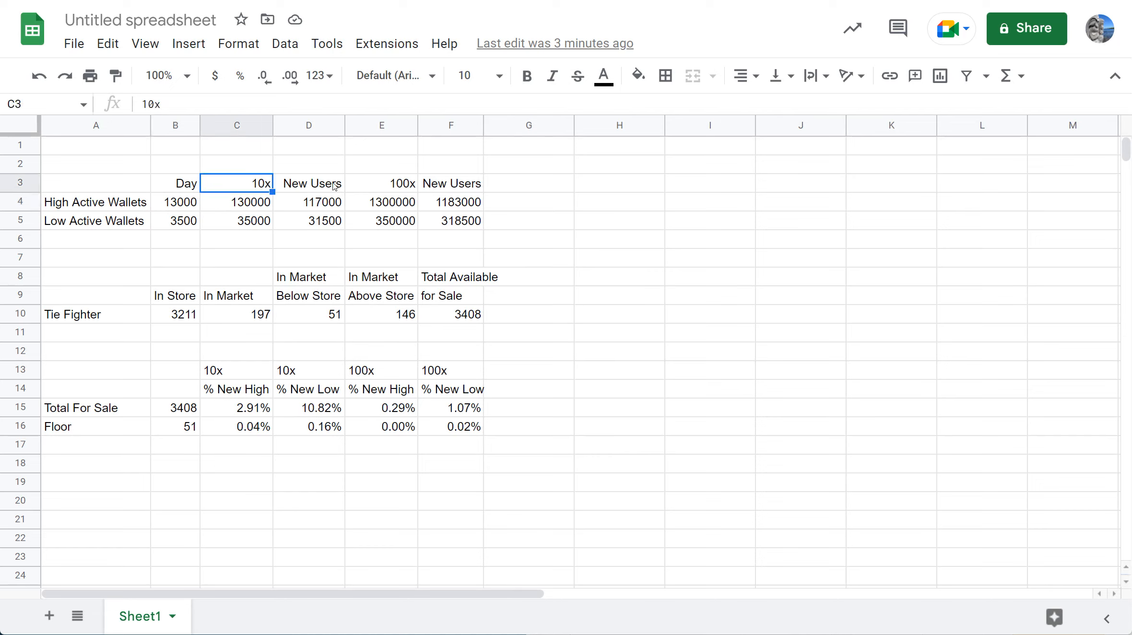
left_click(381, 163)
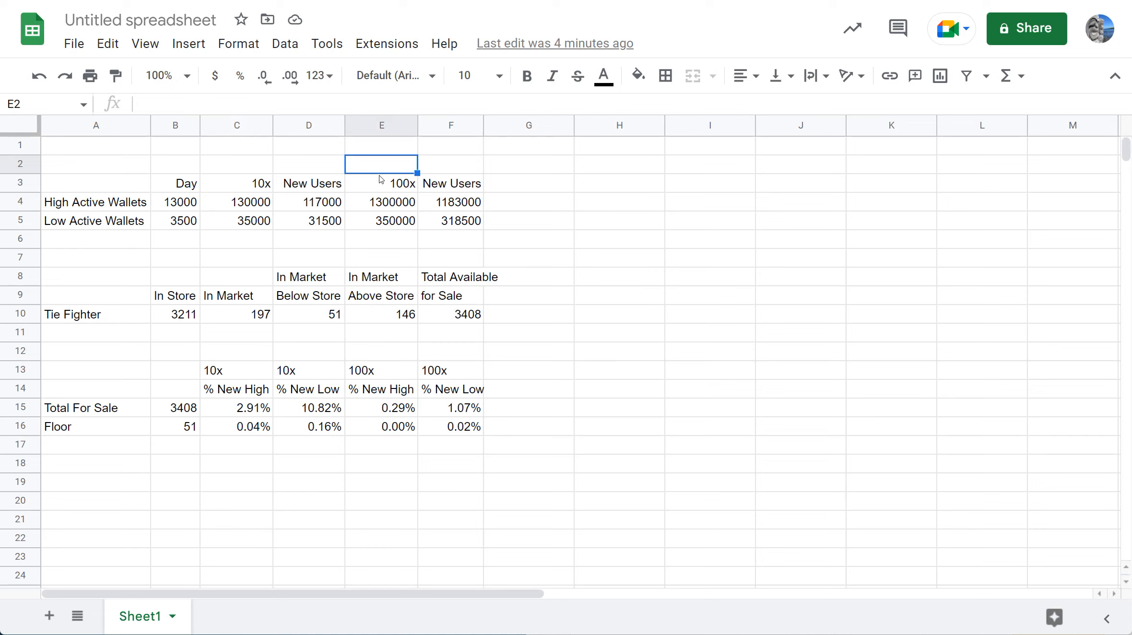
mouse_move(299, 274)
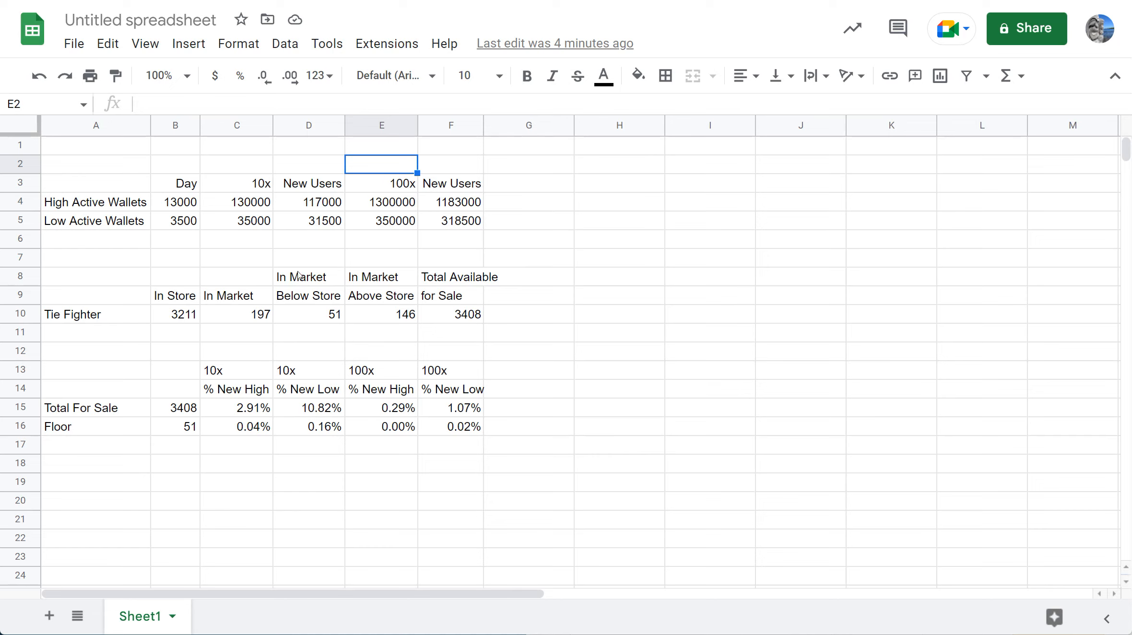
mouse_move(234, 323)
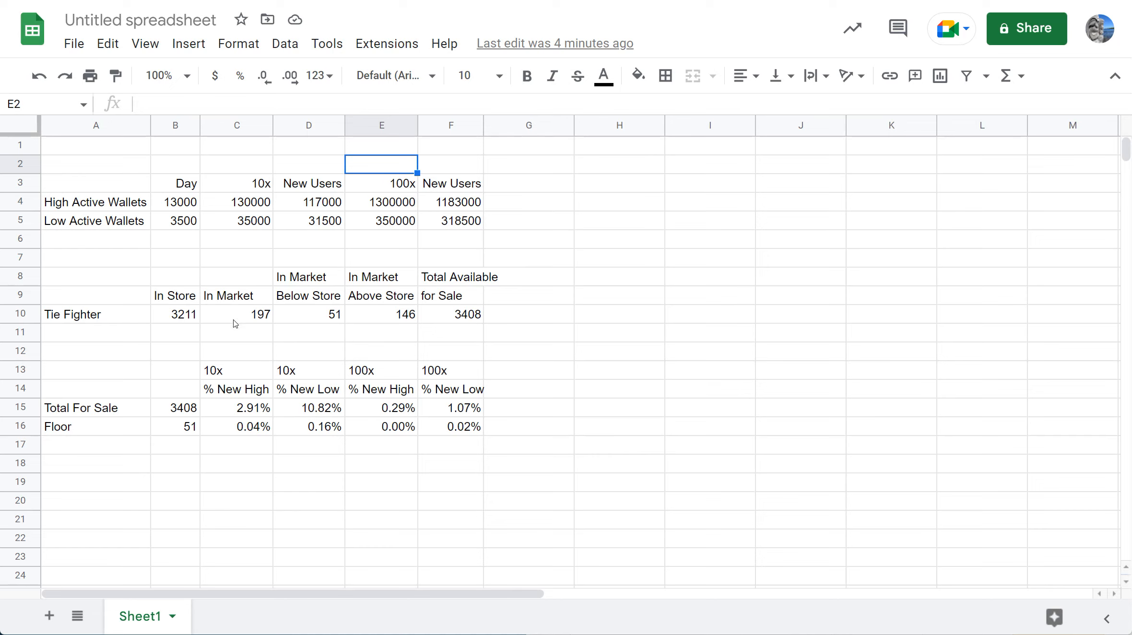
mouse_move(234, 341)
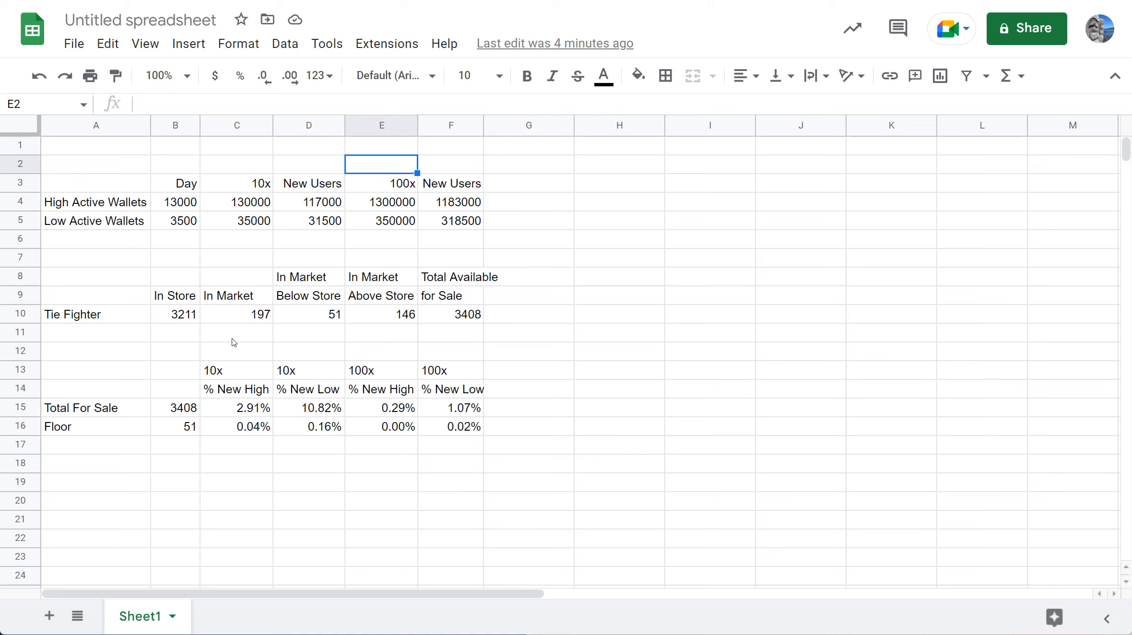
left_click(175, 221)
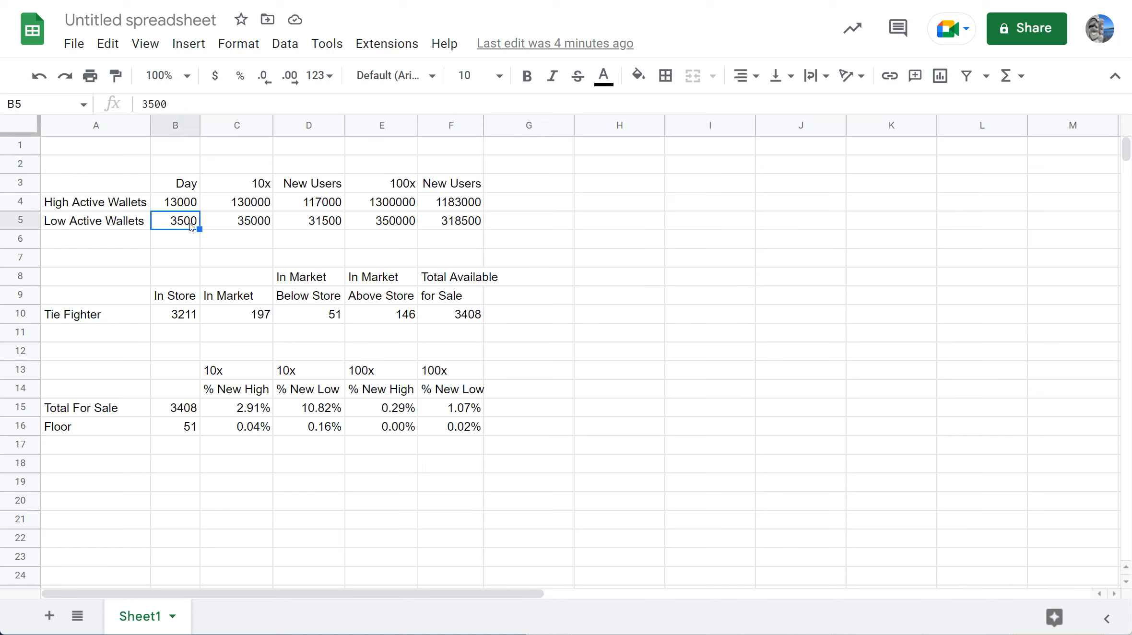
mouse_move(123, 295)
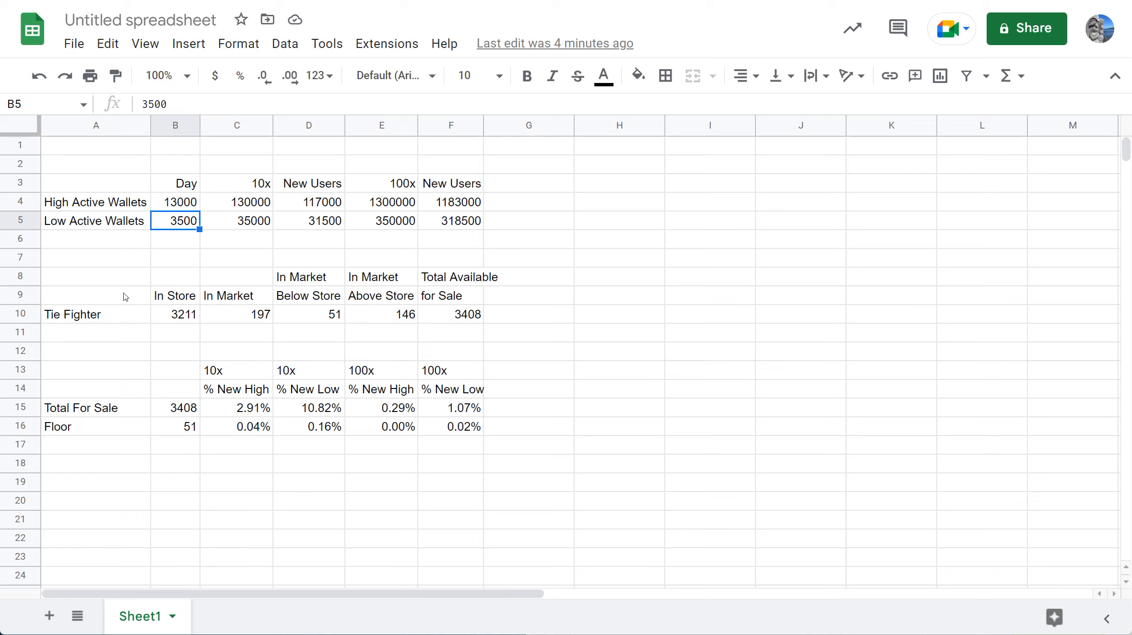
mouse_move(144, 317)
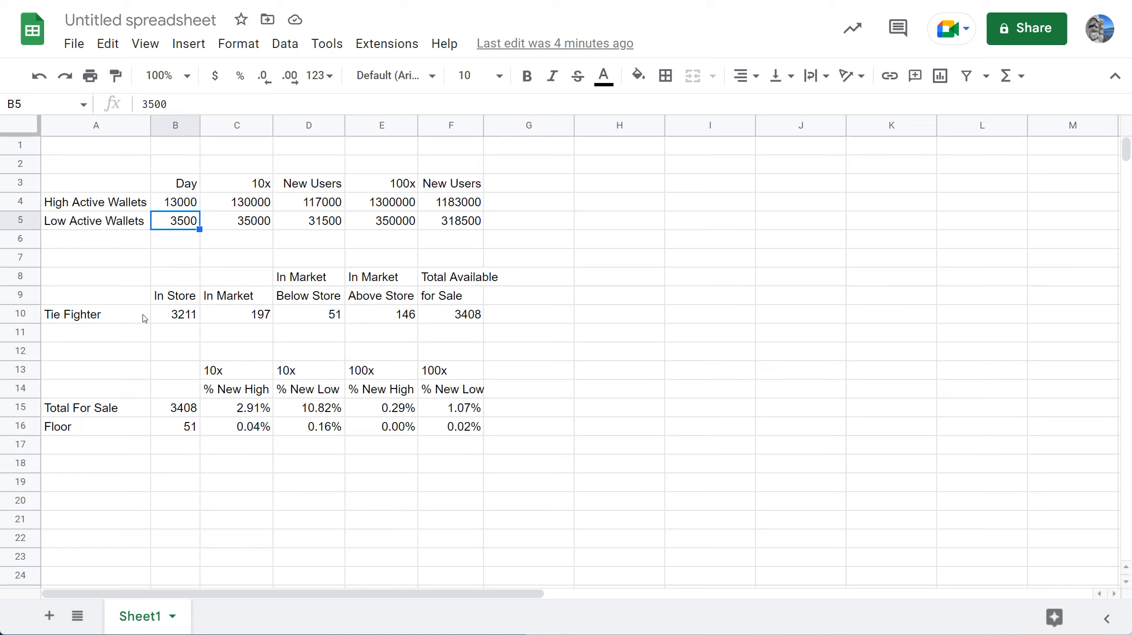
mouse_move(408, 351)
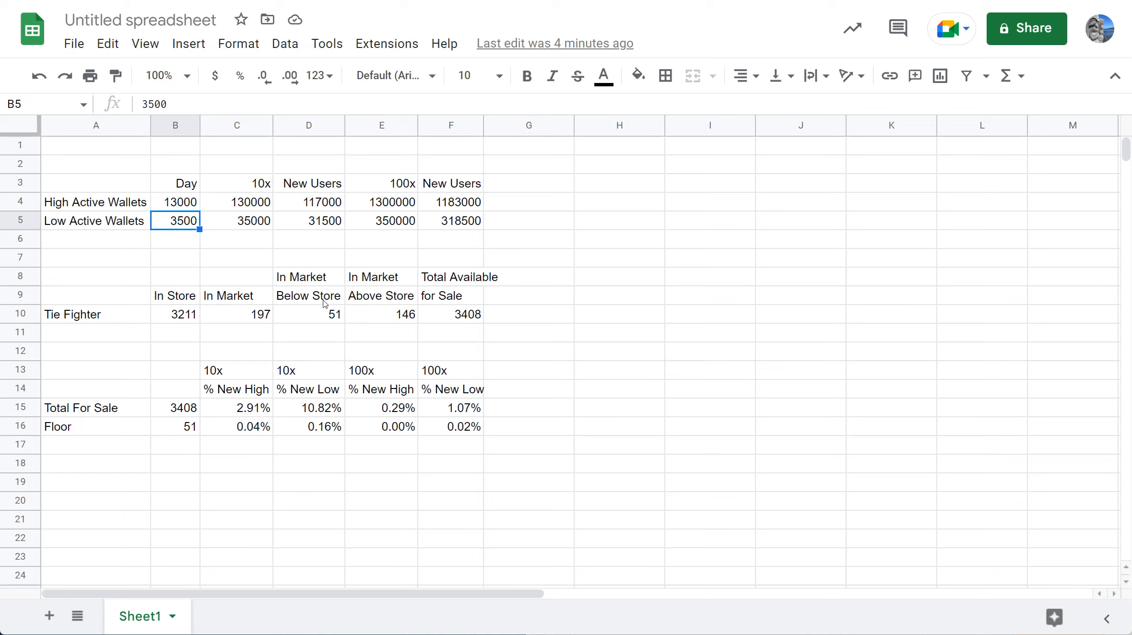
mouse_move(182, 353)
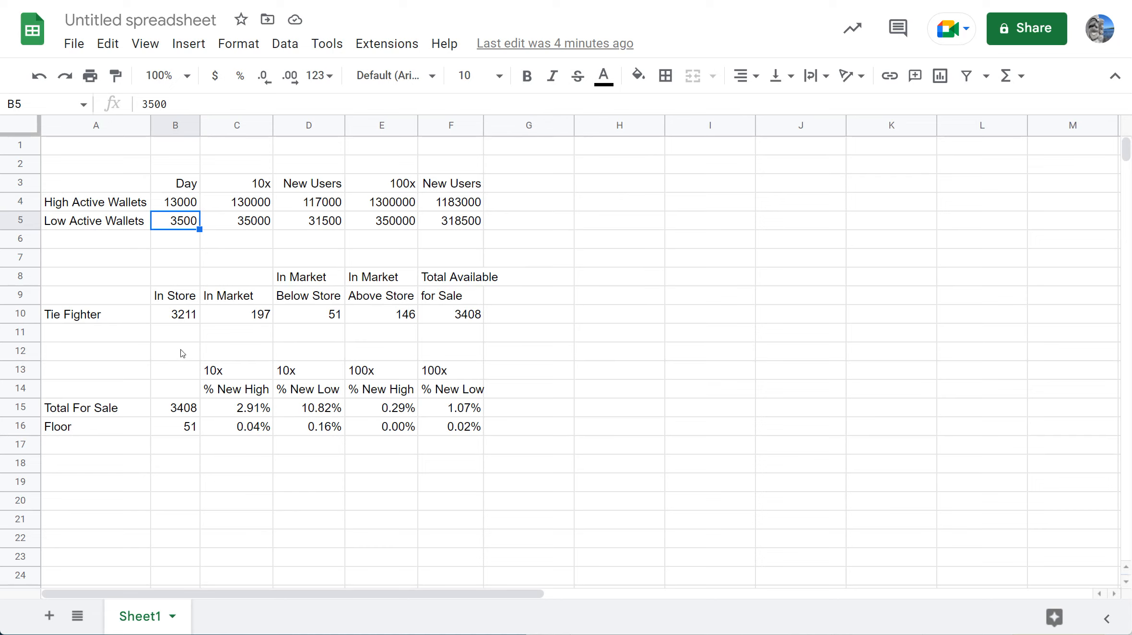
mouse_move(174, 353)
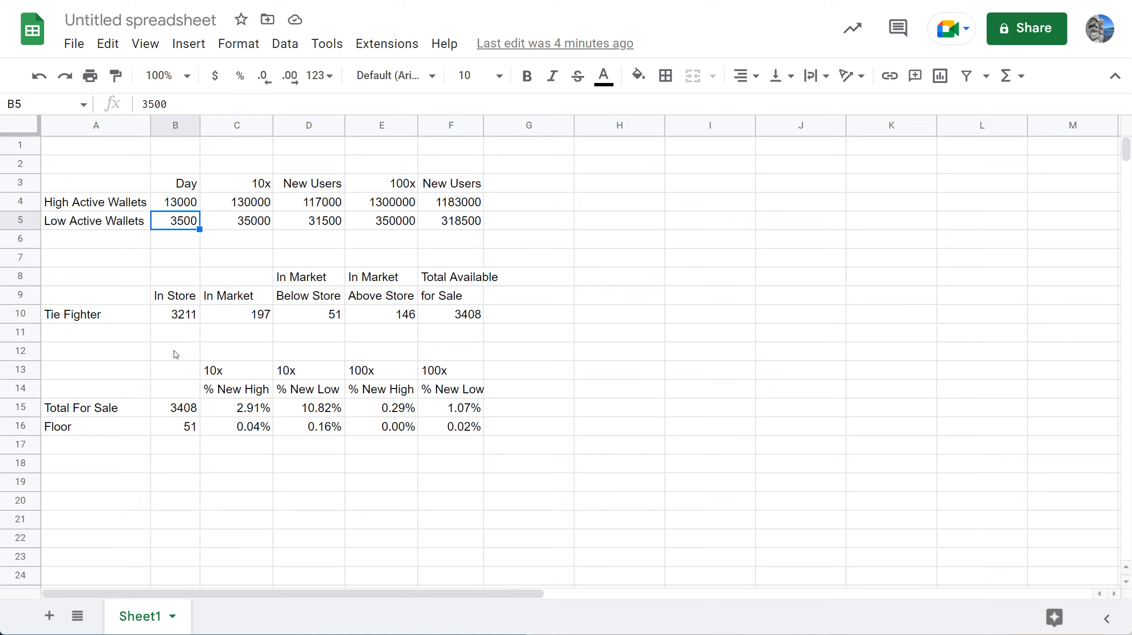
mouse_move(621, 483)
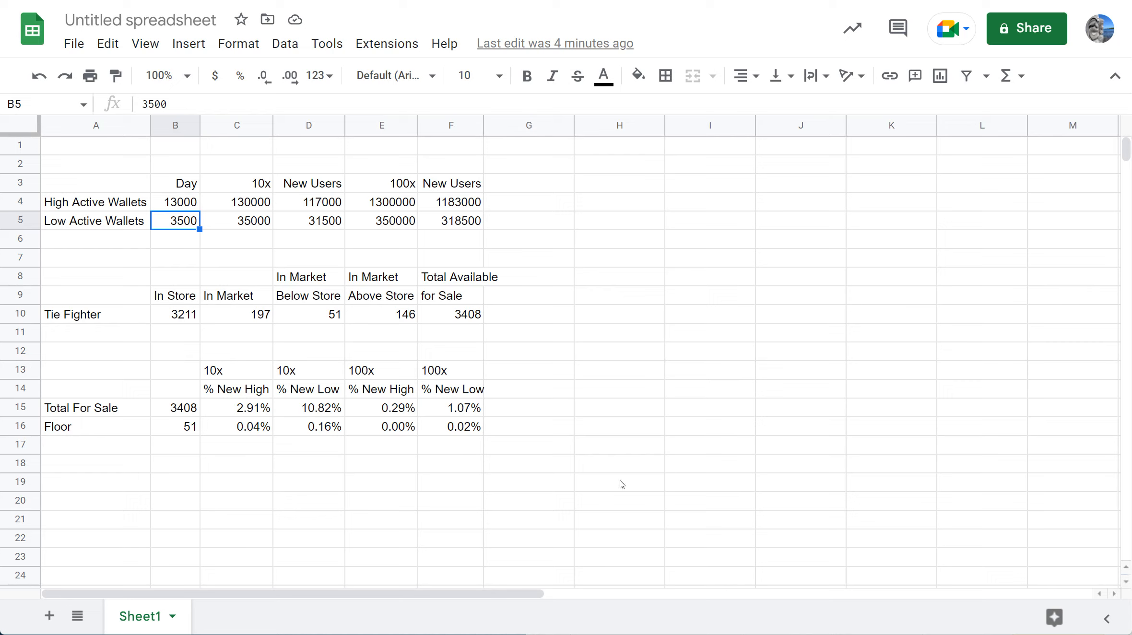